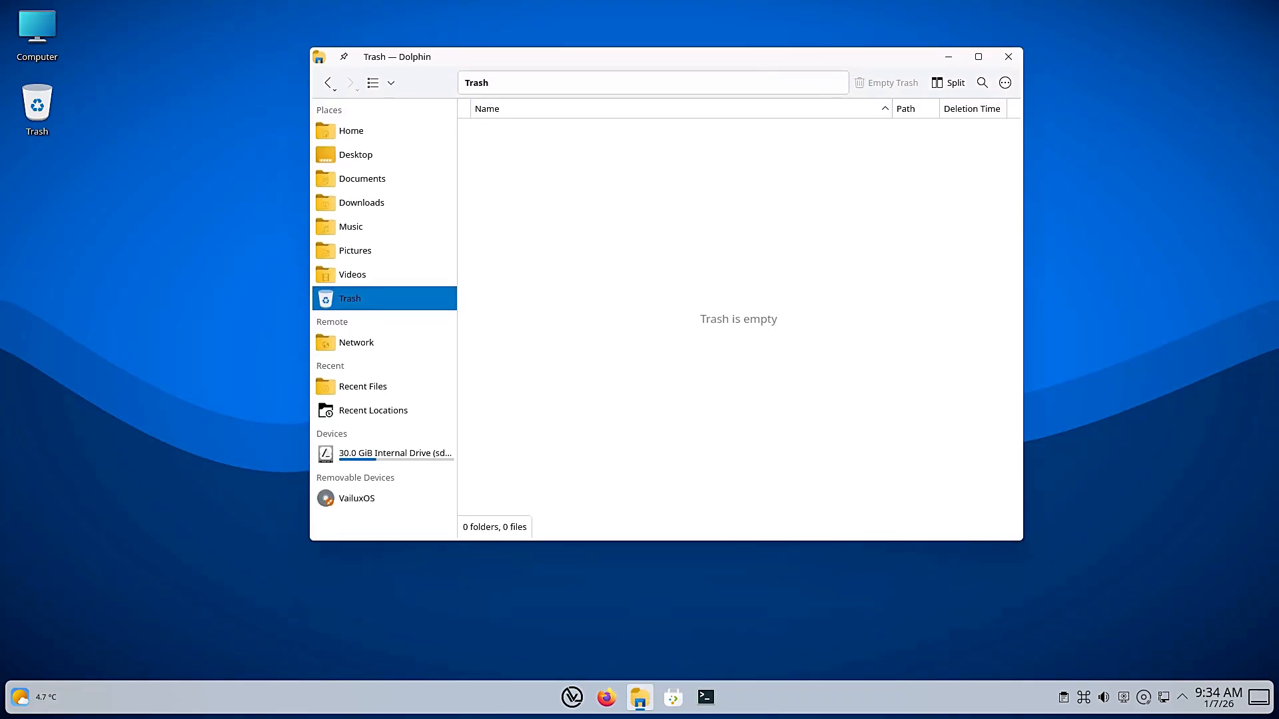
Close the empty Trash window in Dolphin, leaving only the desktop
left_click(350, 130)
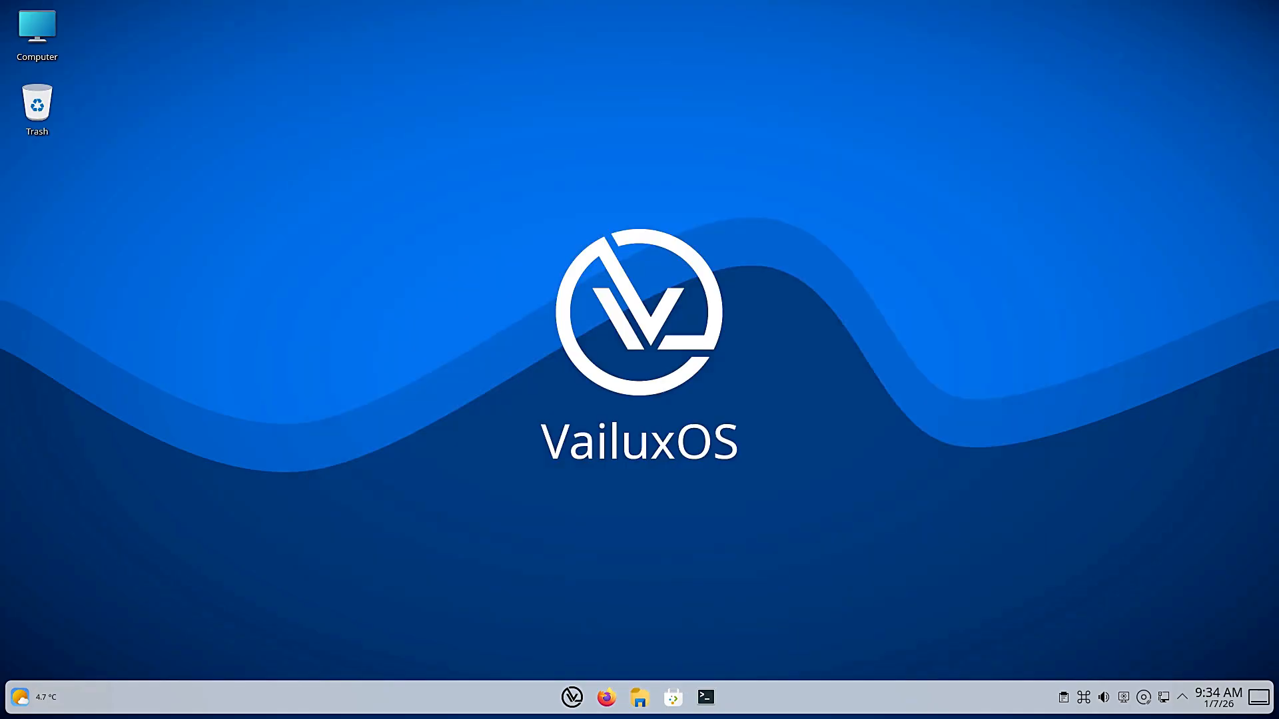
Launch System Settings from the launcher's All apps list, landing on Quick Settings
left_click(571, 696)
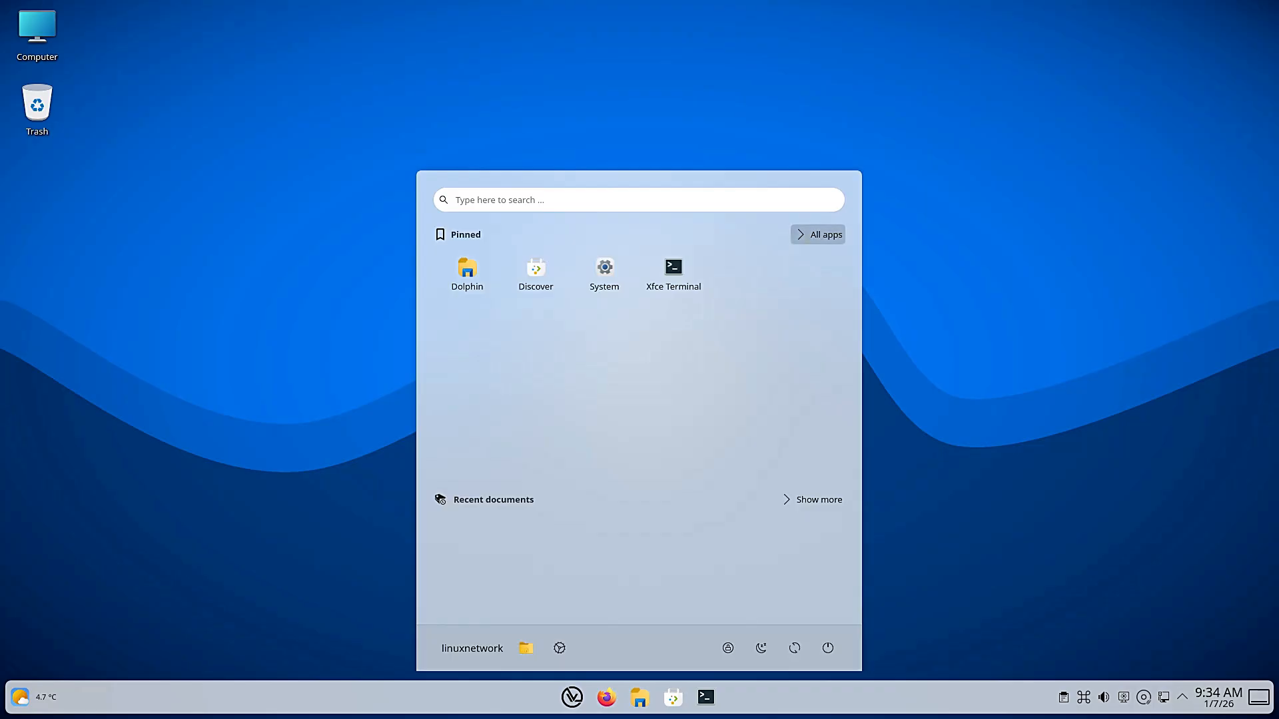
left_click(816, 234)
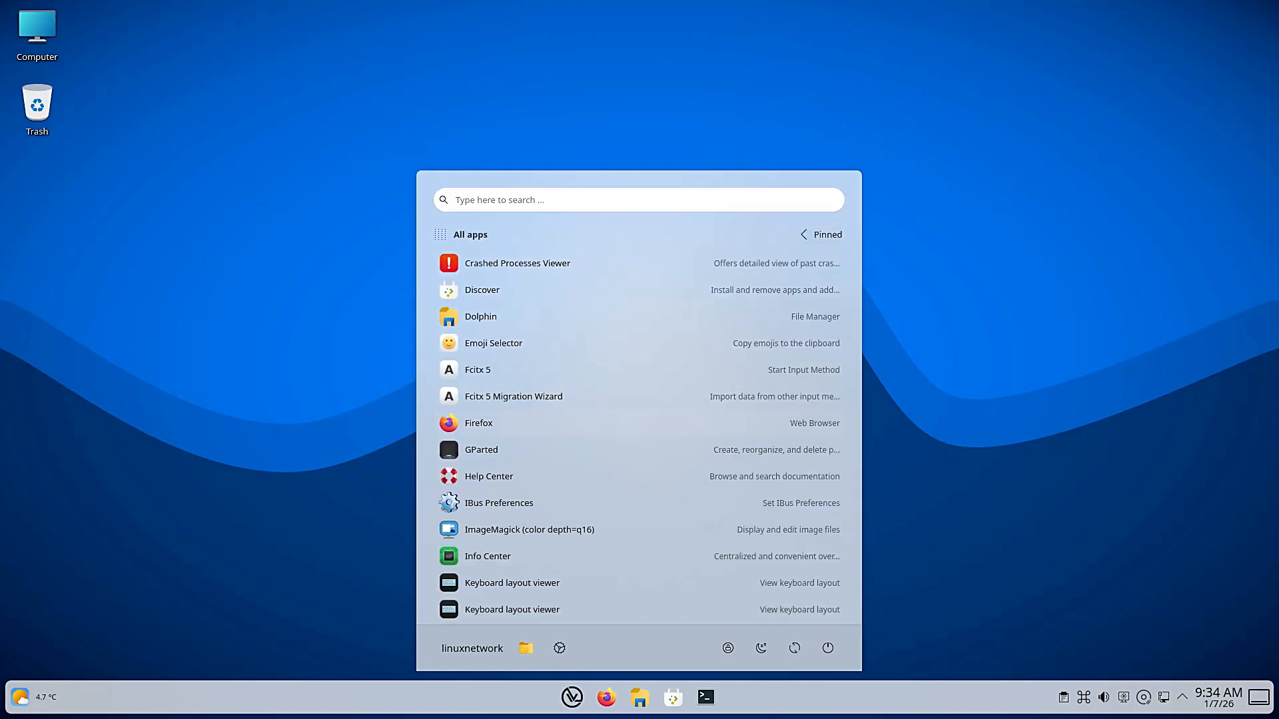
scroll("down", 3)
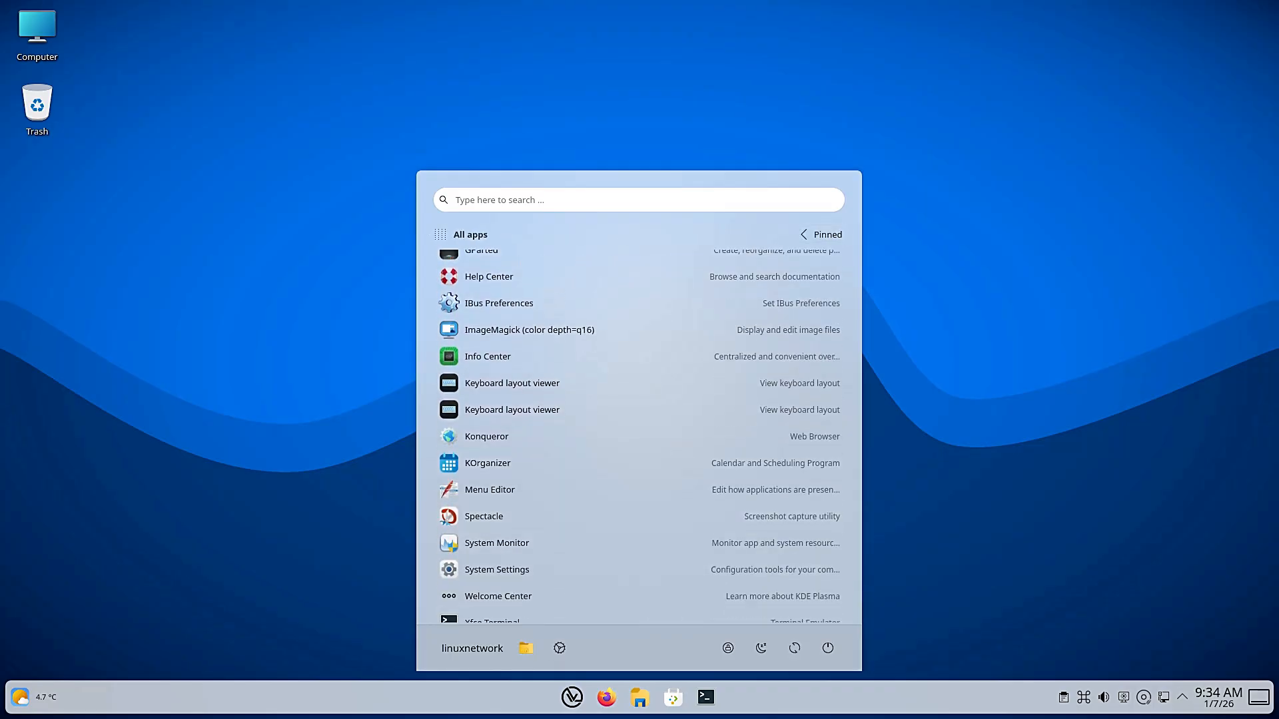
left_click(497, 569)
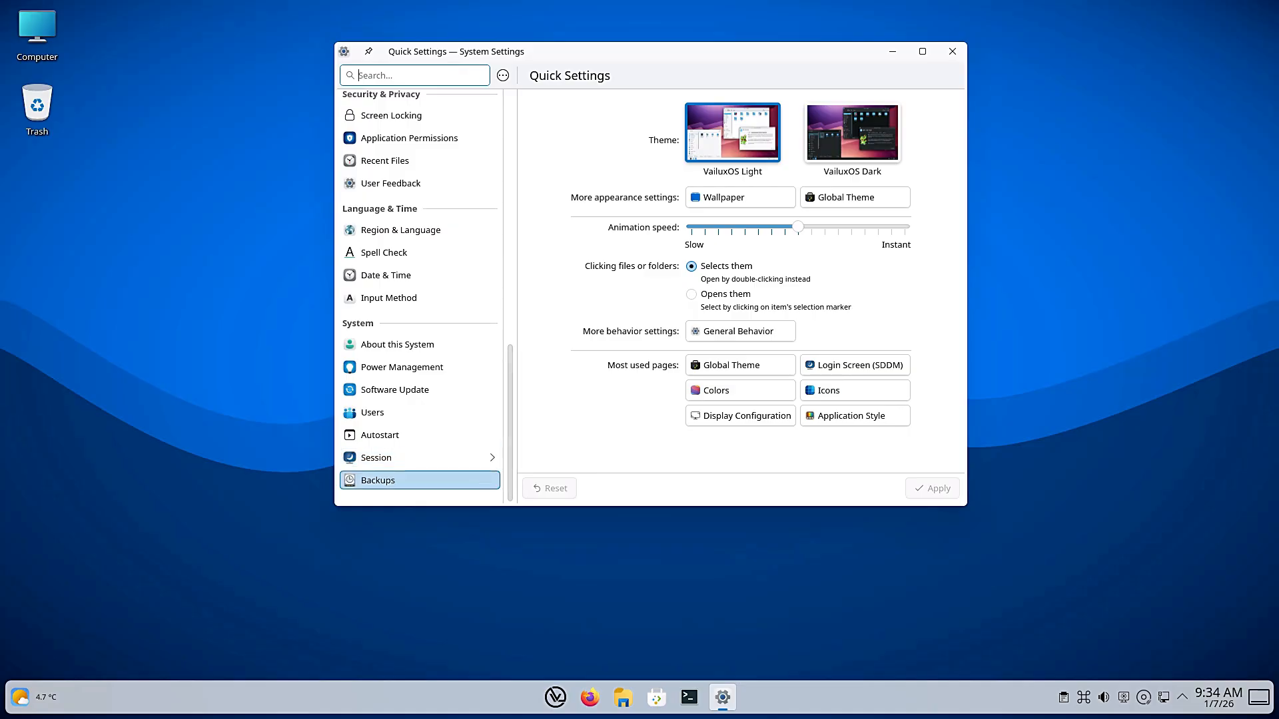
Browse the Global Theme and Application Style pages, then close System Settings
left_click(399, 343)
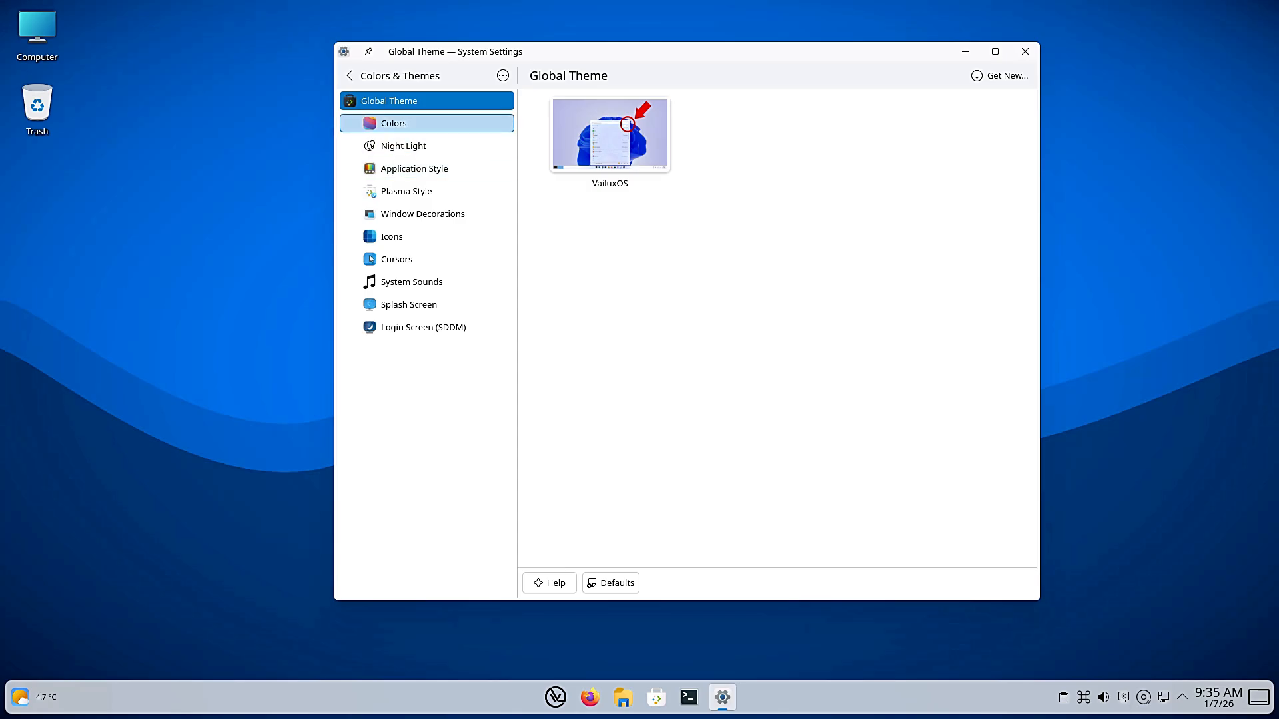
left_click(402, 145)
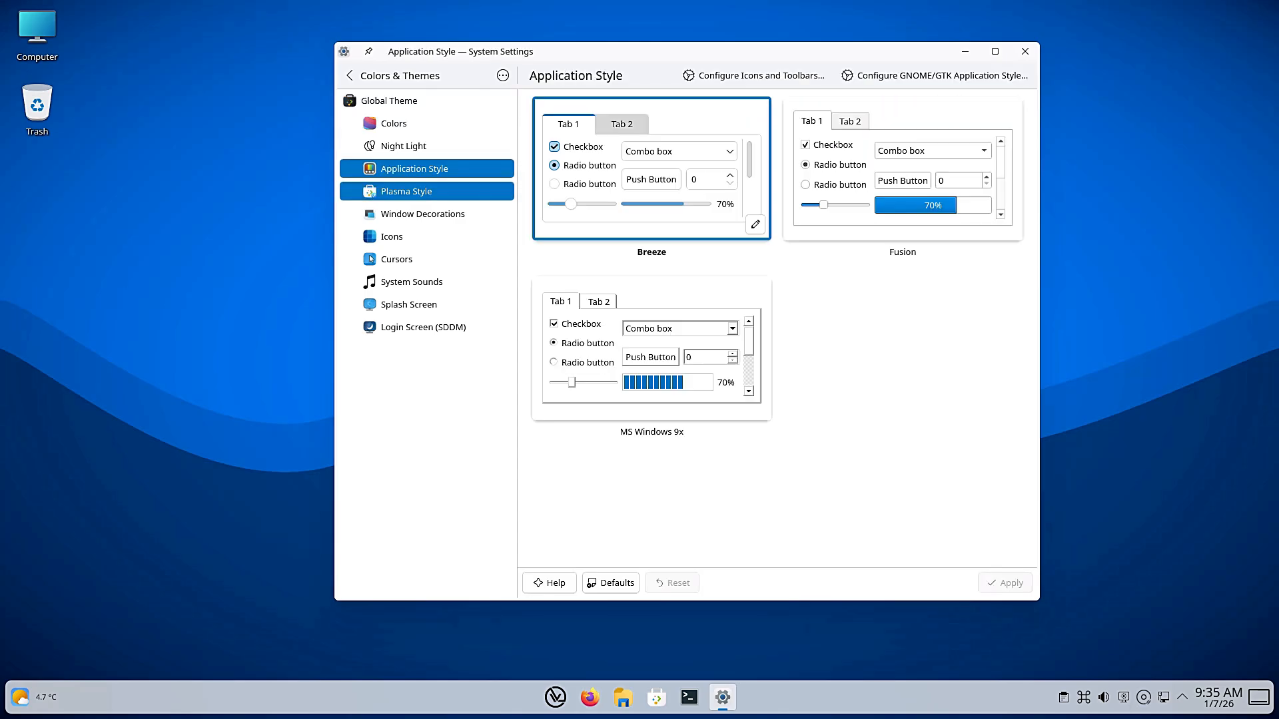
left_click(422, 213)
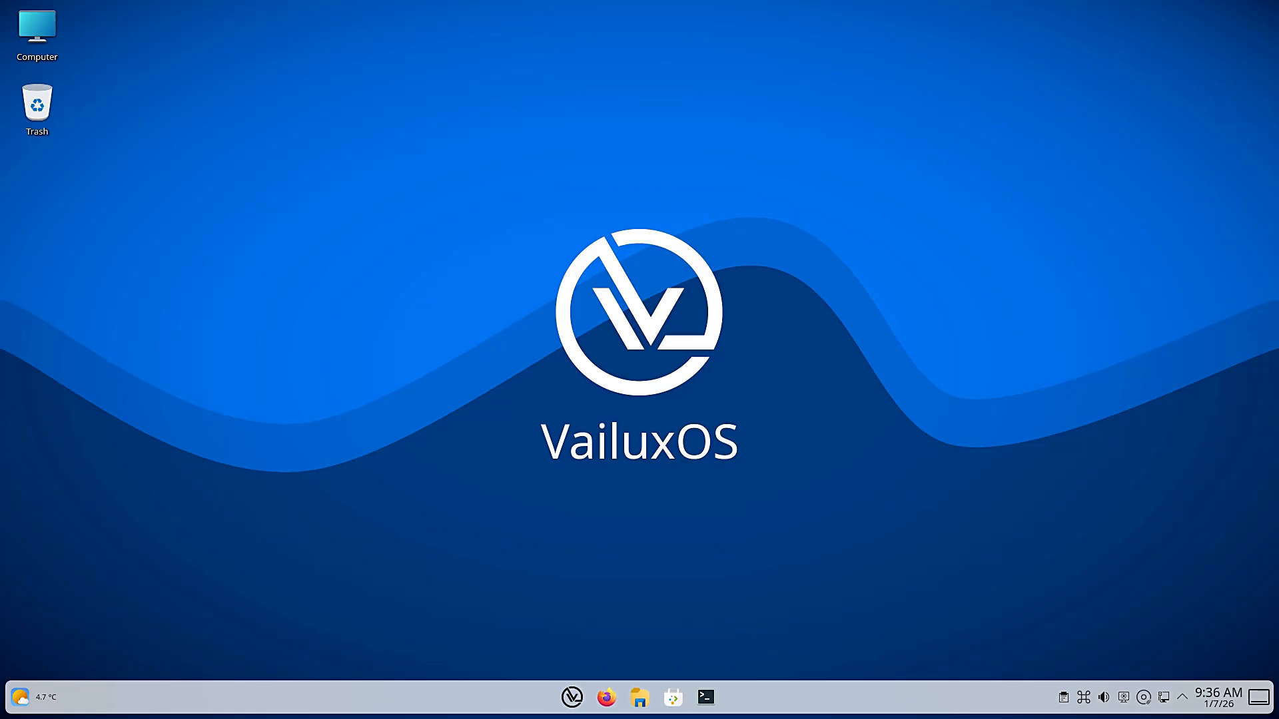
Start Info Center on About this System and launch System Monitor from its sidebar
left_click(571, 696)
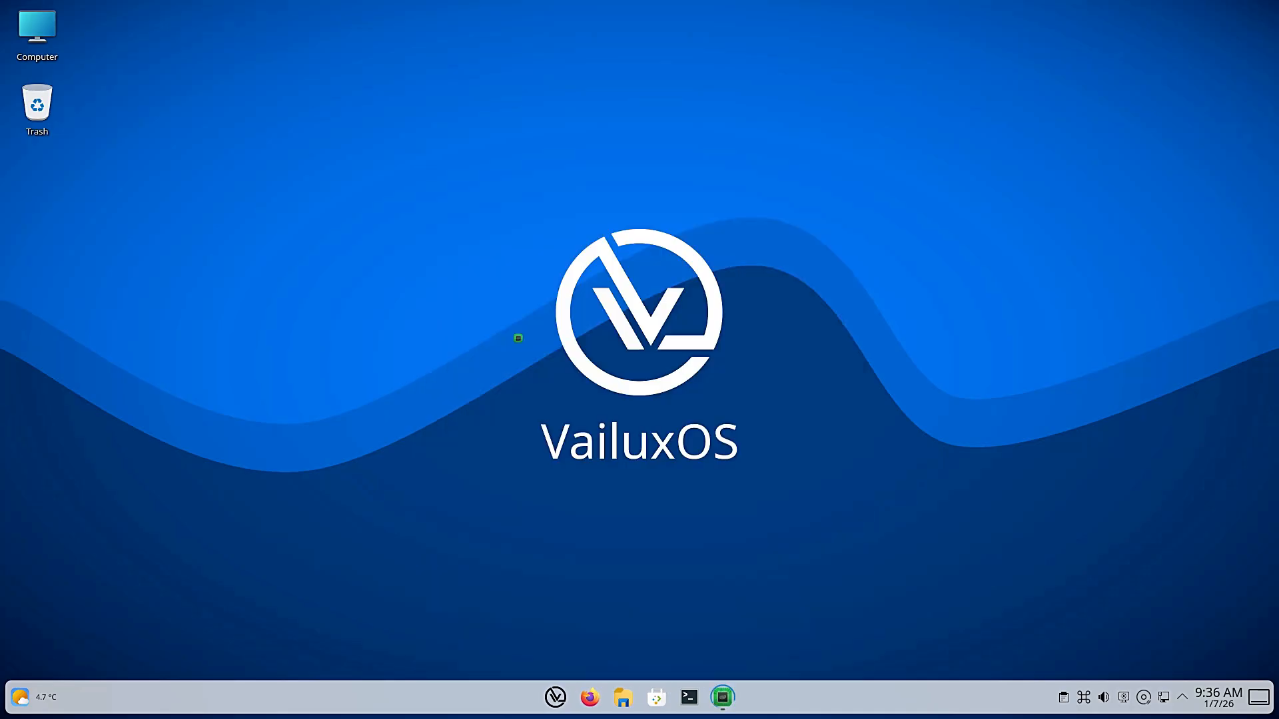
left_click(720, 696)
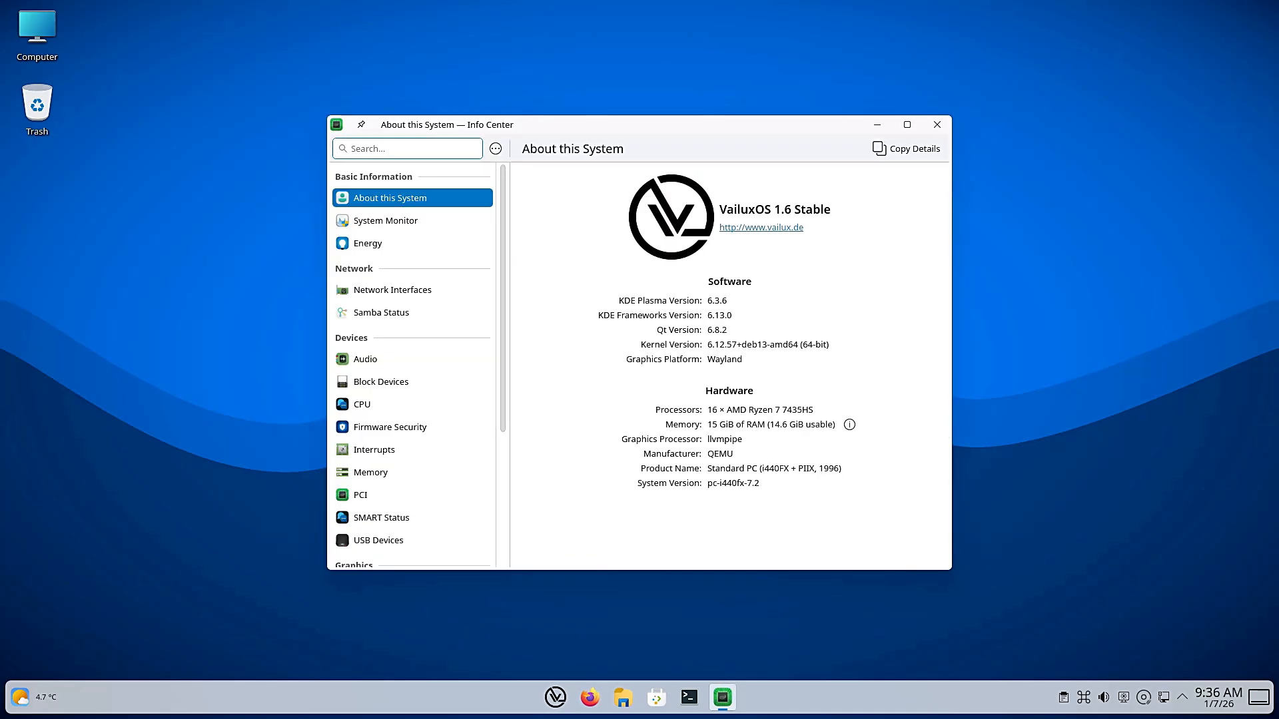
left_click(385, 220)
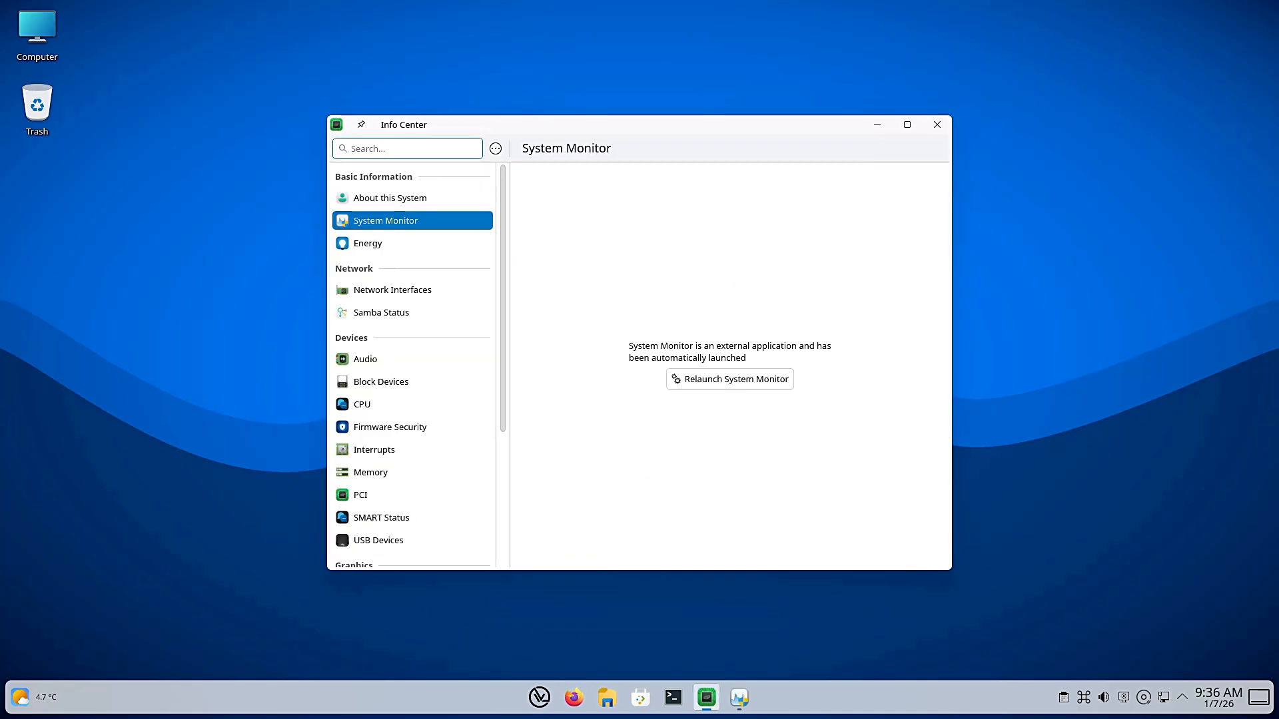
View the Overview, Applications, History and Processes pages of System Monitor
left_click(728, 378)
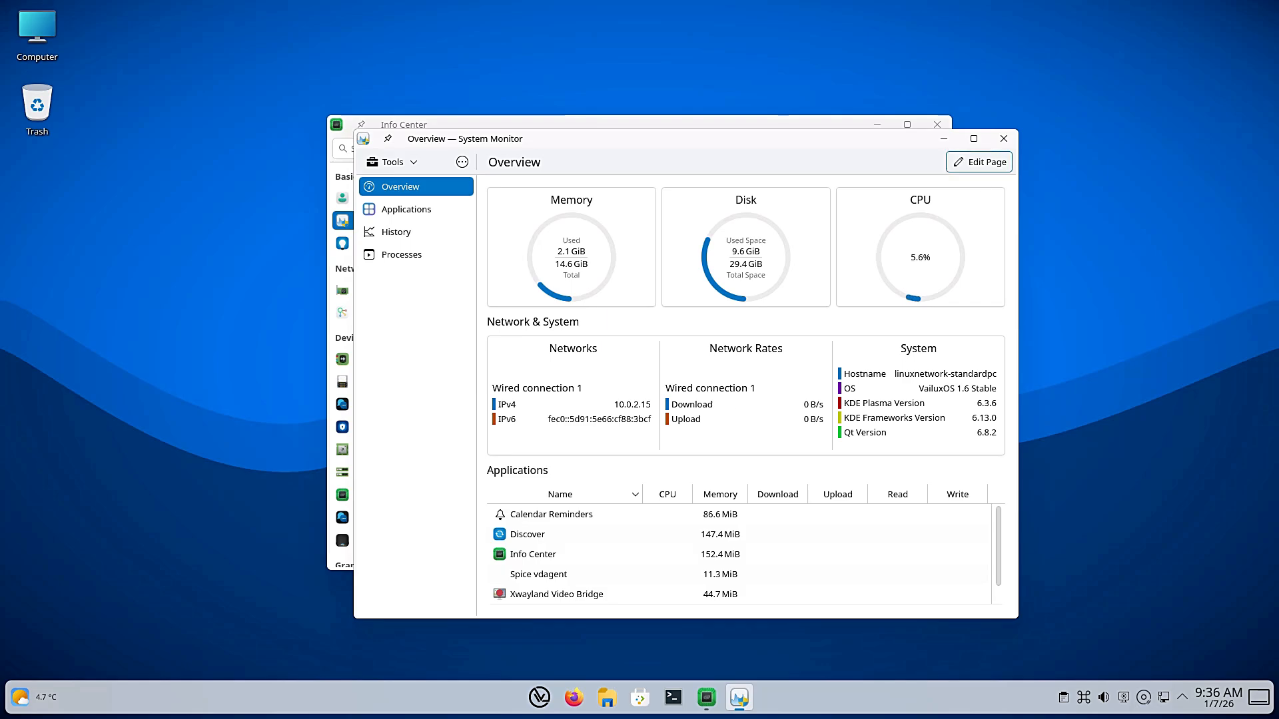
left_click(405, 209)
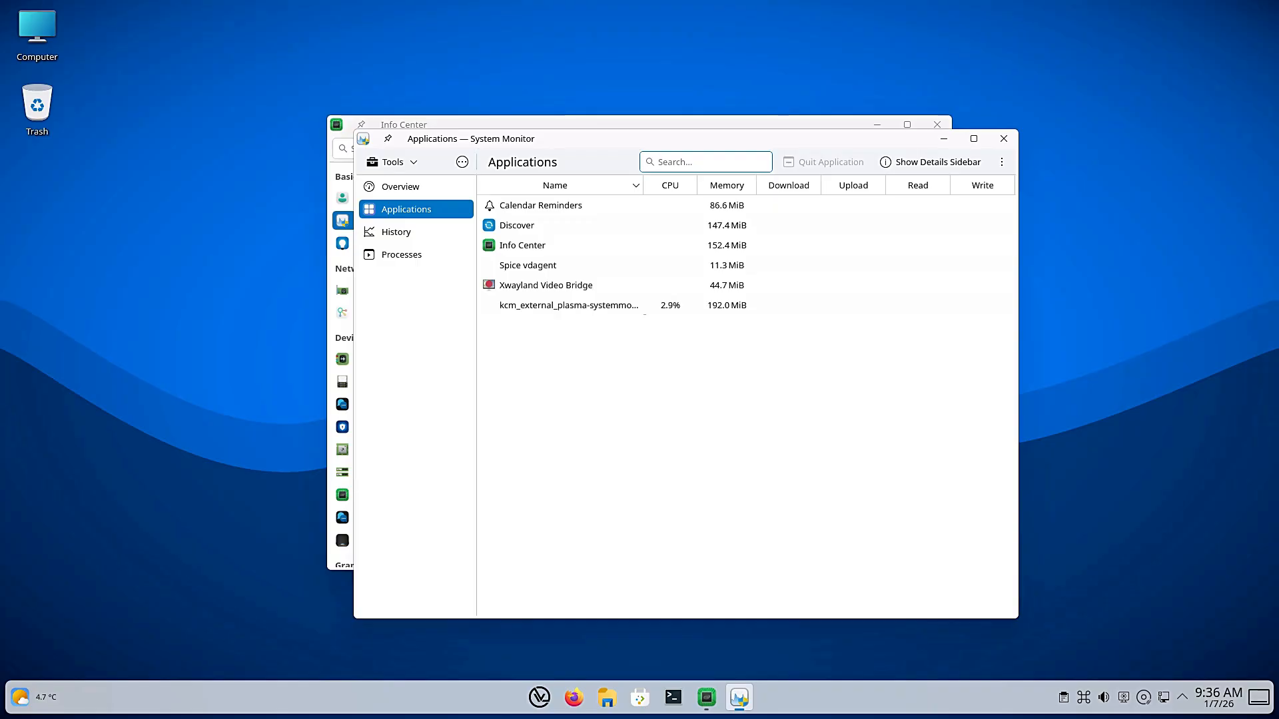
left_click(397, 232)
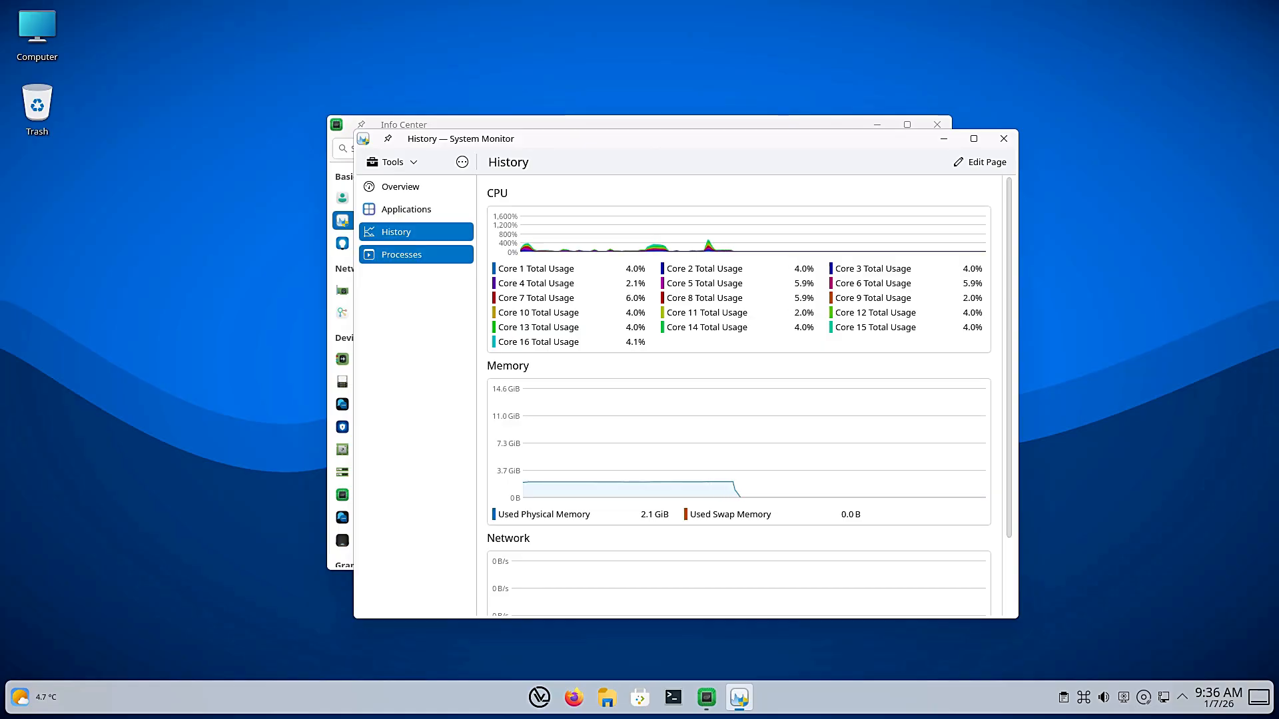
left_click(401, 253)
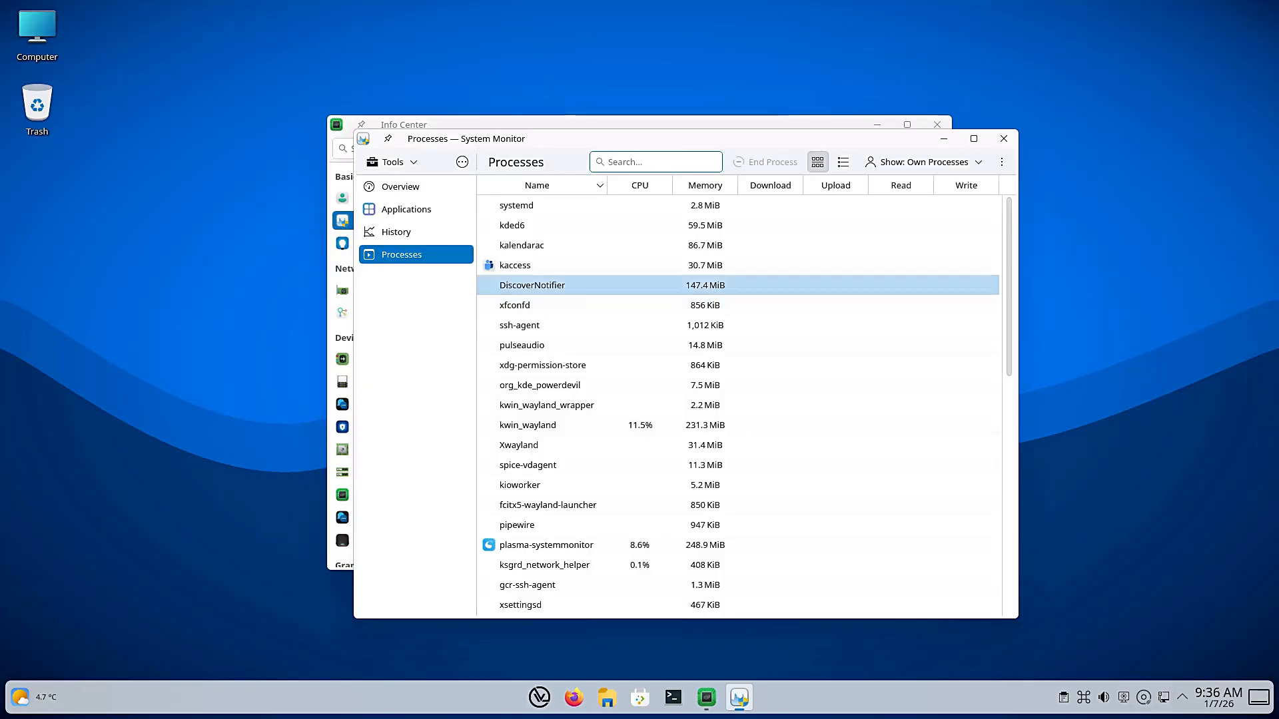
Scroll down through the running process list
scroll("down", 3)
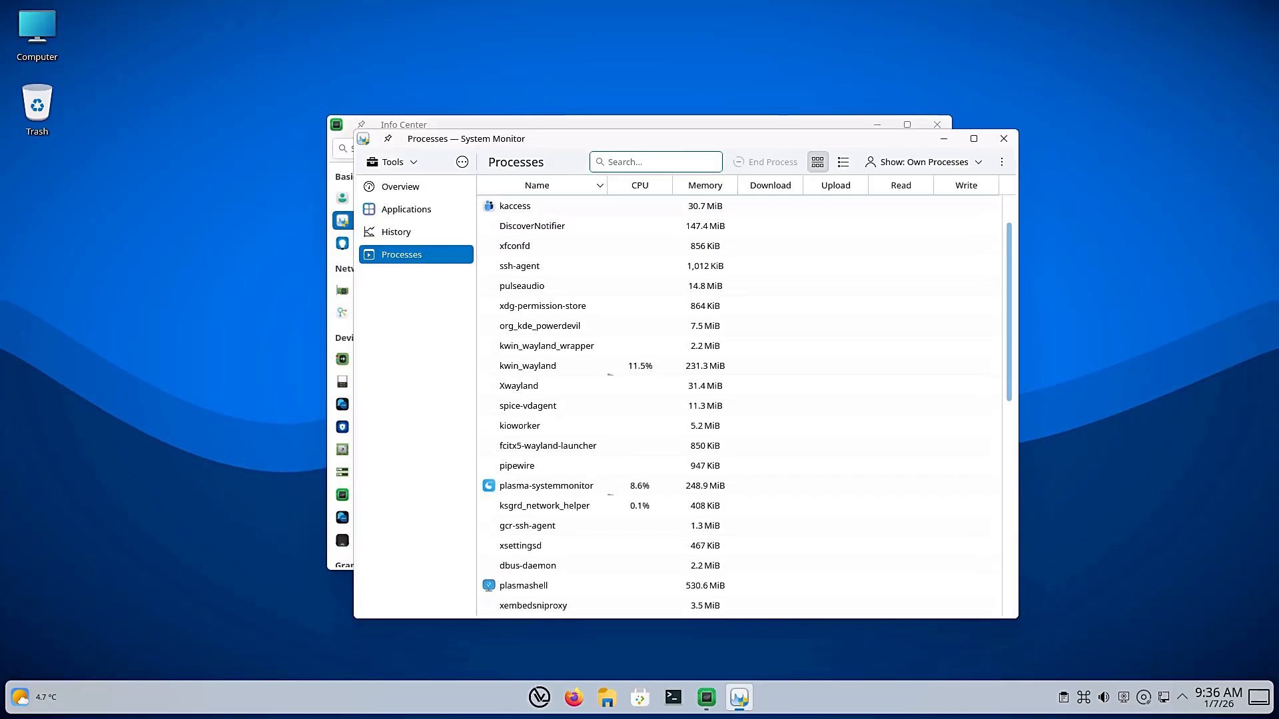
scroll("down", 3)
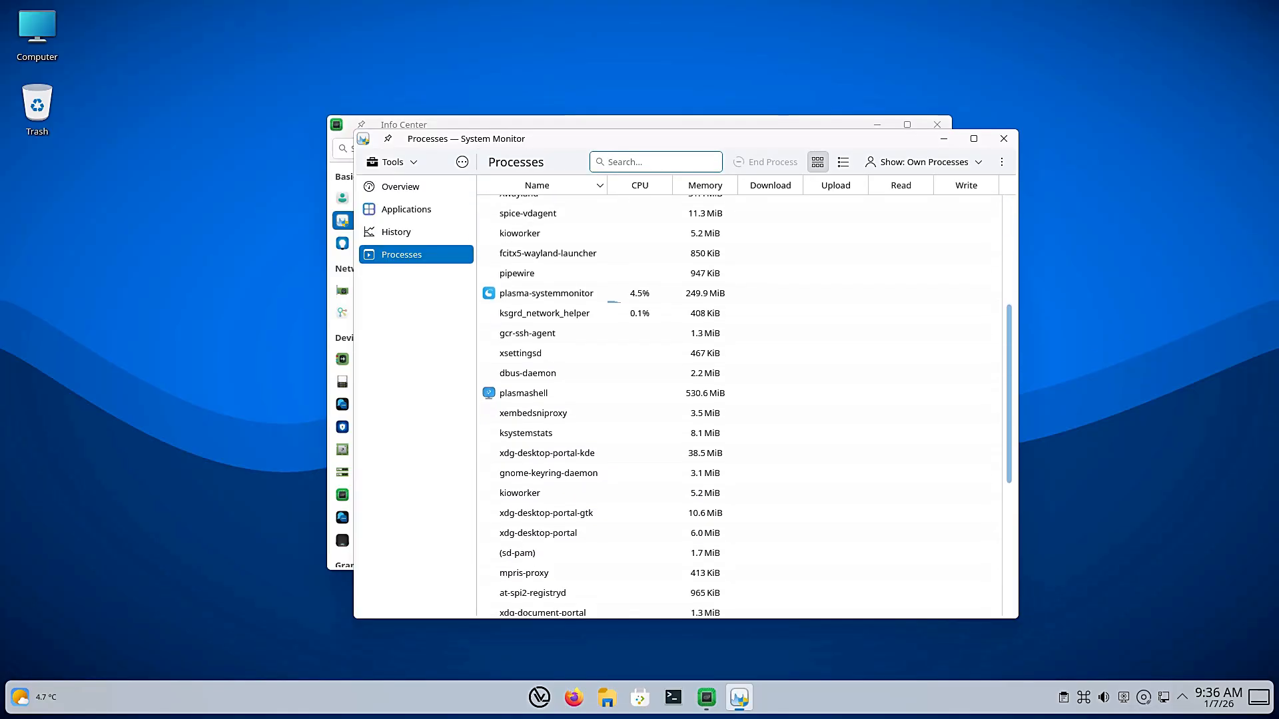
scroll("down", 3)
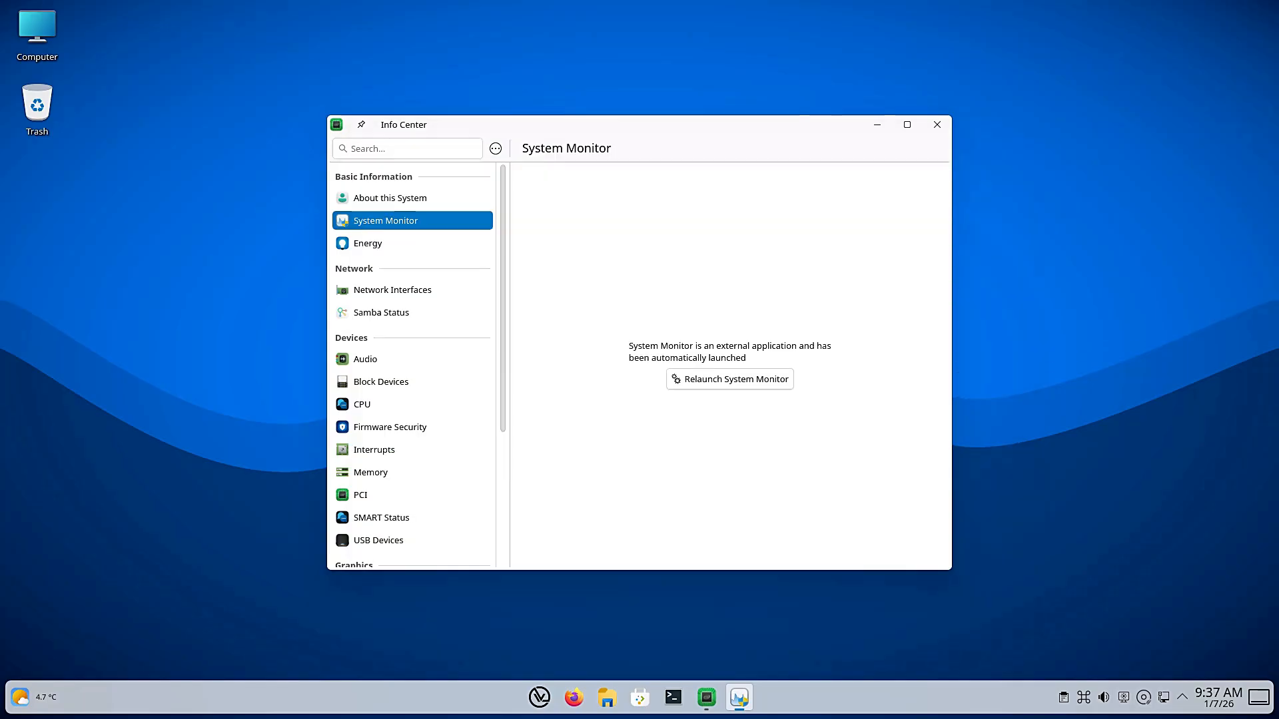
View the Network Interfaces, Samba Status, Audio and CPU pages in Info Center
left_click(391, 289)
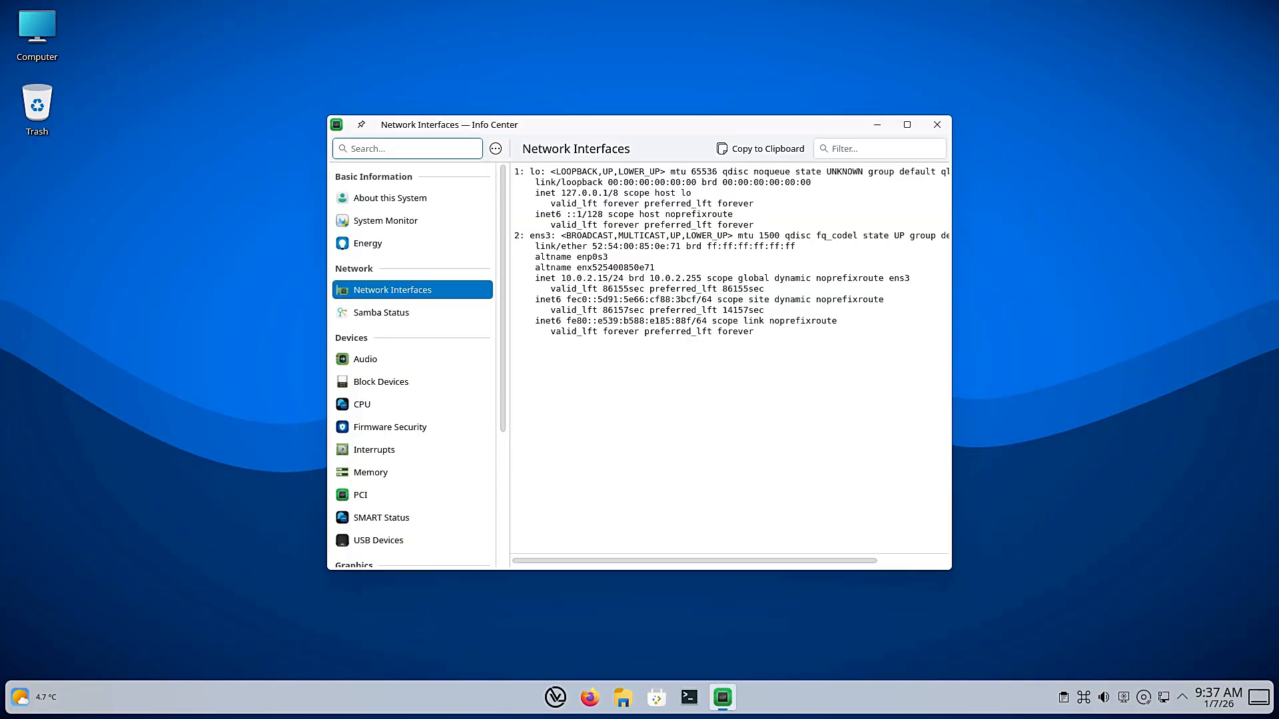
left_click(381, 311)
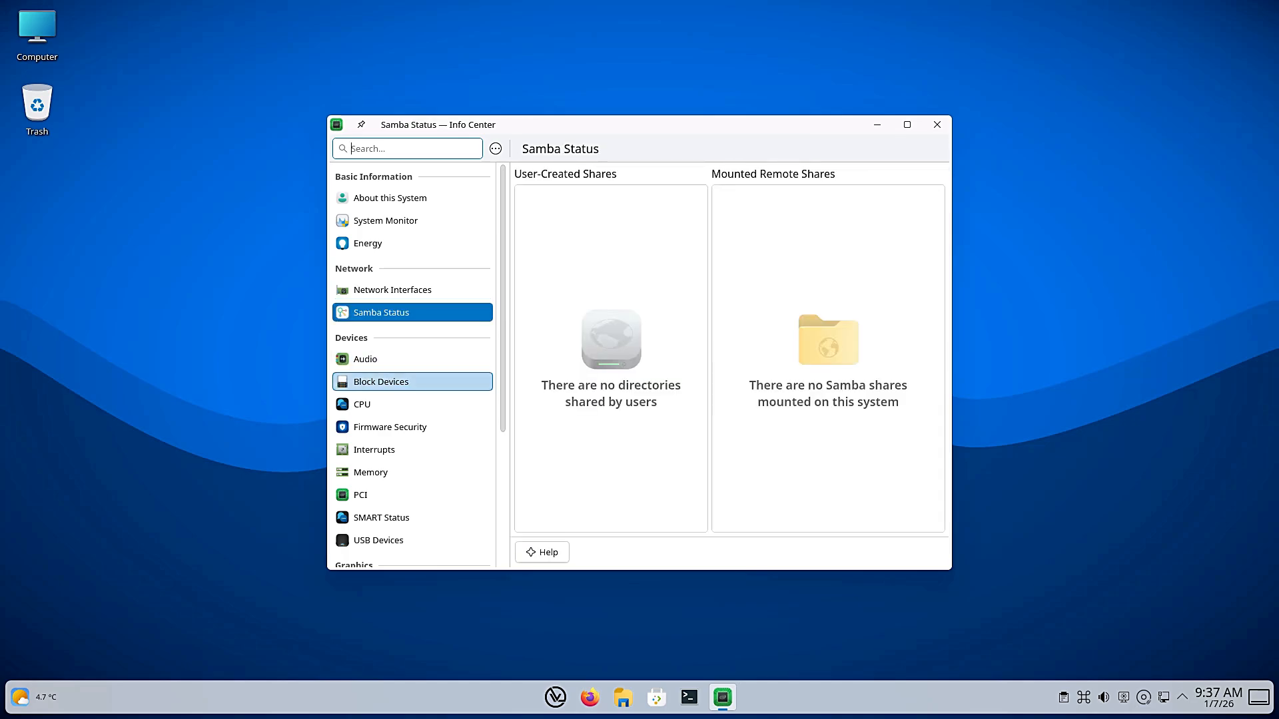
left_click(365, 359)
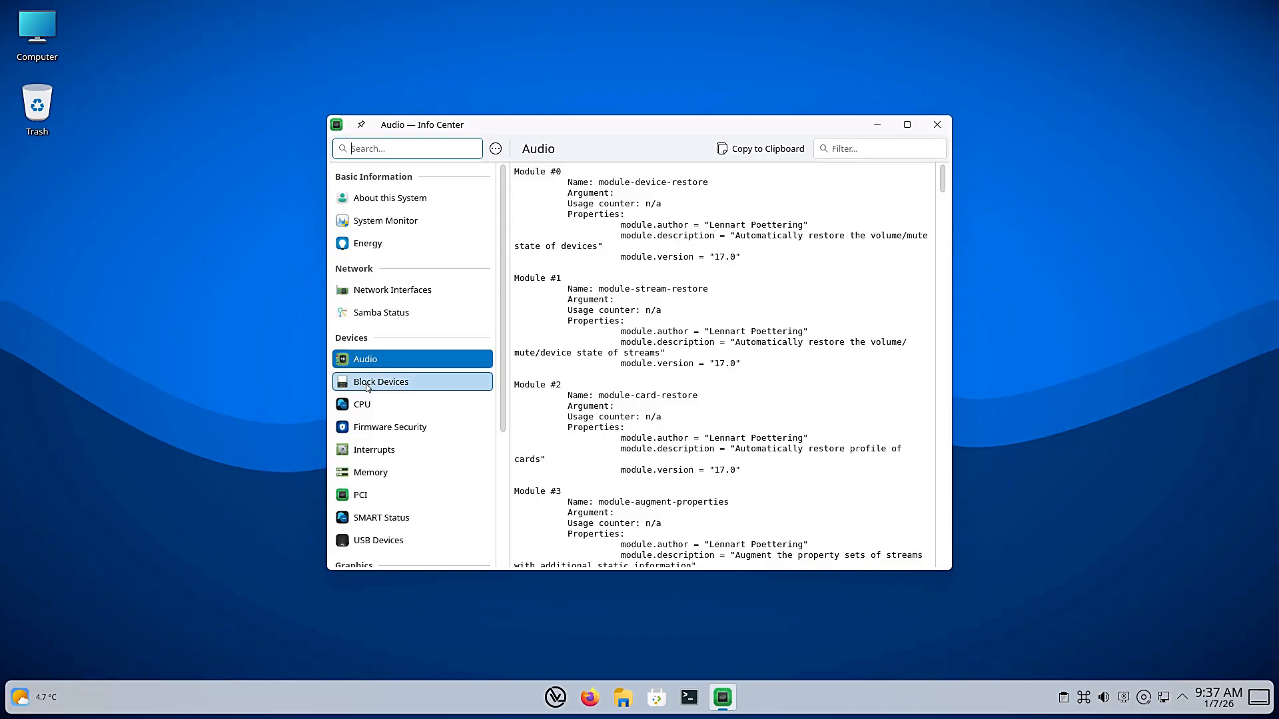
left_click(362, 403)
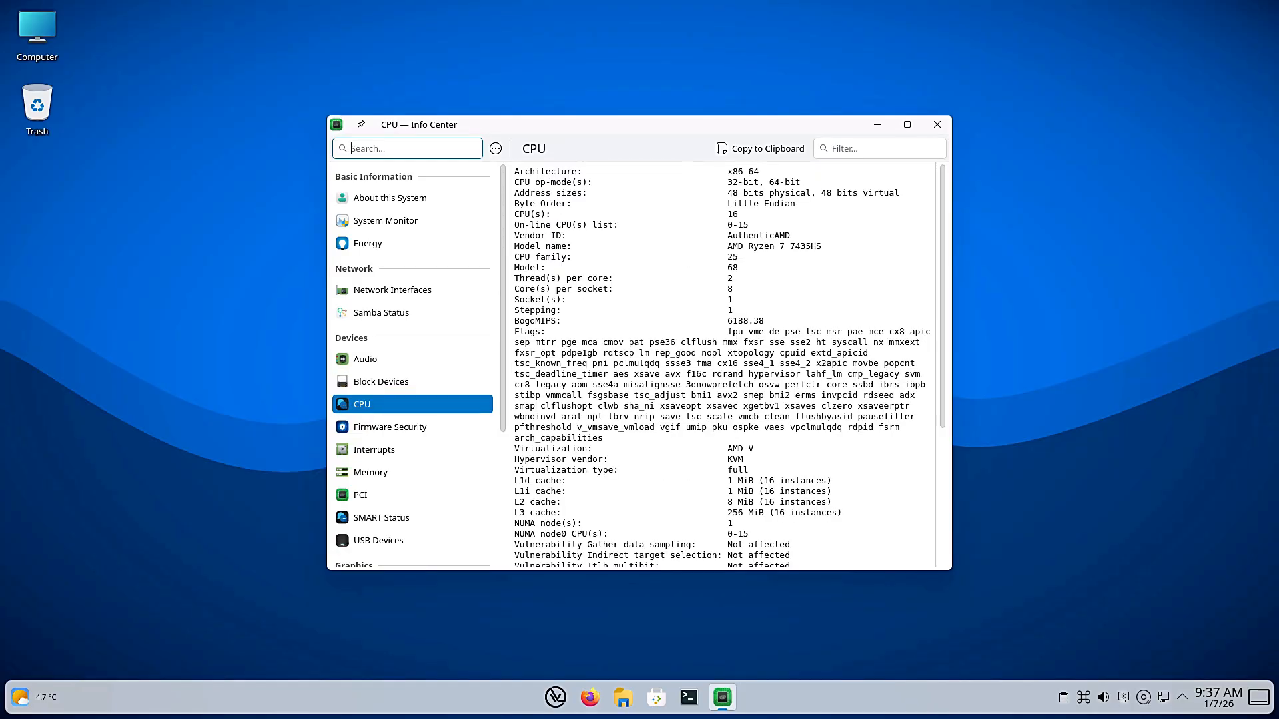
mouse_move(380, 382)
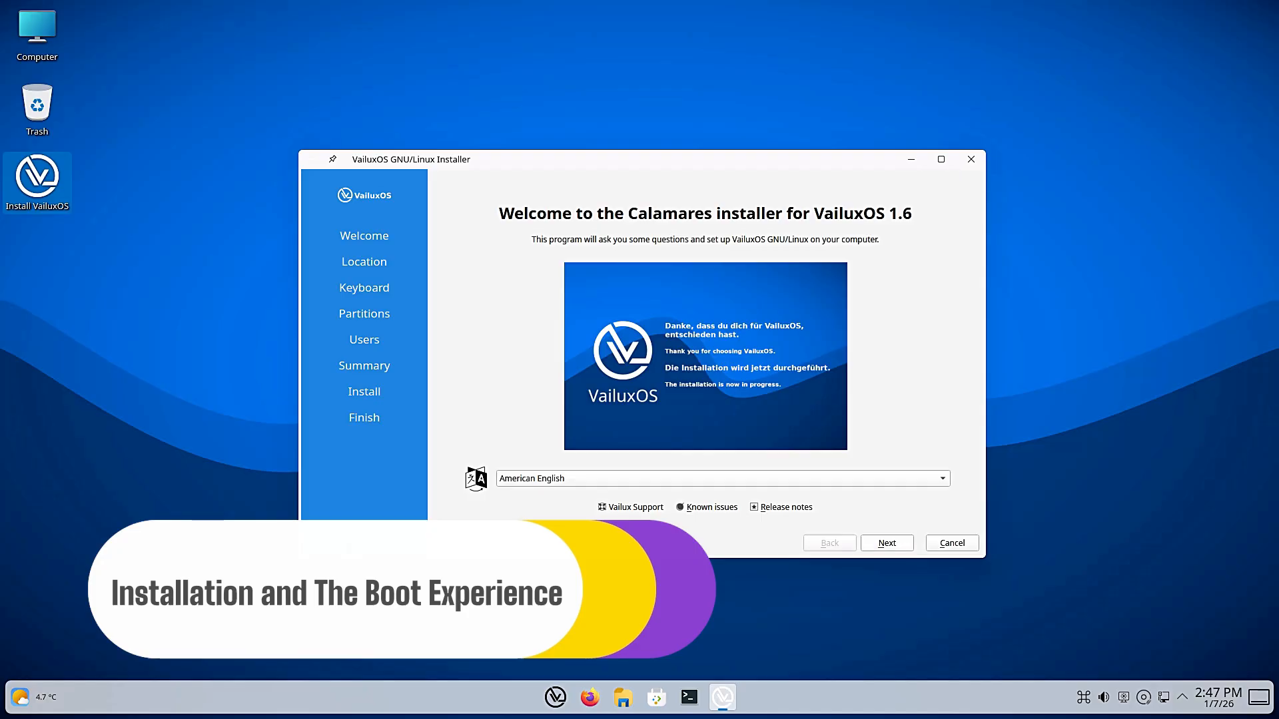
Advance through Location and Keyboard, keep Erase disk over manual partitioning, and continue to Users
left_click(886, 542)
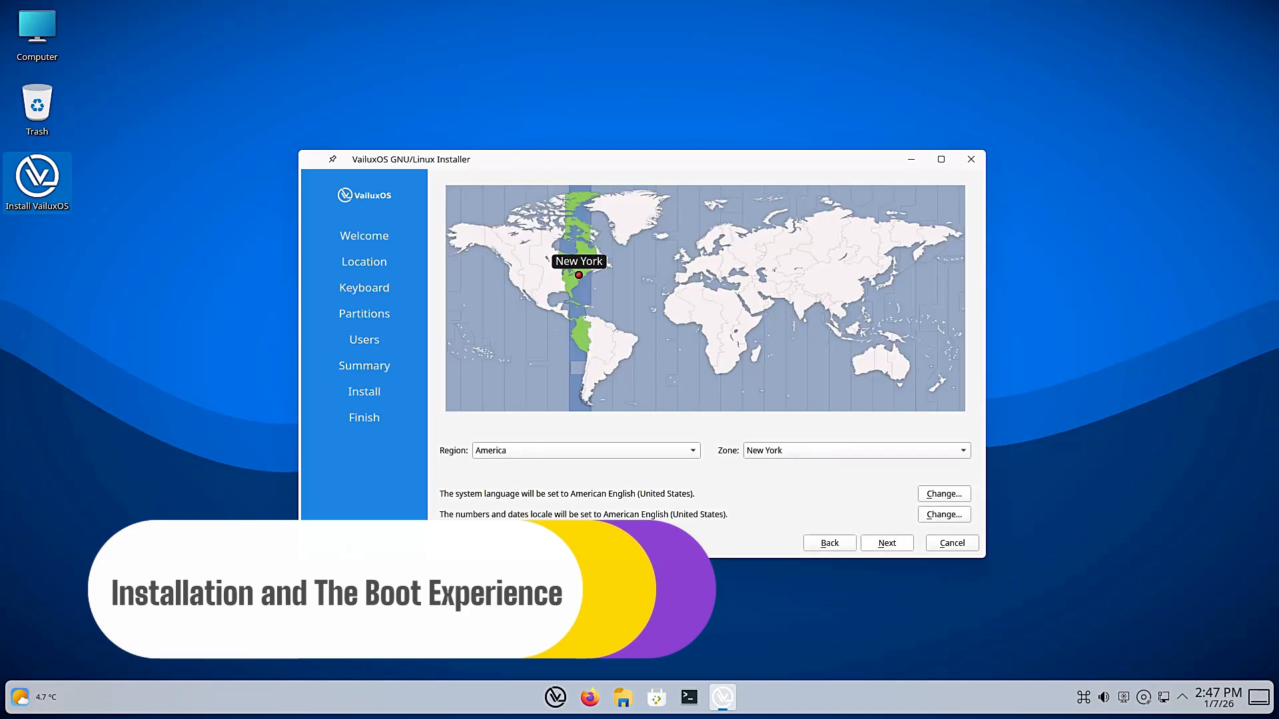
left_click(363, 287)
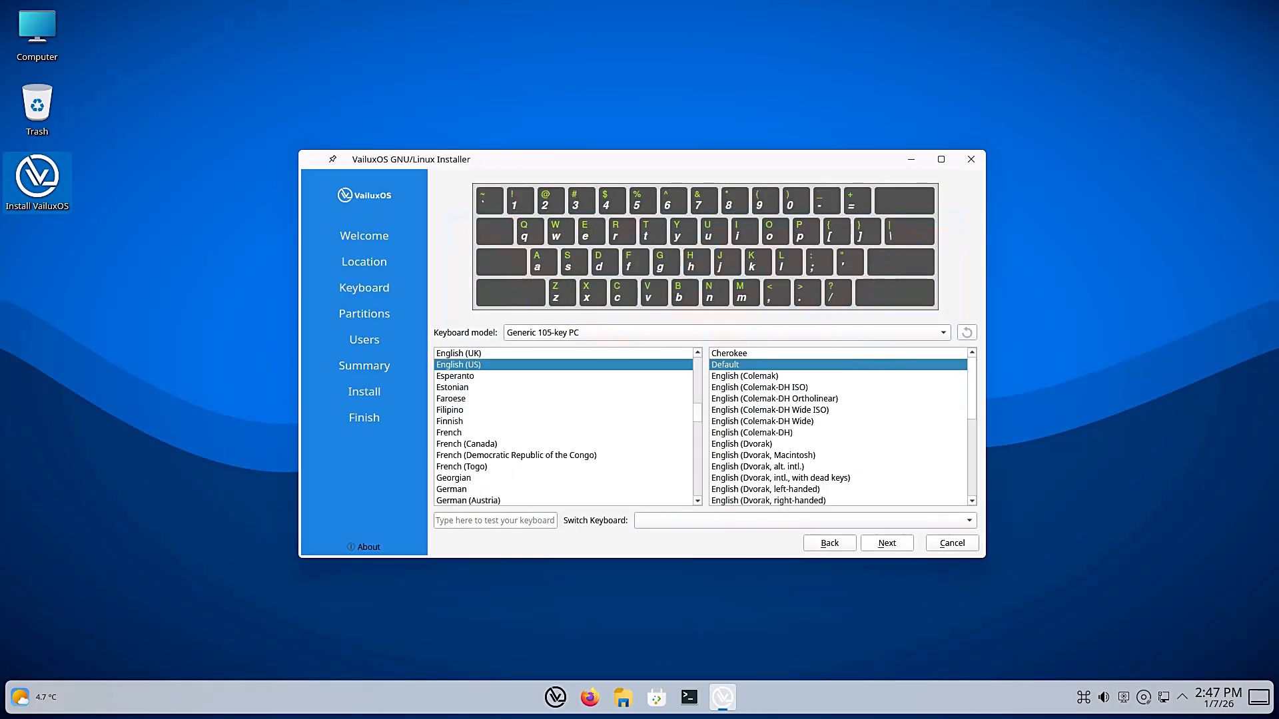
left_click(886, 542)
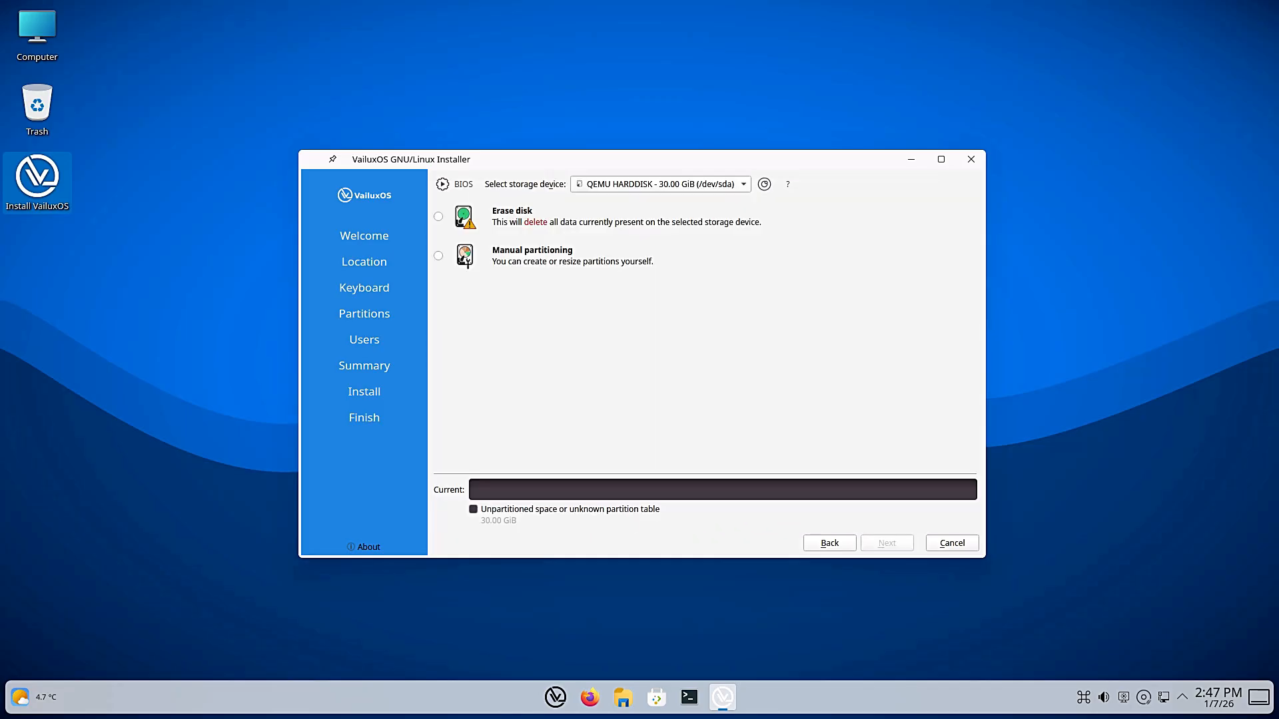
left_click(659, 184)
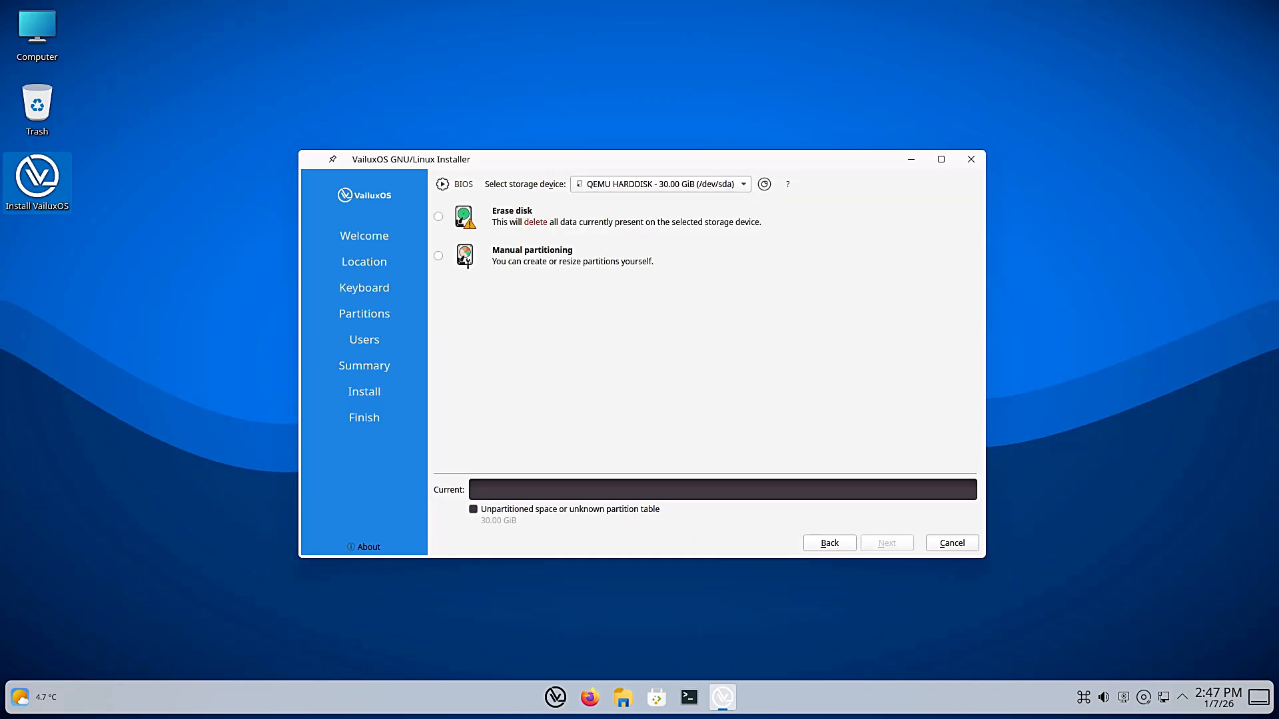
left_click(438, 216)
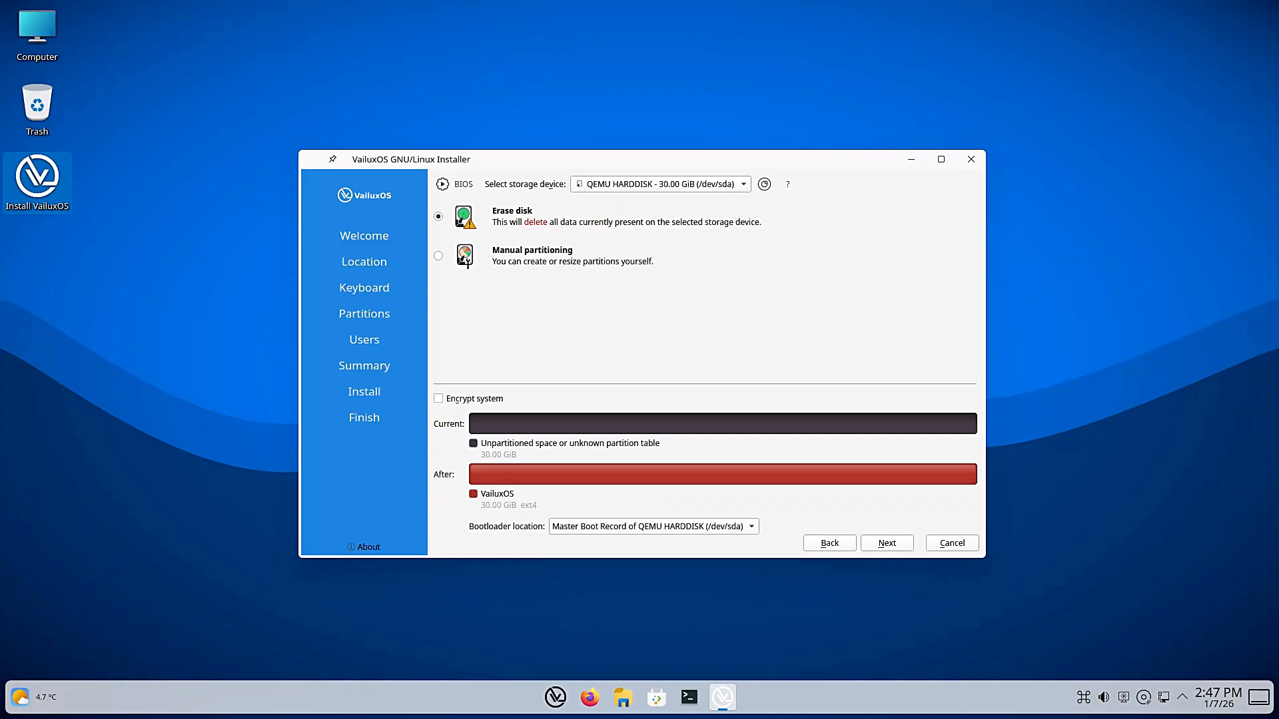
left_click(439, 256)
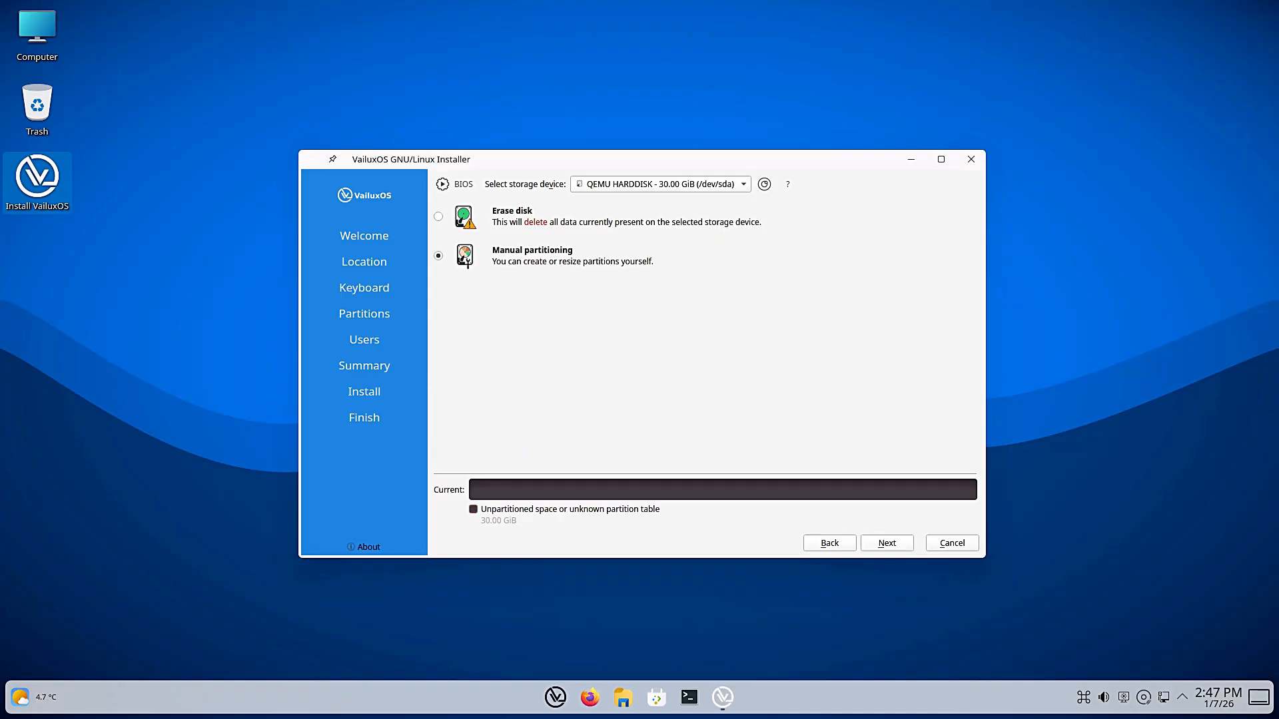
left_click(438, 215)
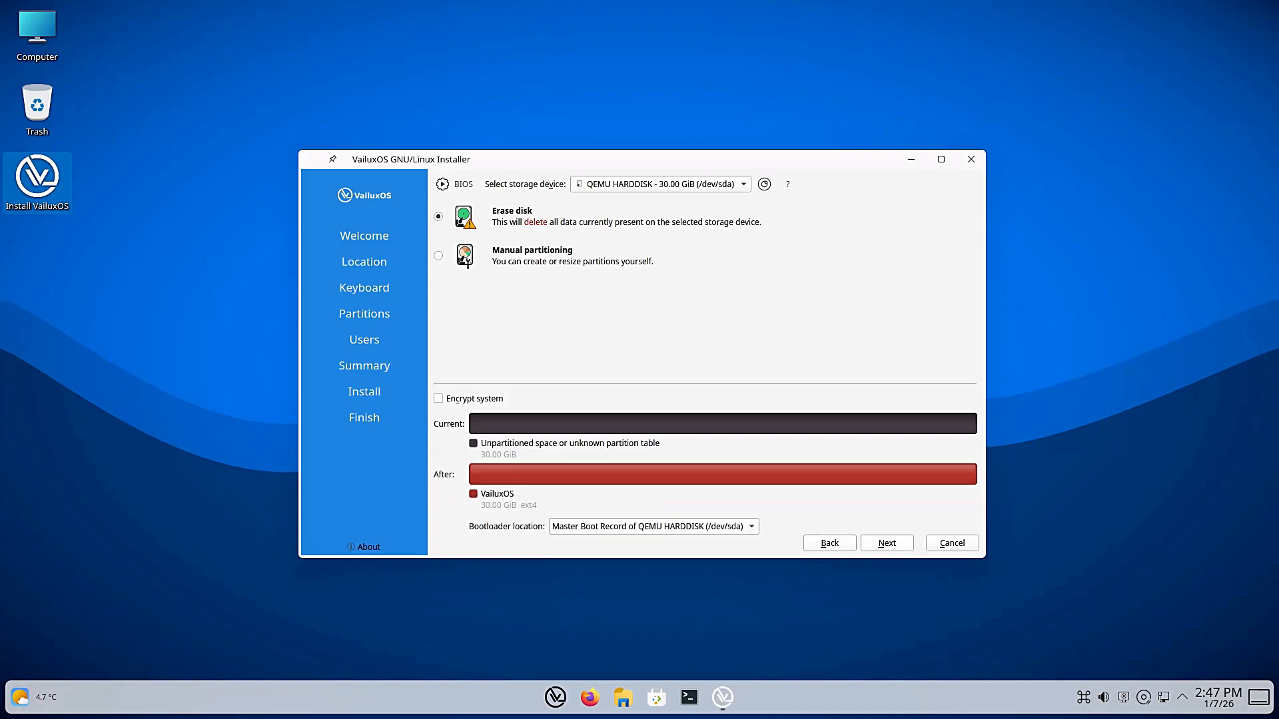
left_click(887, 542)
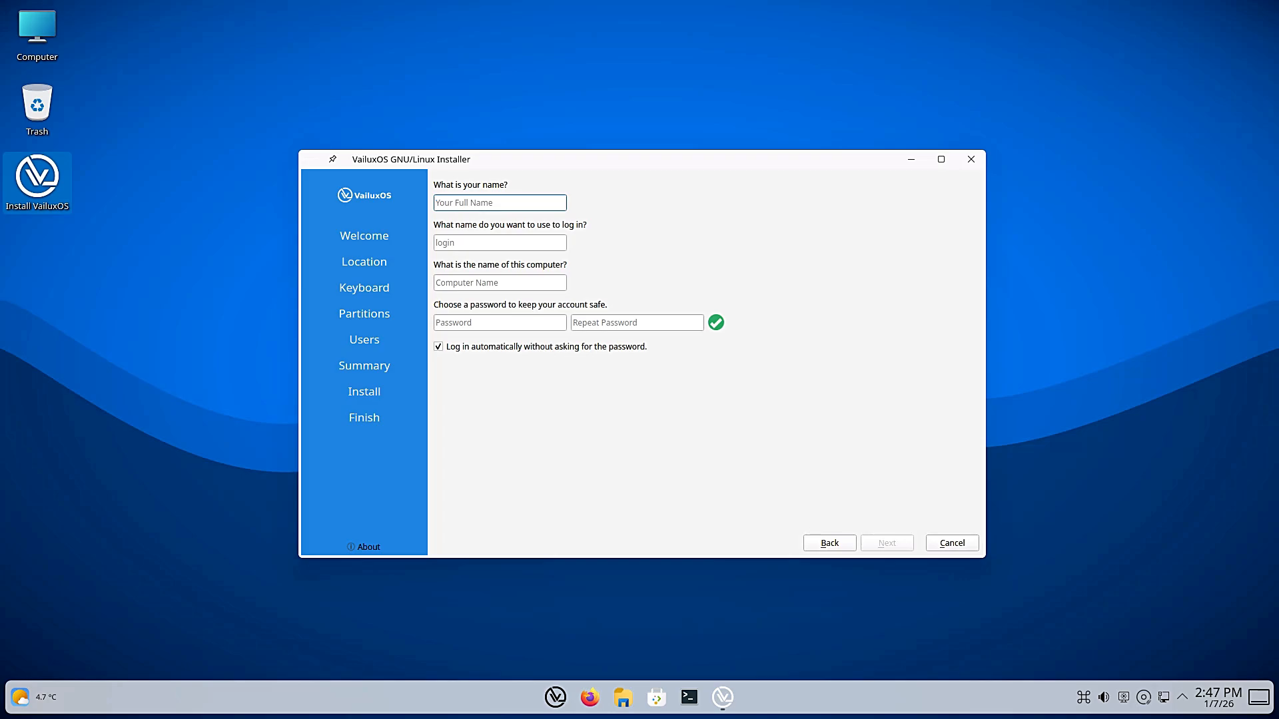
Fill in the user name 'linuxnet' and computer name 'work' on the Users page
type("linuxnet")
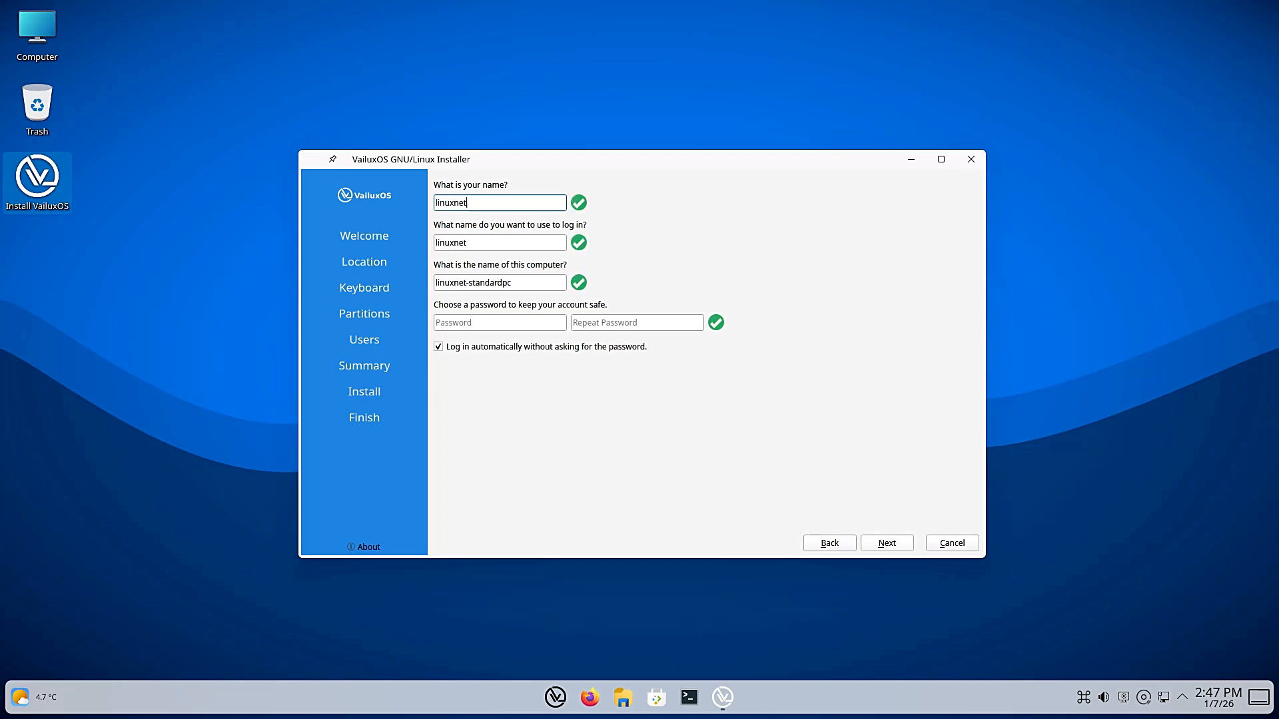
type("work")
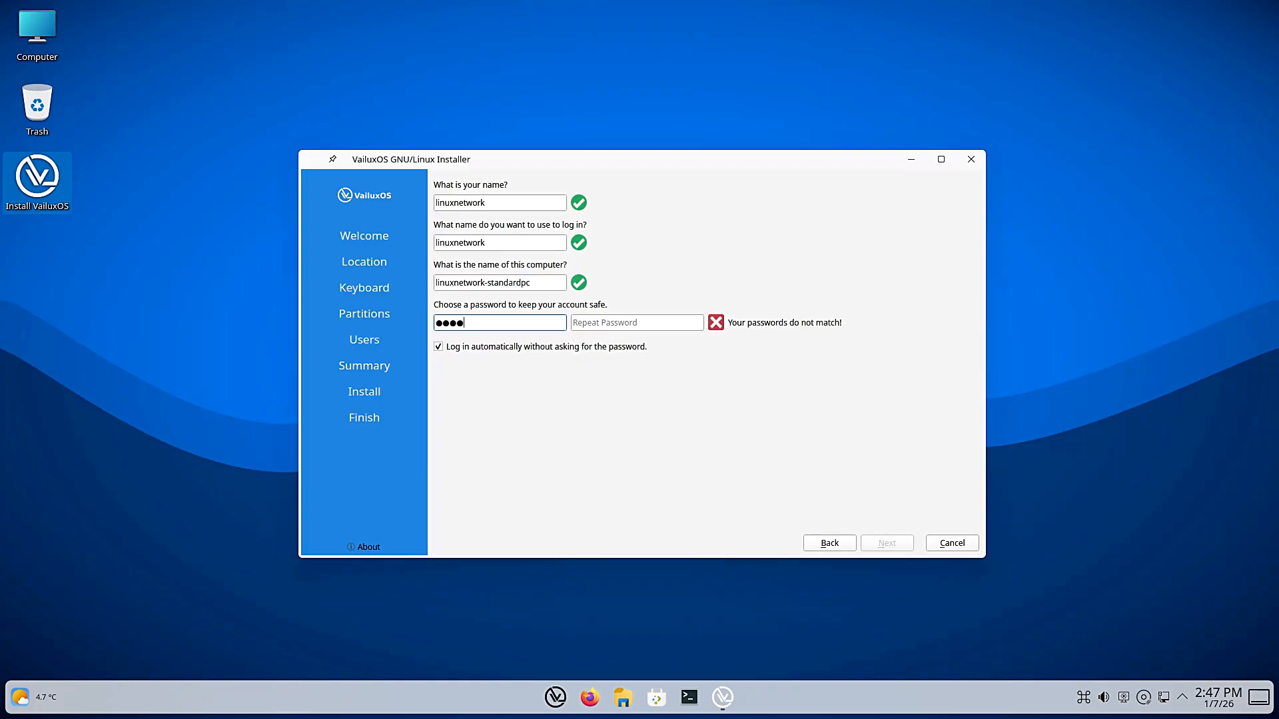
Enter the password fields to finish the Calamares user setup
type("•")
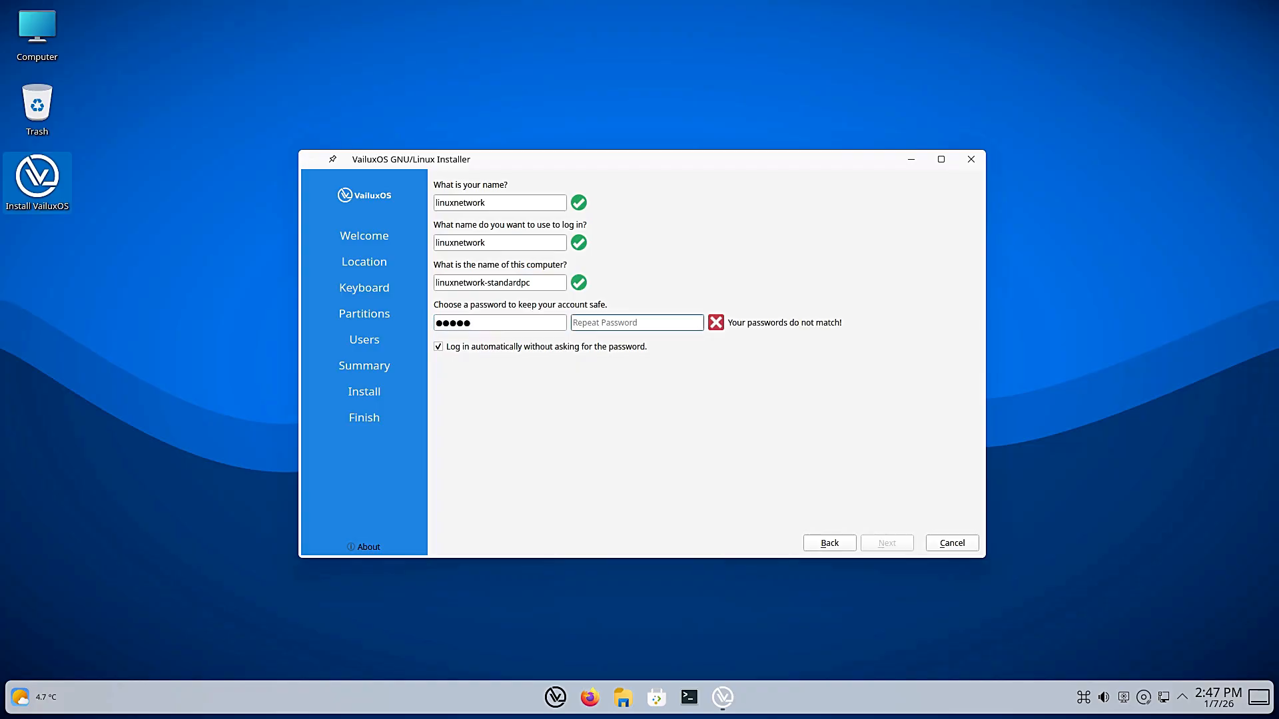
type("•••••")
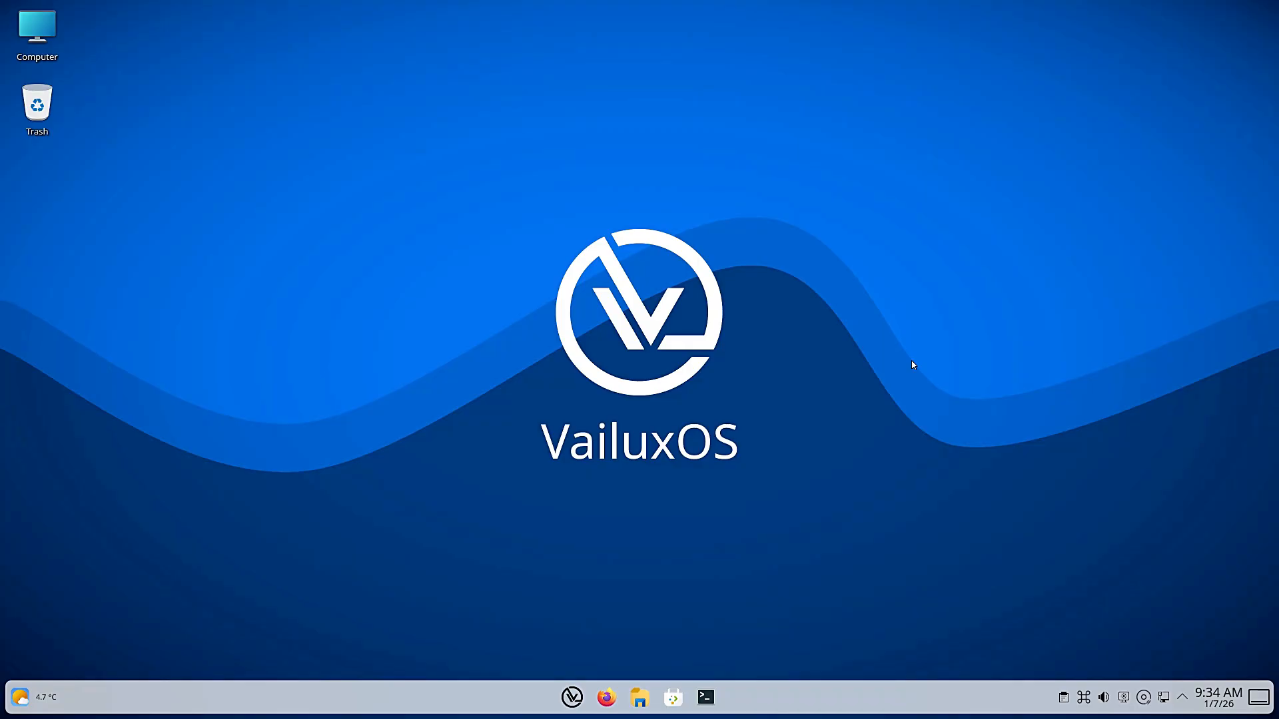
Bring up the launcher for the linuxnetwork account and scroll its All apps list
left_click(158, 592)
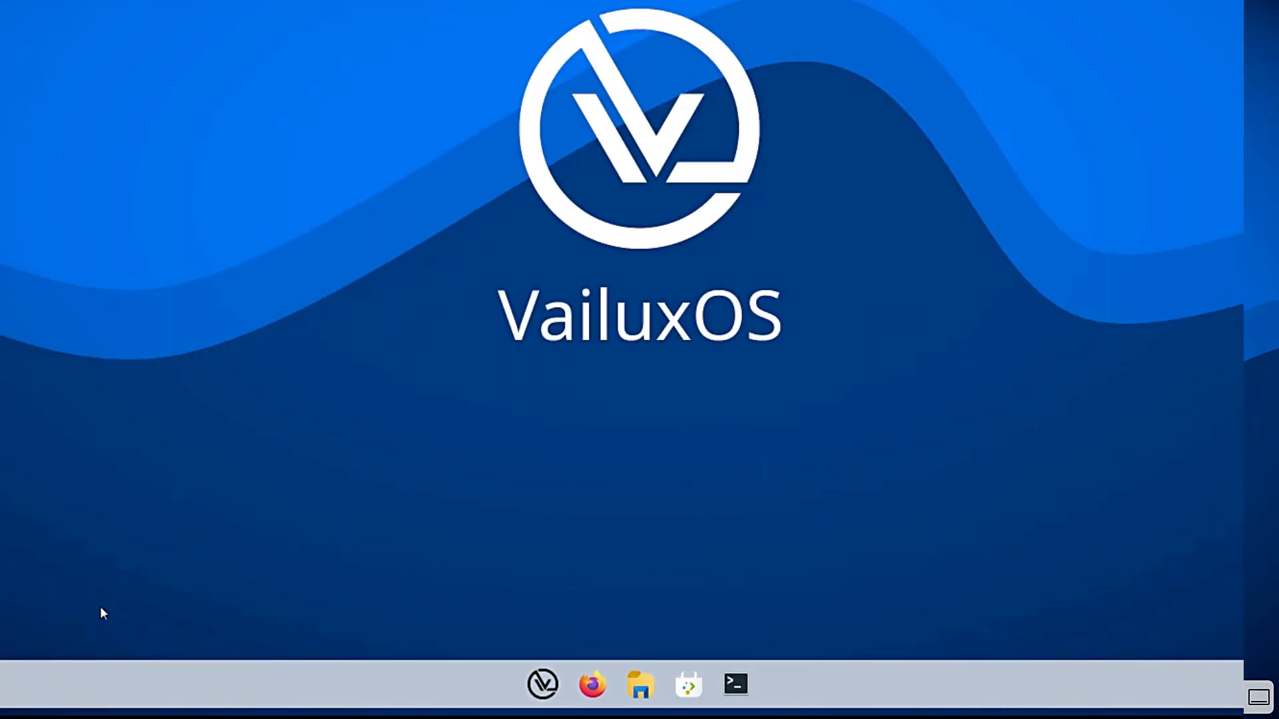
left_click(542, 683)
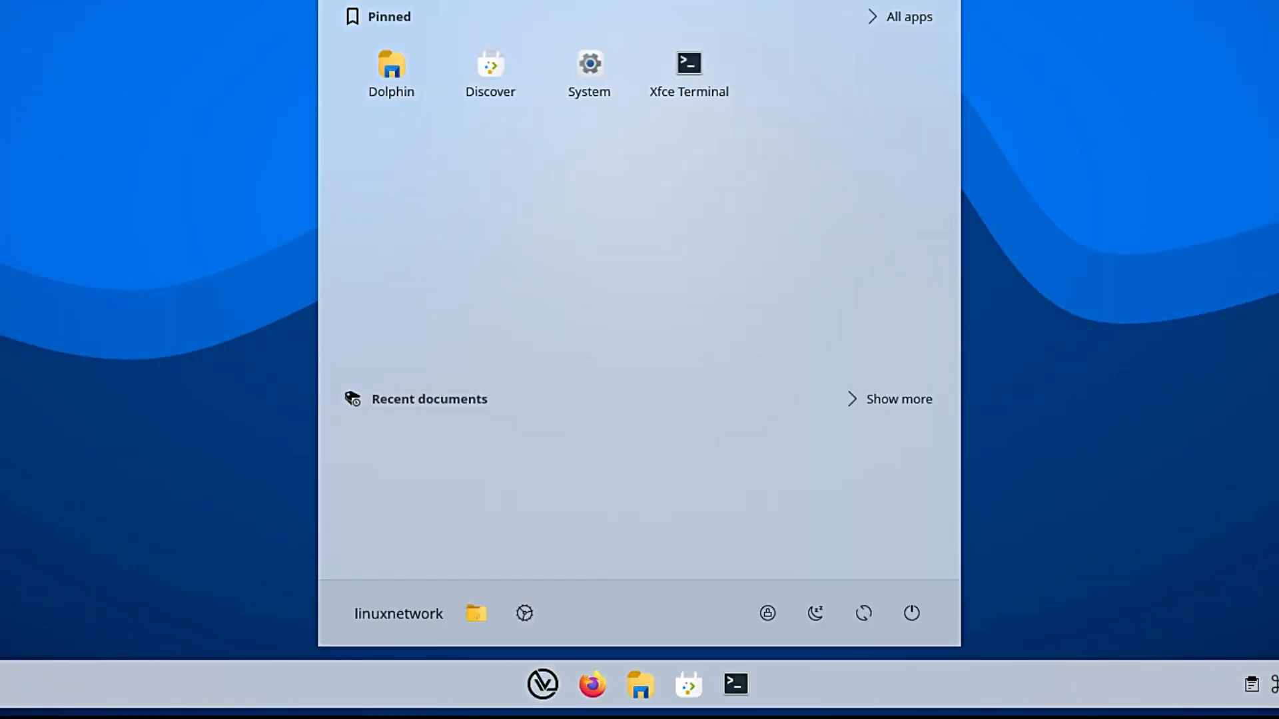
left_click(907, 16)
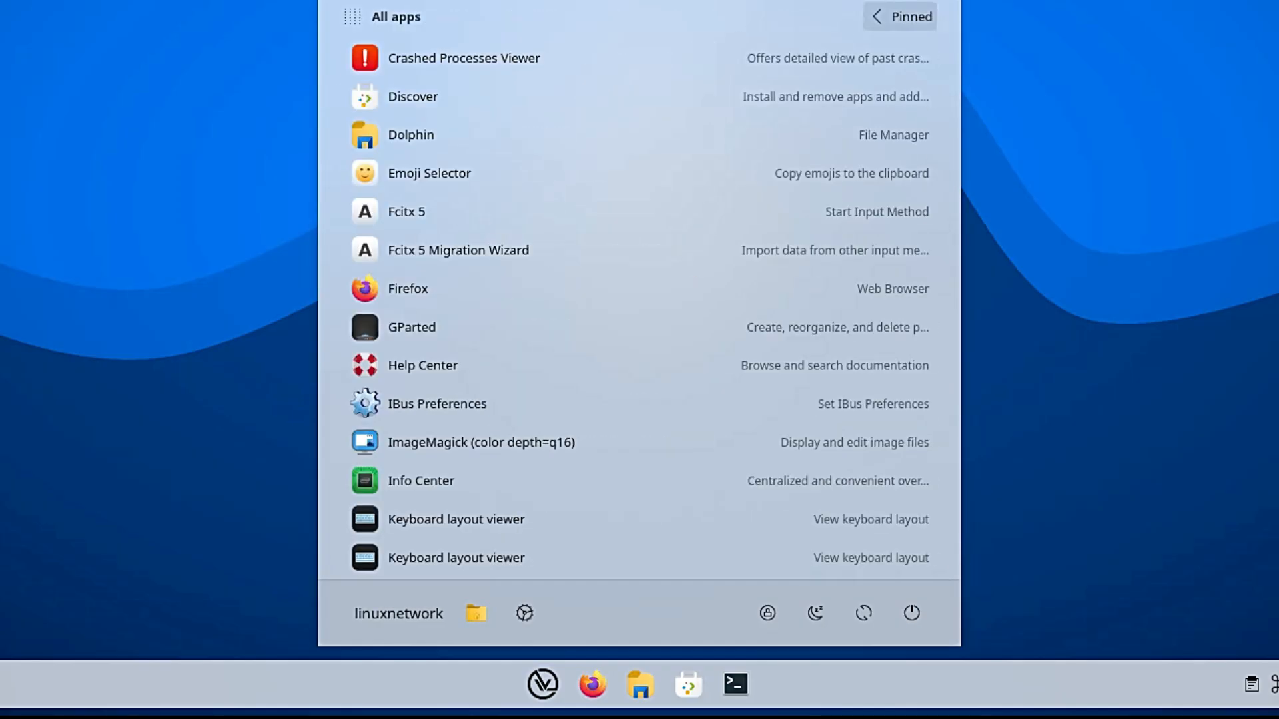
scroll("down", 3)
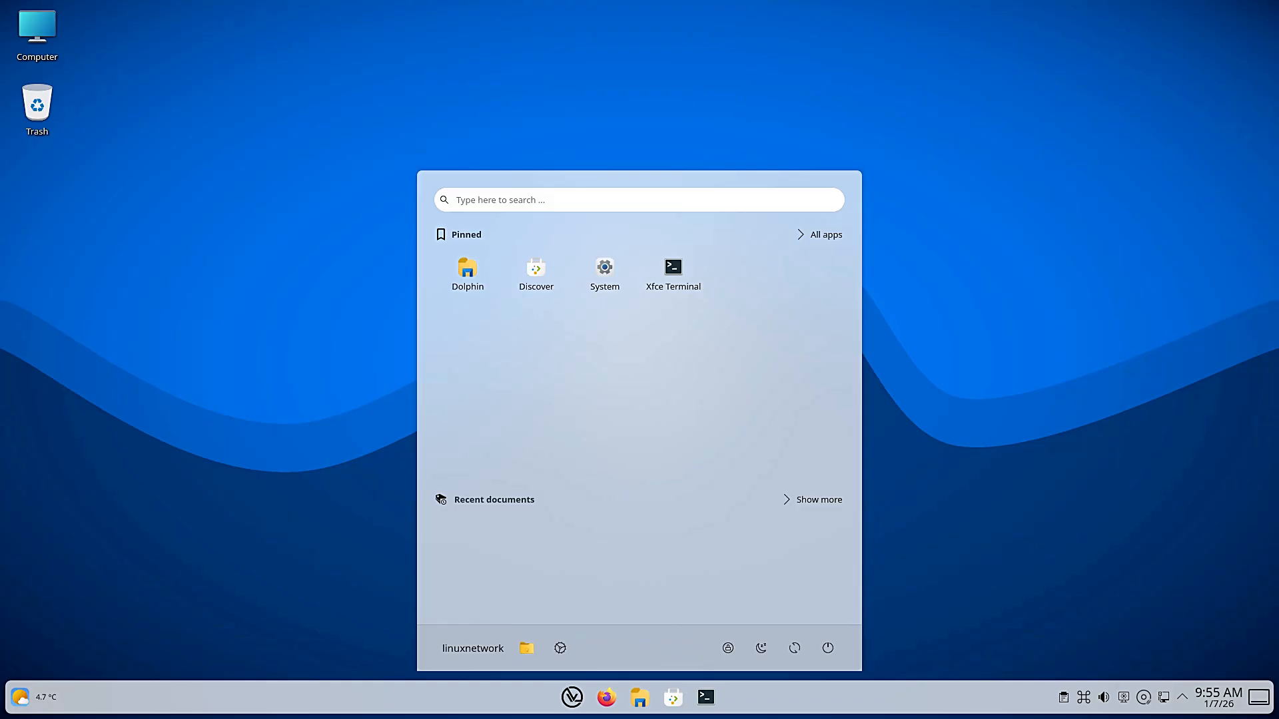
Search the launcher for 'kons', clear it, and search 'termi' for a terminal
type("kons")
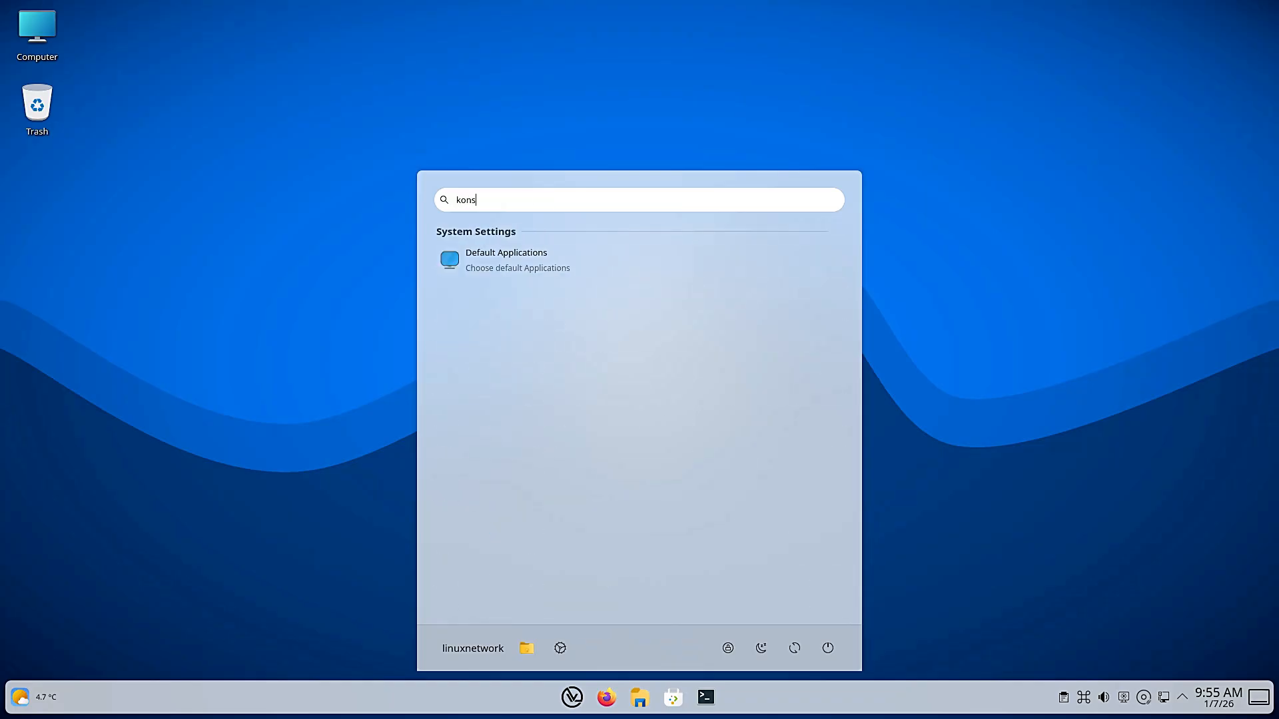
key("BackSpace")
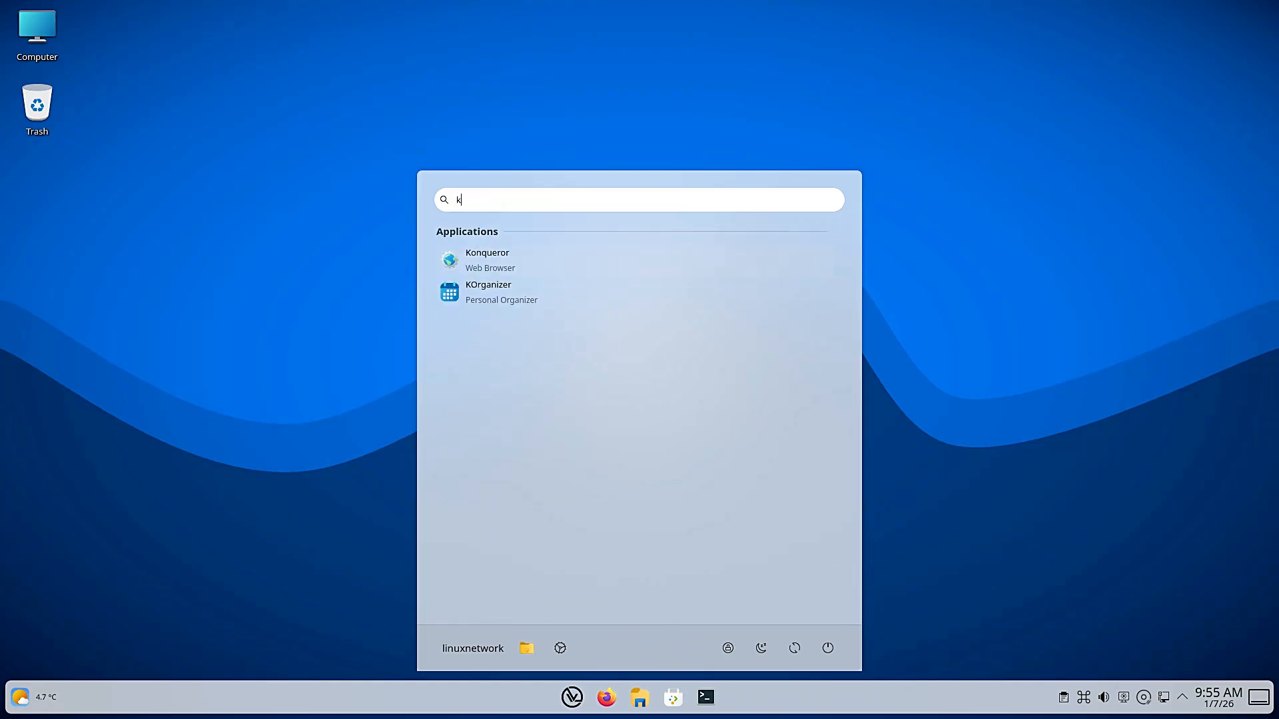
type("termi")
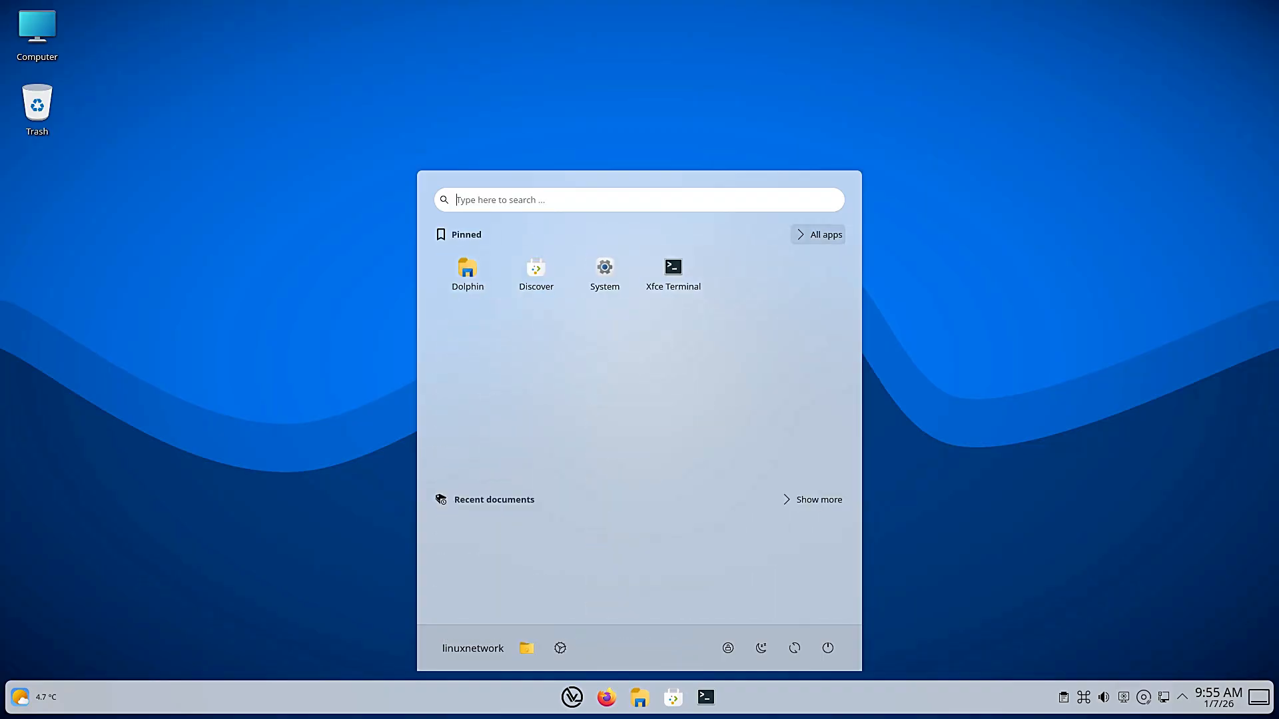
Scroll through the full All apps list toward the Trash entry
left_click(817, 234)
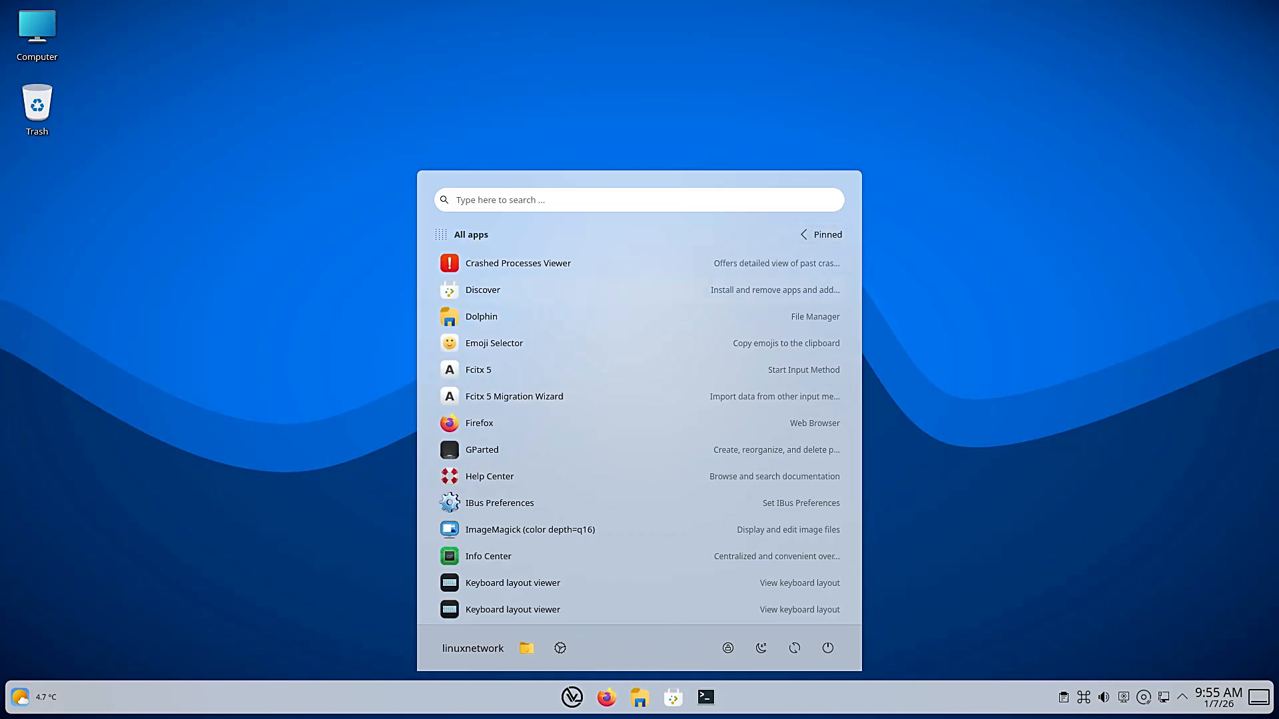
scroll("down", 3)
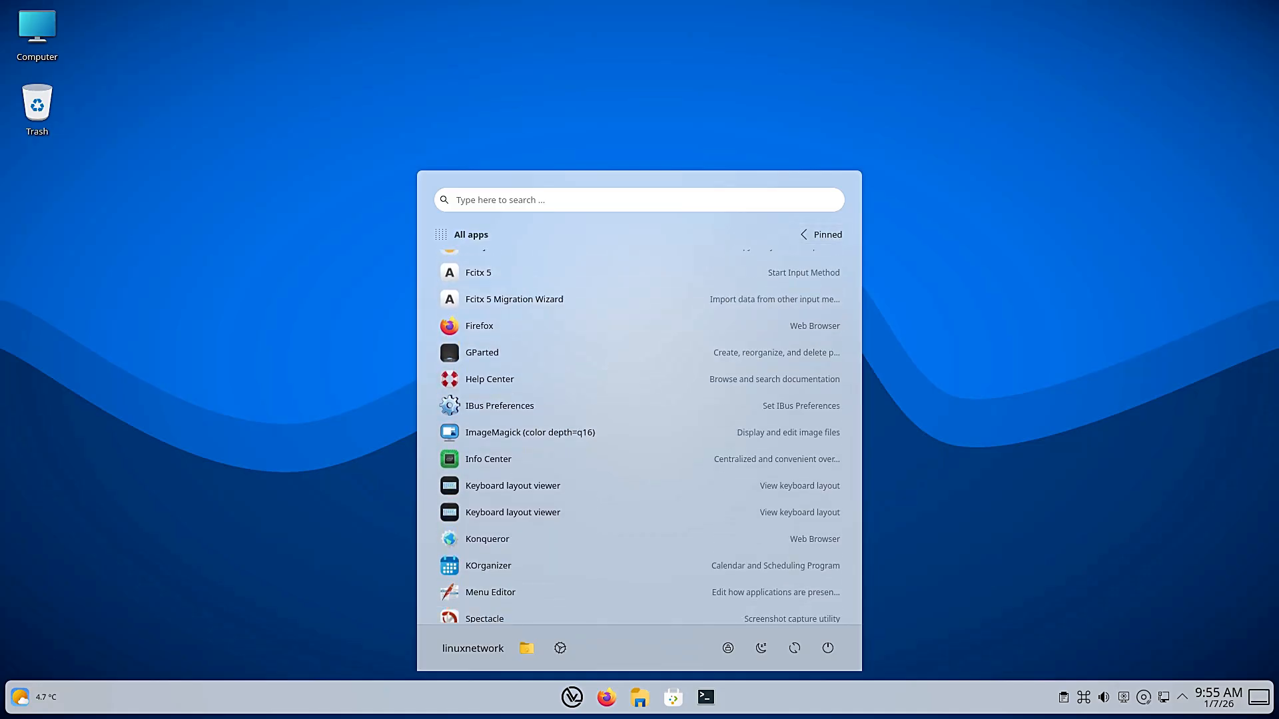
scroll("down", 3)
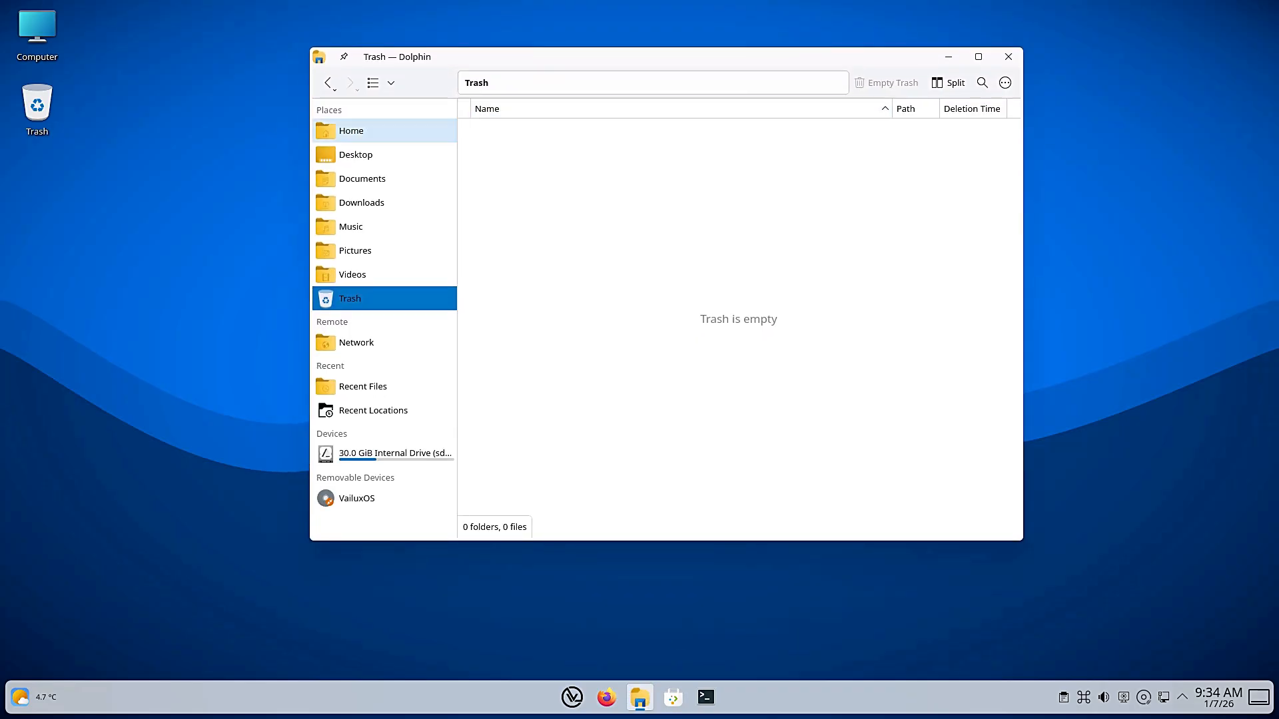
Browse the launcher's full app list and reopen the Trash in Dolphin
right_click(734, 351)
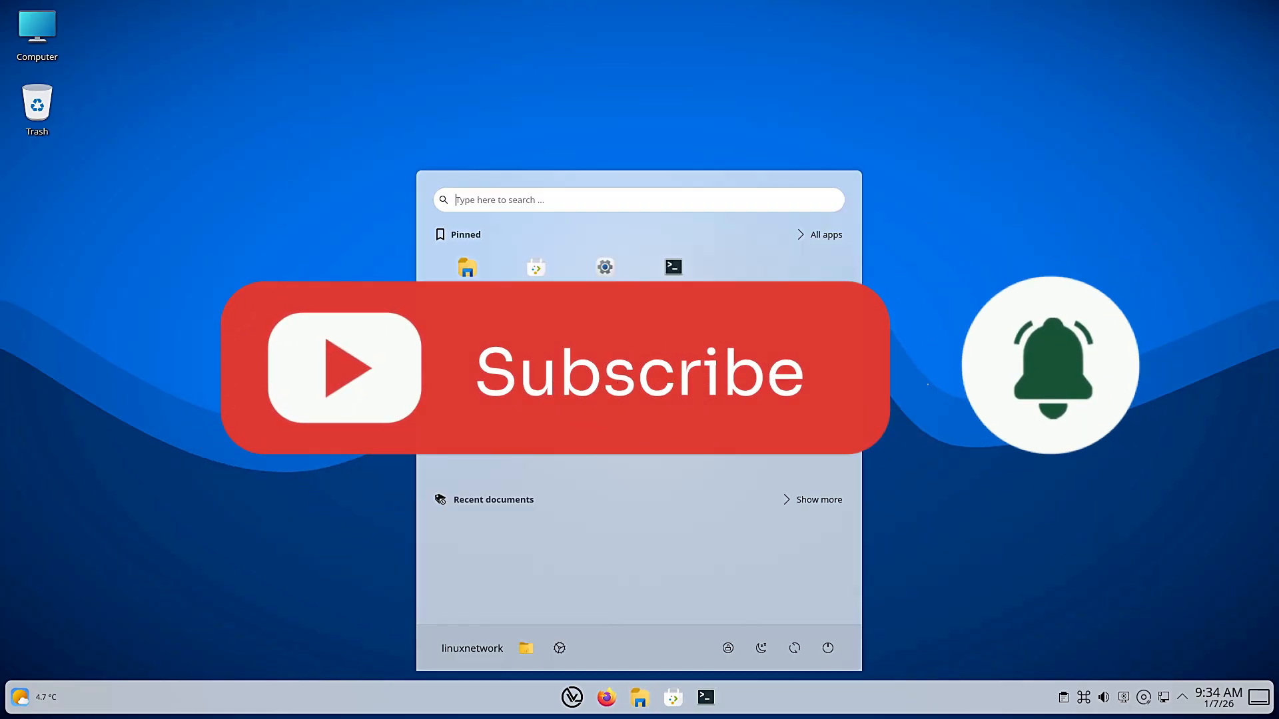
left_click(826, 235)
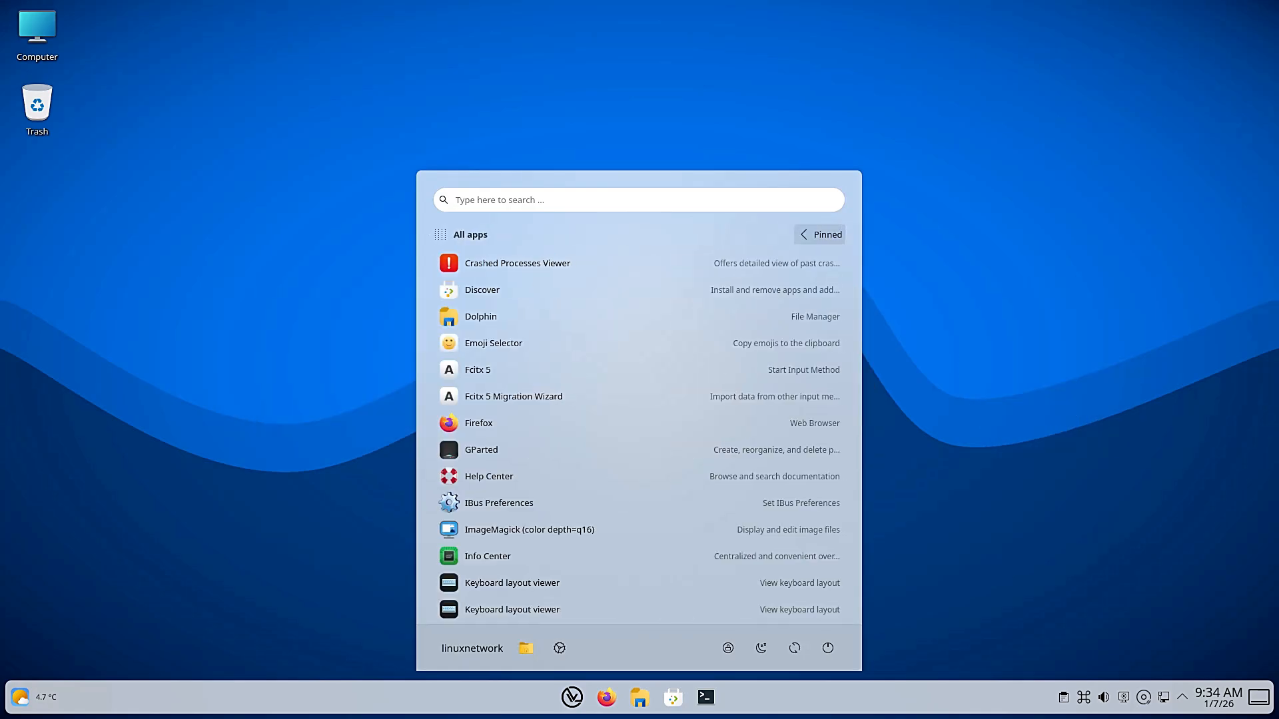
scroll("down", 3)
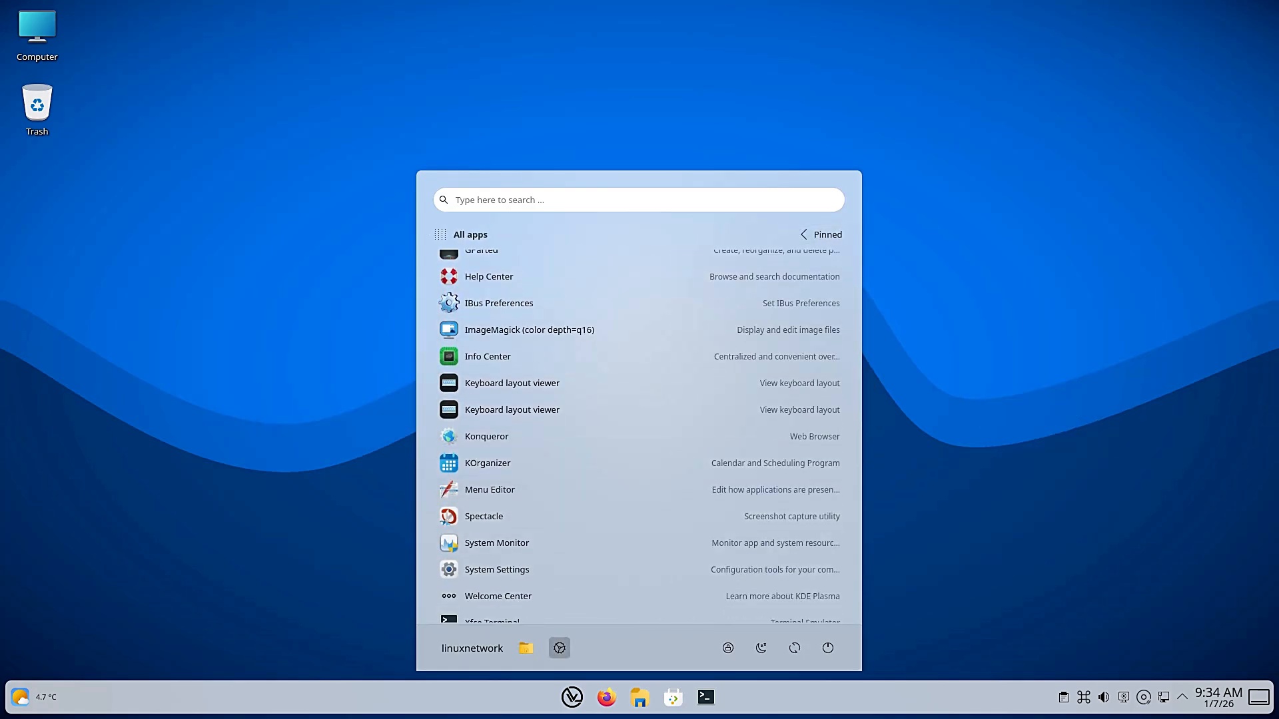
left_click(495, 569)
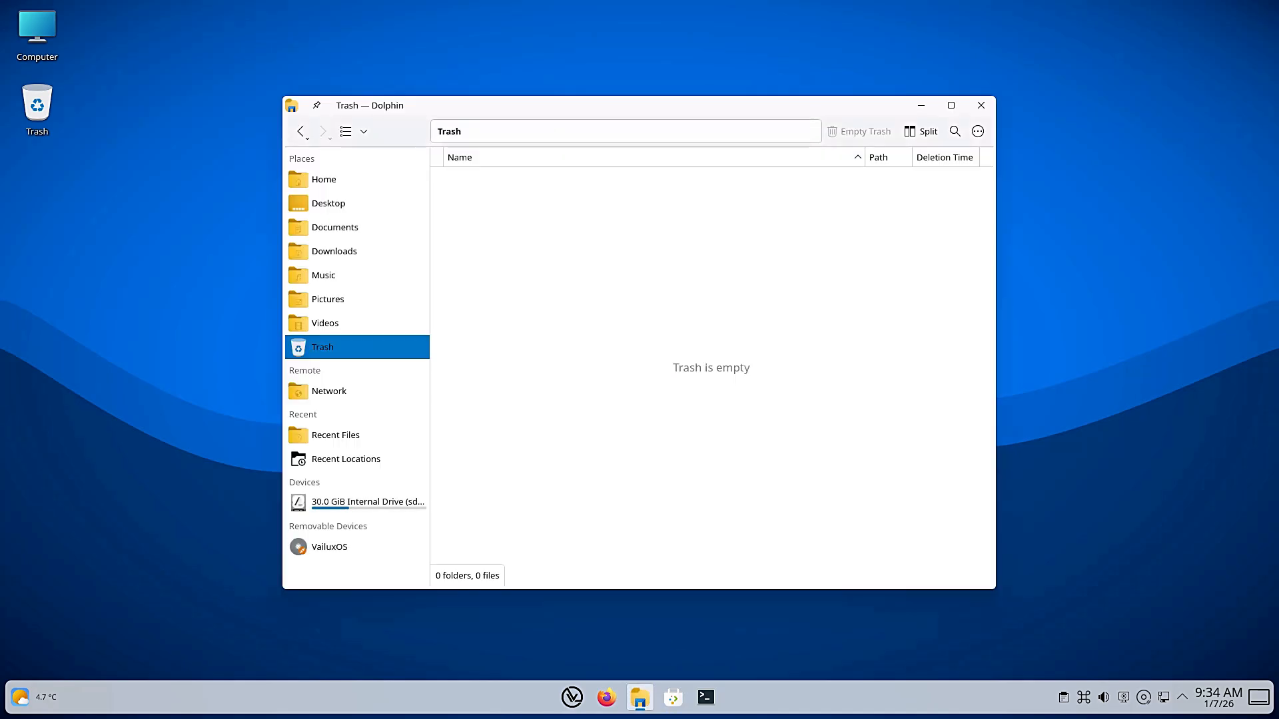
Close the empty Trash window, leaving the desktop showing
left_click(322, 180)
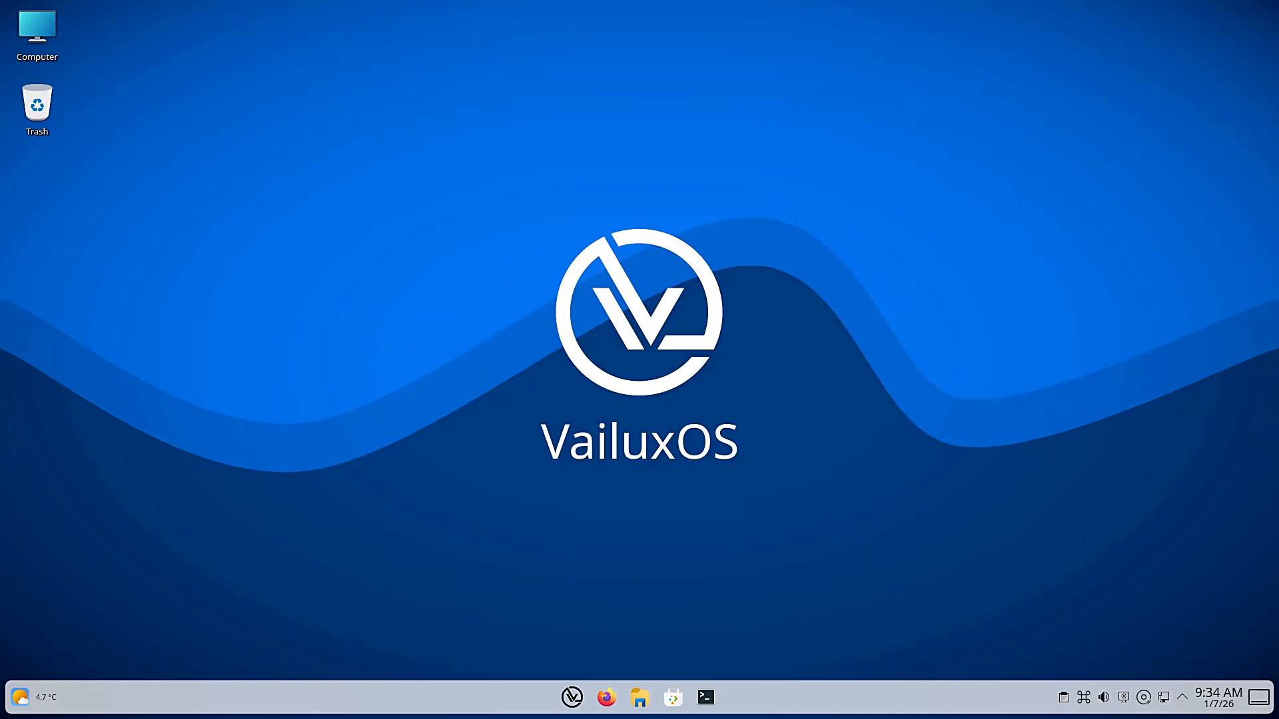
Launch System Settings from the launcher's All apps list
left_click(571, 697)
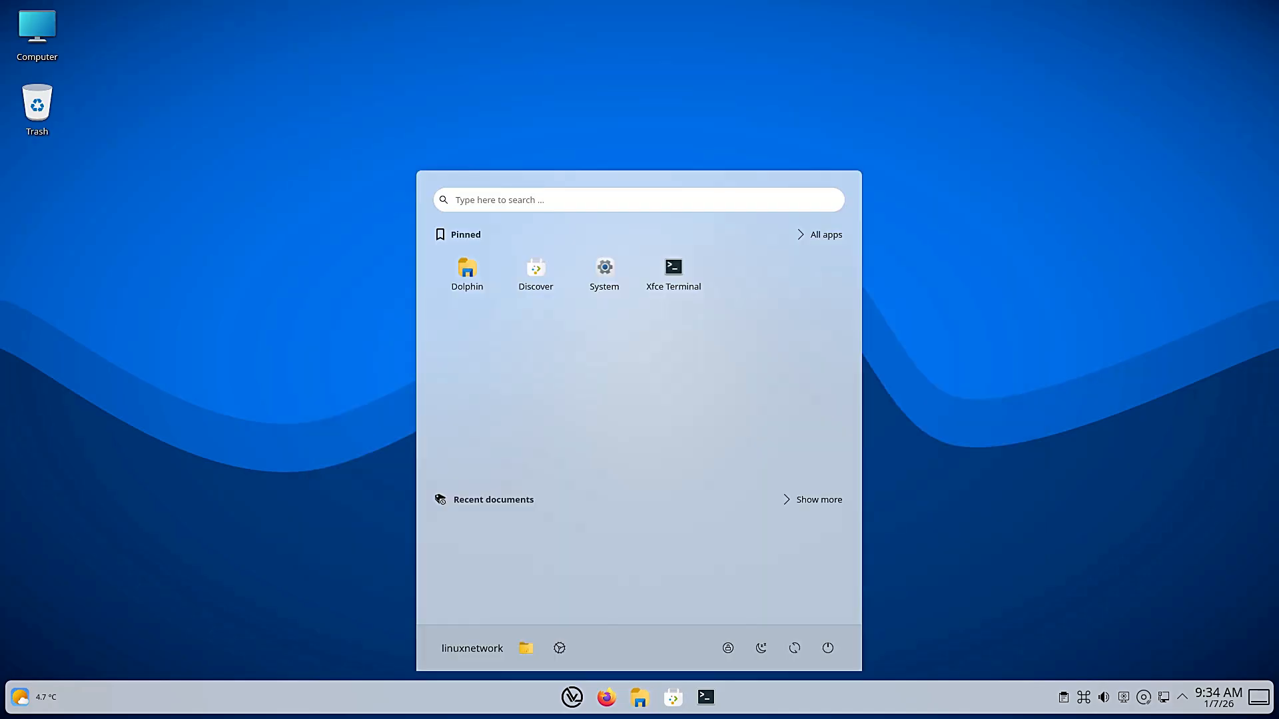
left_click(825, 234)
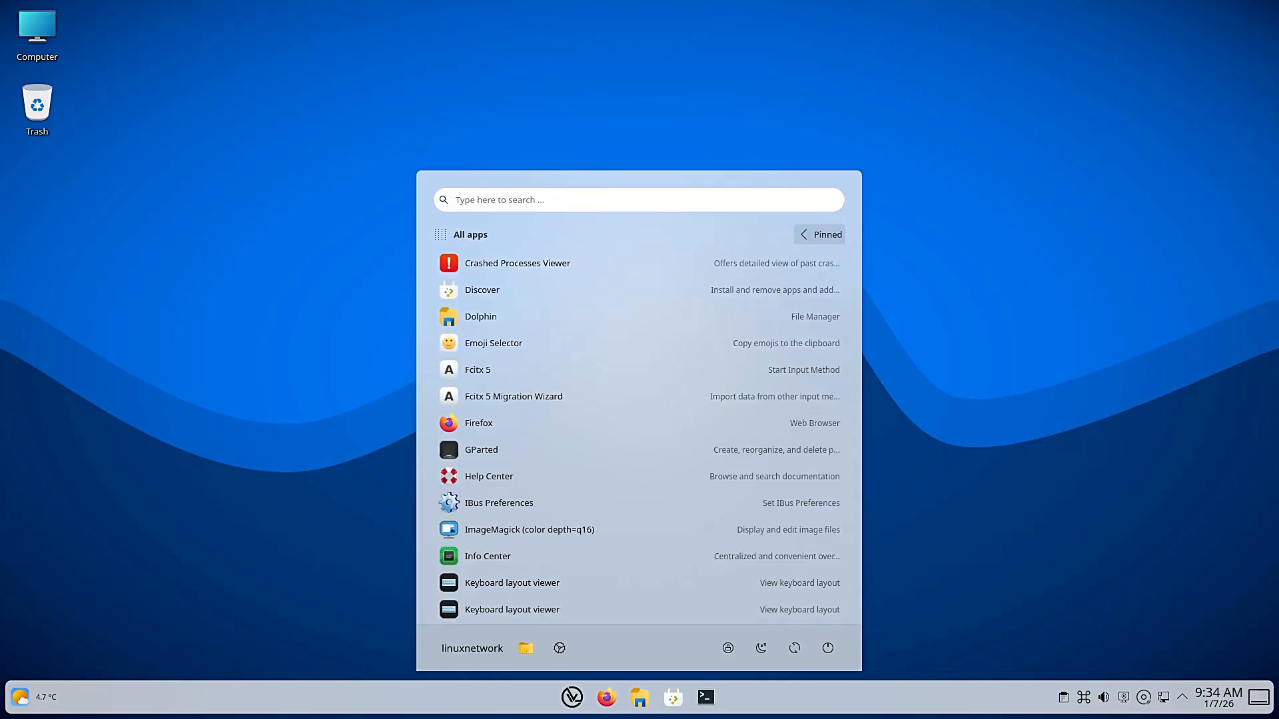
scroll("down", 3)
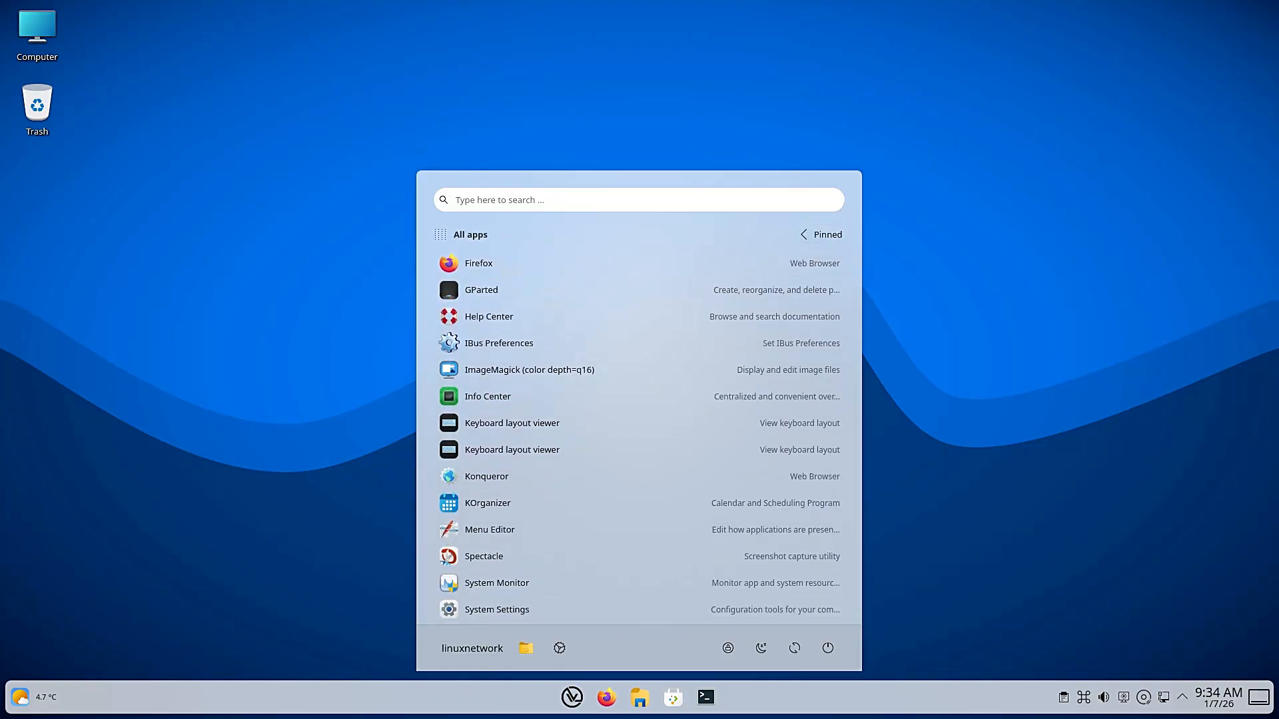
scroll("down", 3)
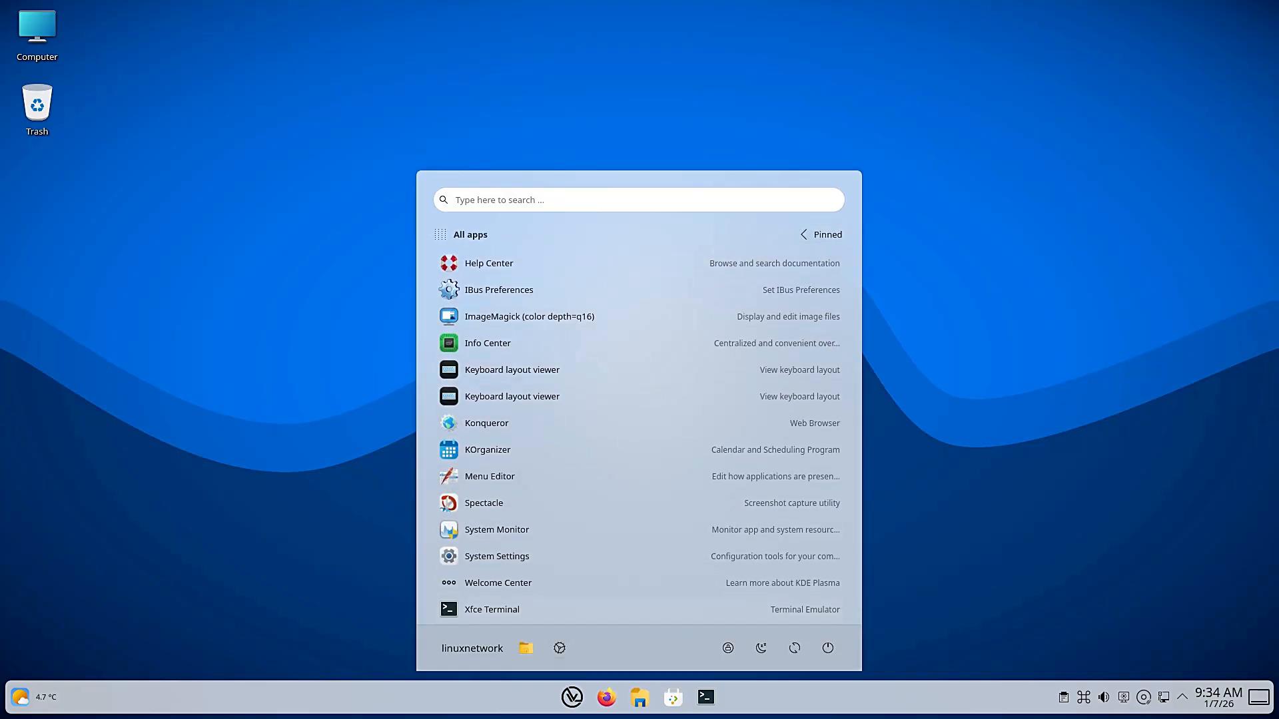
left_click(496, 556)
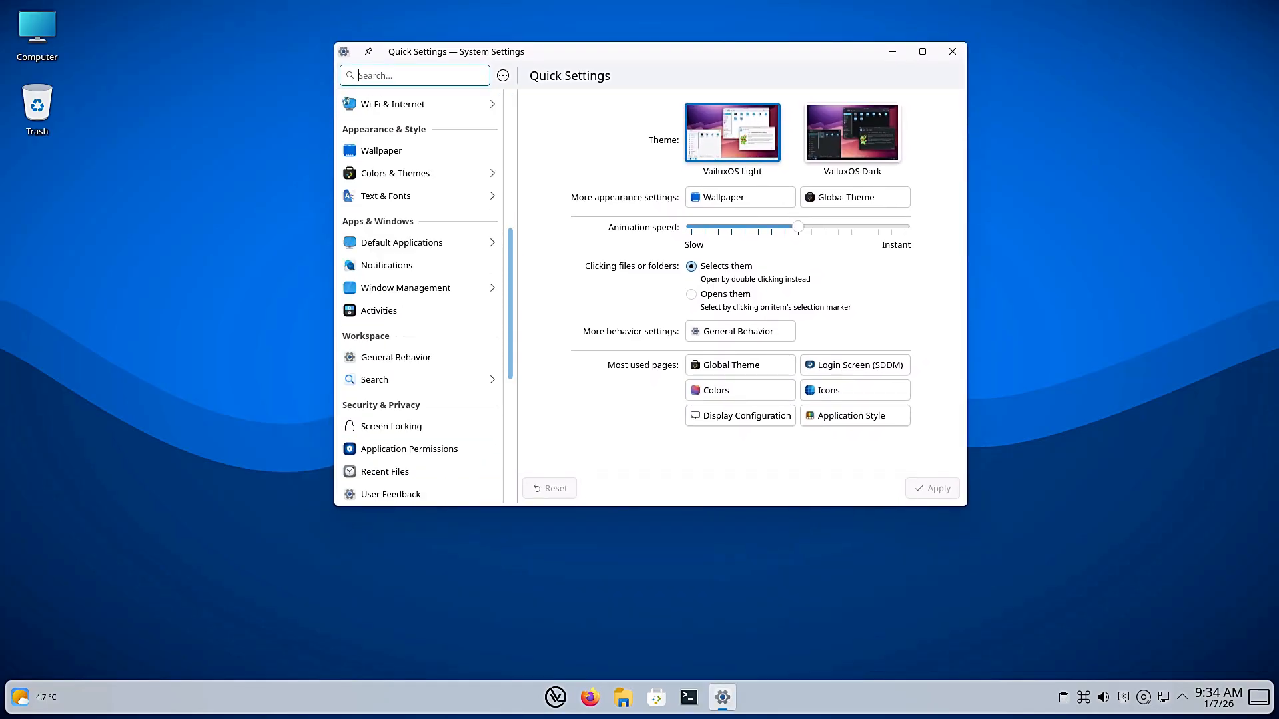
scroll("down", 3)
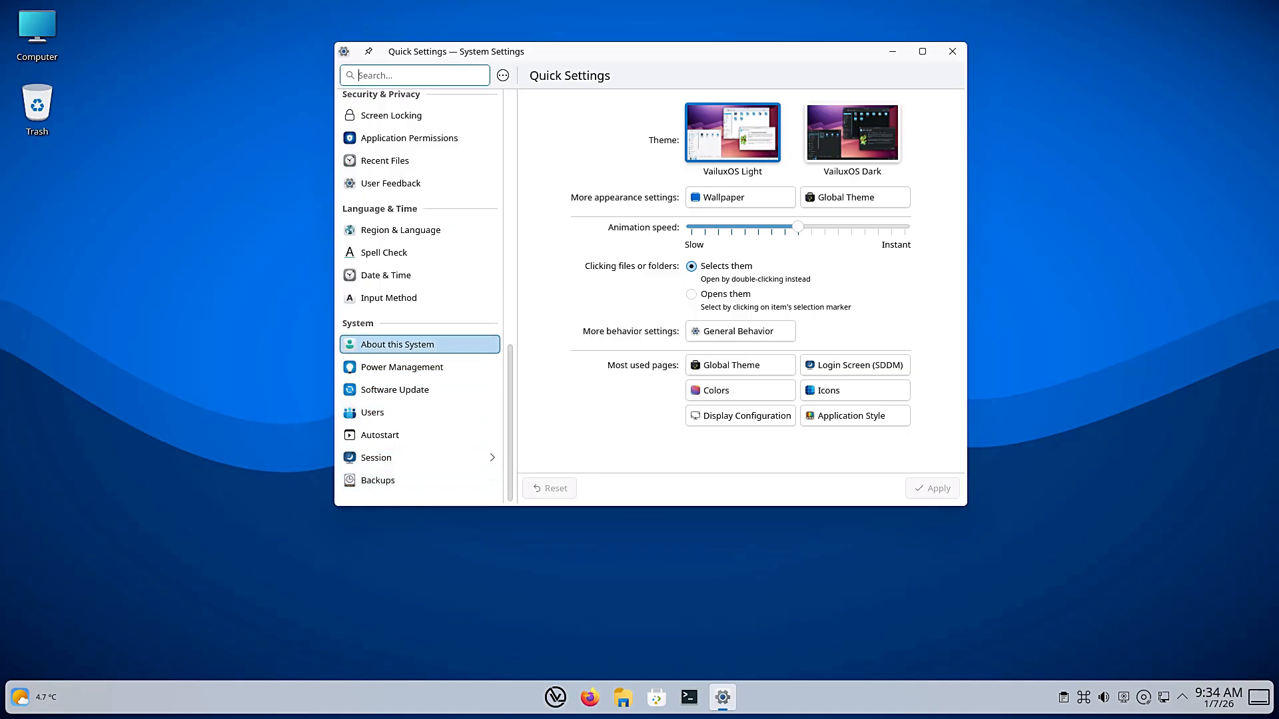
left_click(399, 343)
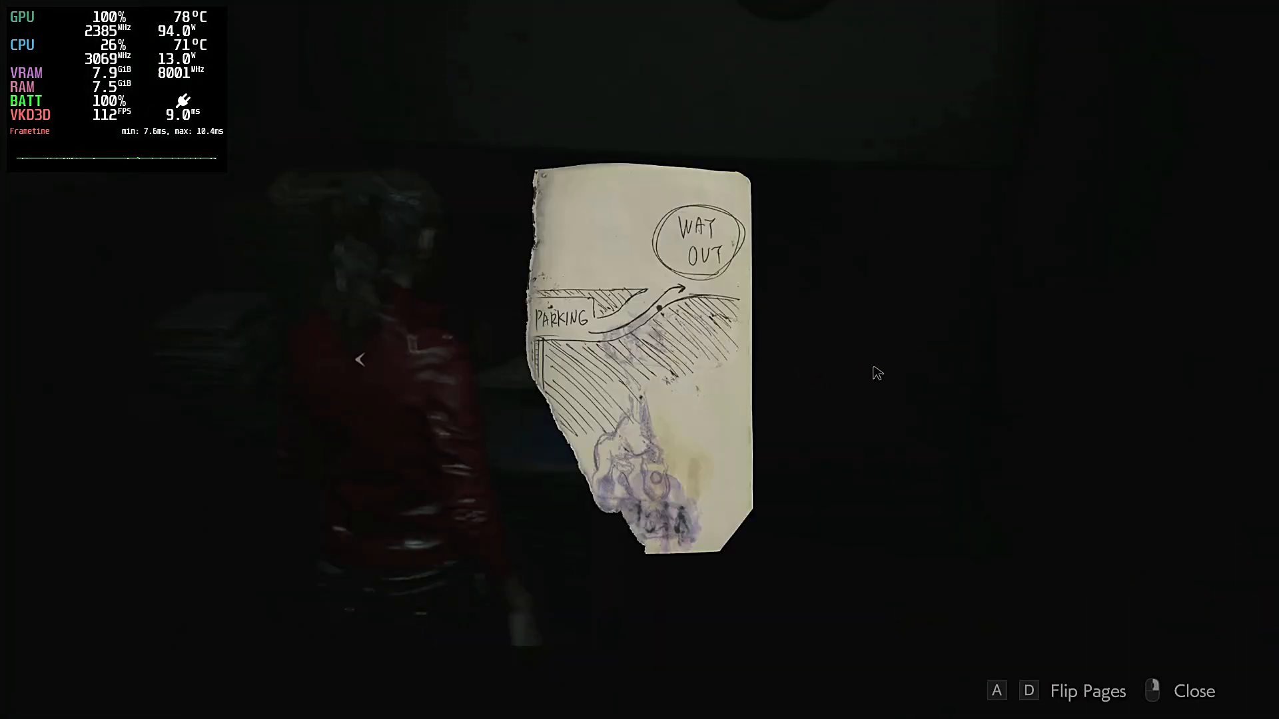
Put away the parking-lot sketch note and carry on moving through the dark room
left_click(1195, 691)
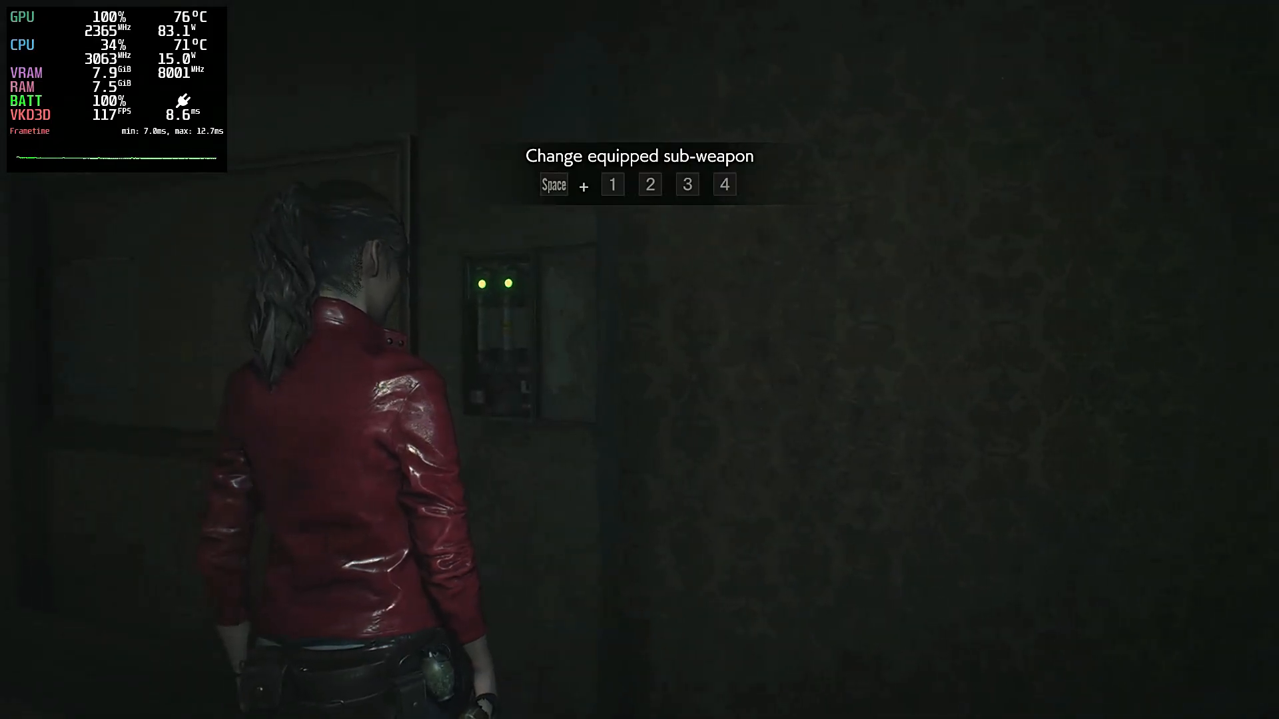
key("space")
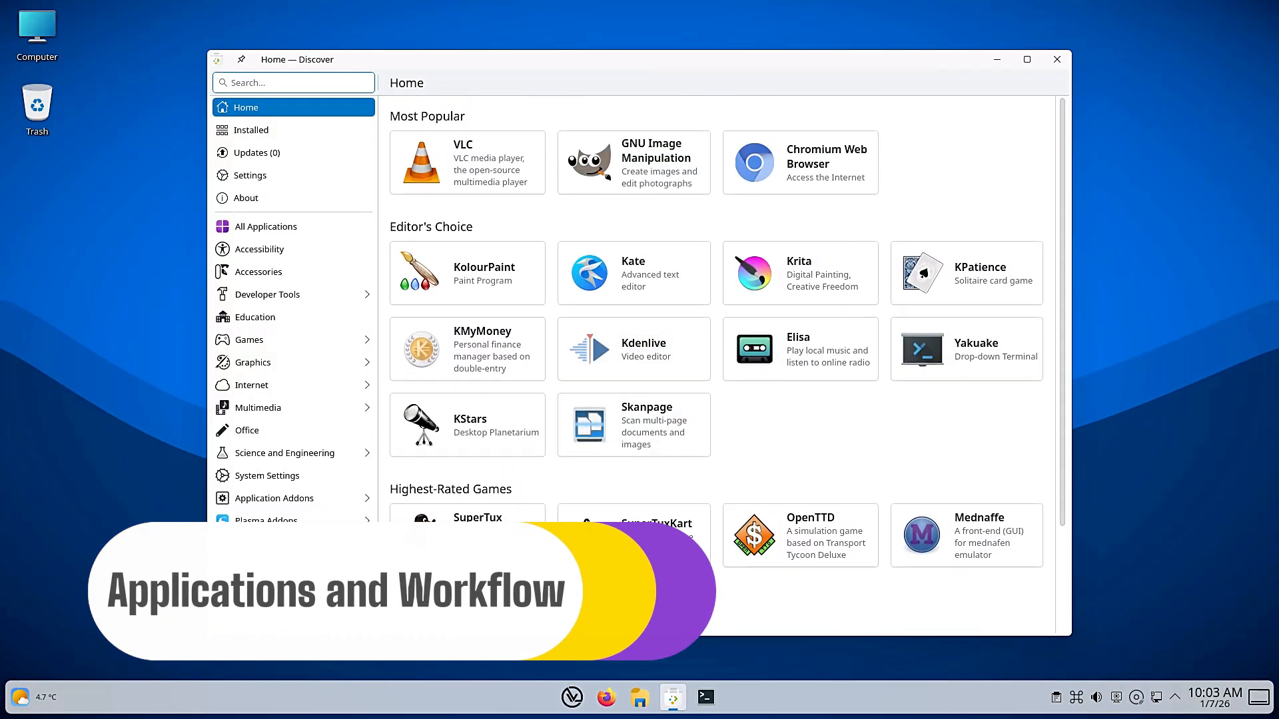
View the GNU Image Manipulation Program's details and description in Discover
left_click(467, 163)
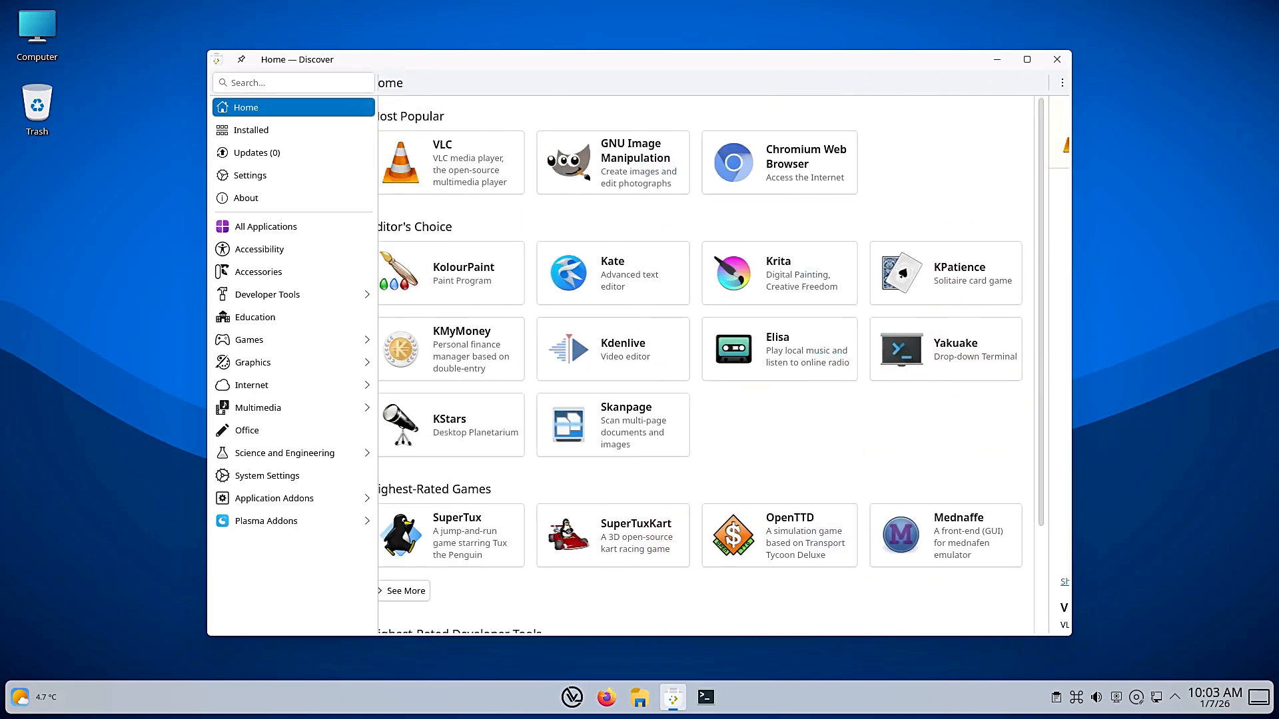
left_click(612, 161)
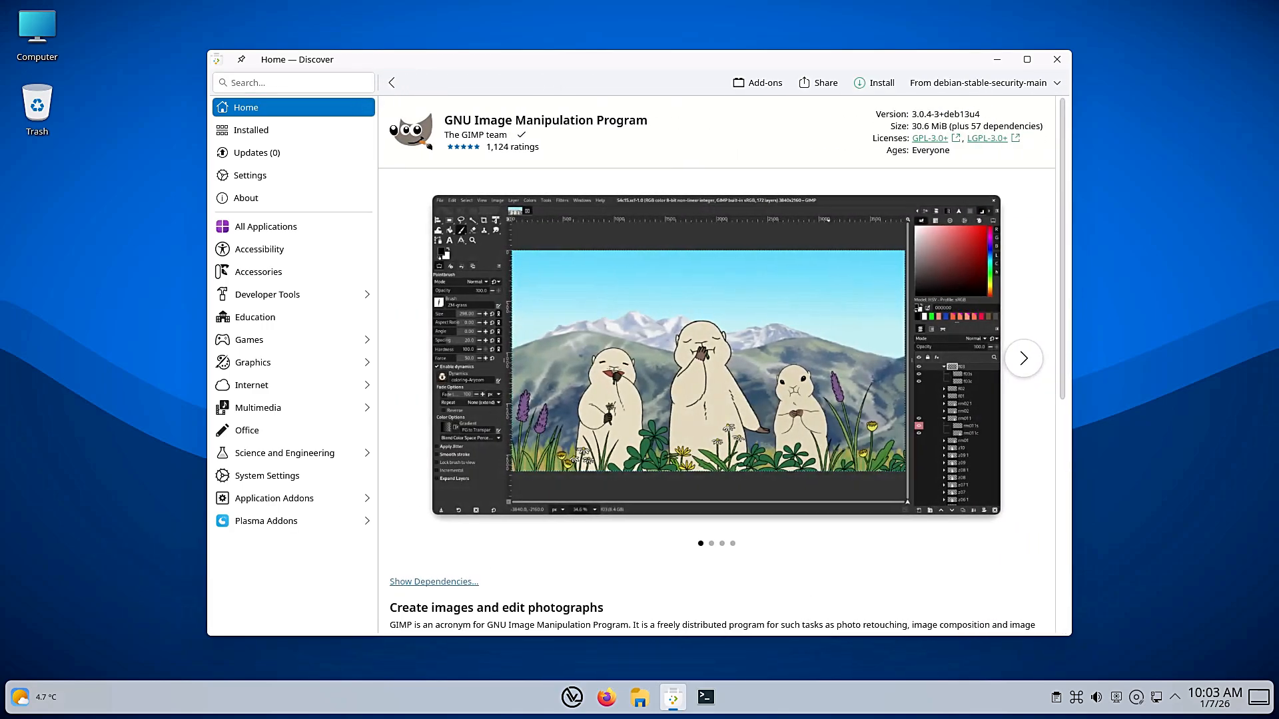
scroll("down", 3)
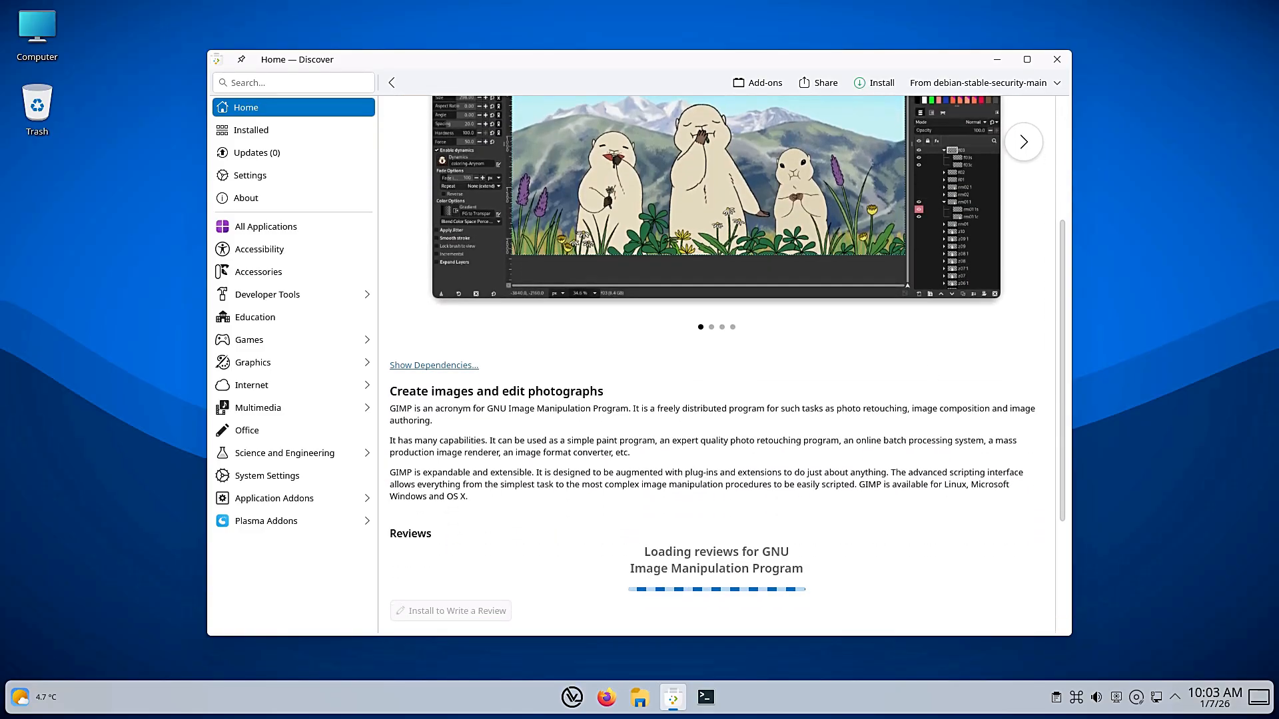
scroll("down", 3)
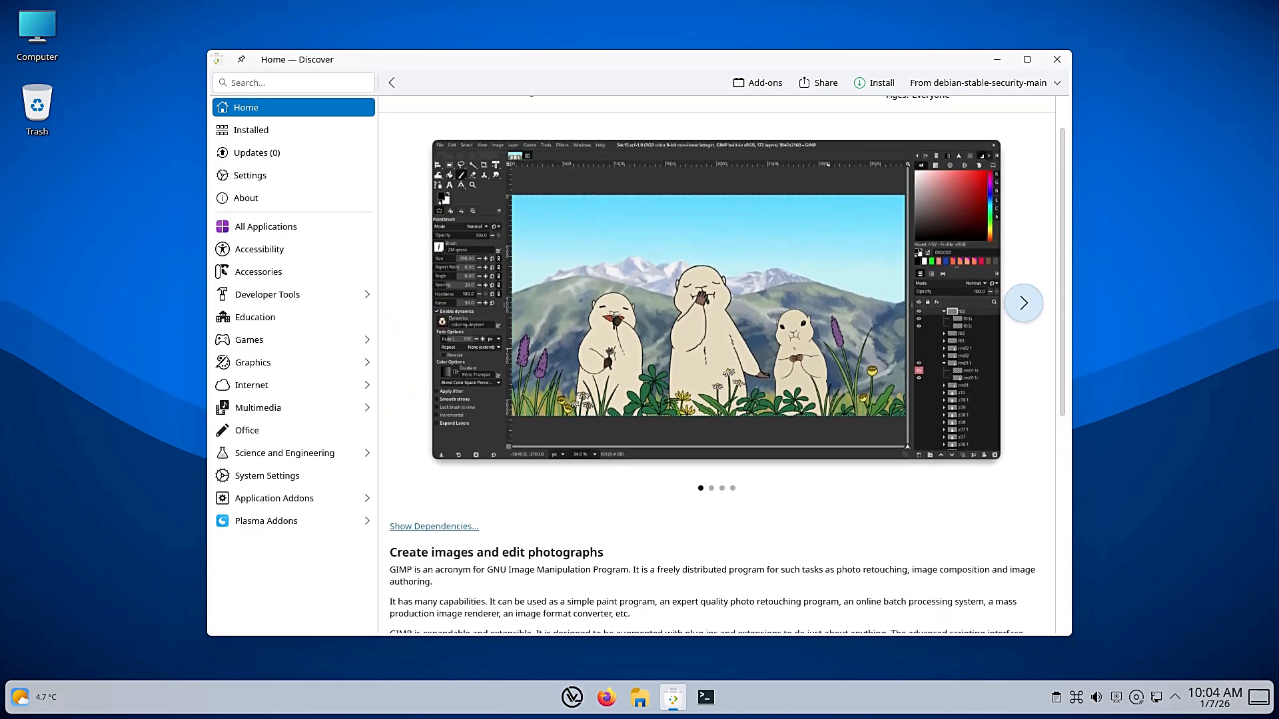
Return to Discover's home page of popular apps
left_click(1023, 302)
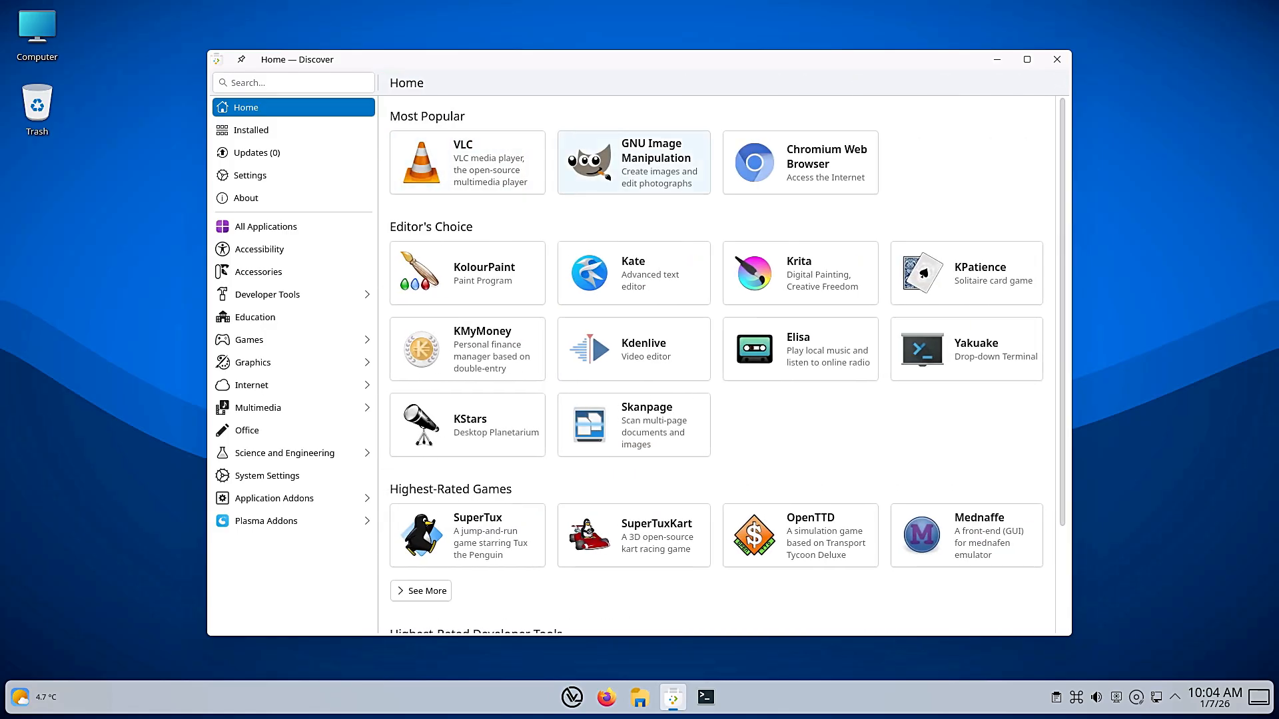
mouse_move(799, 161)
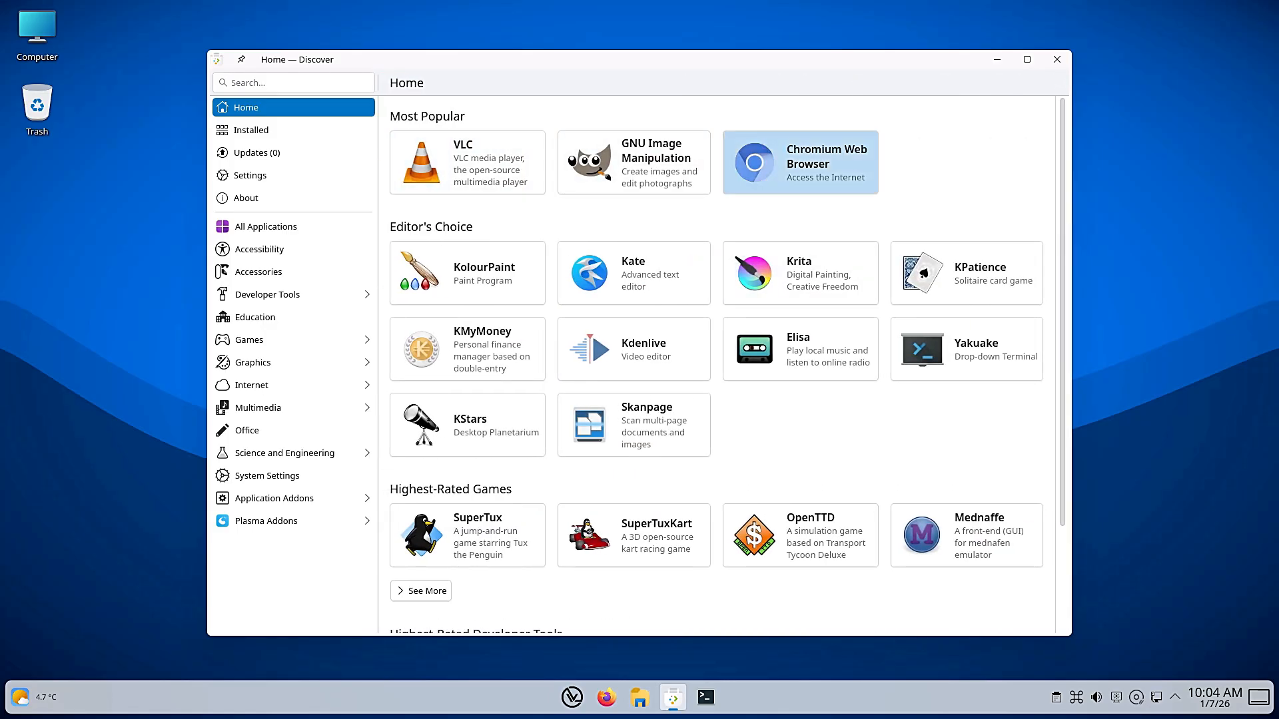
left_click(801, 161)
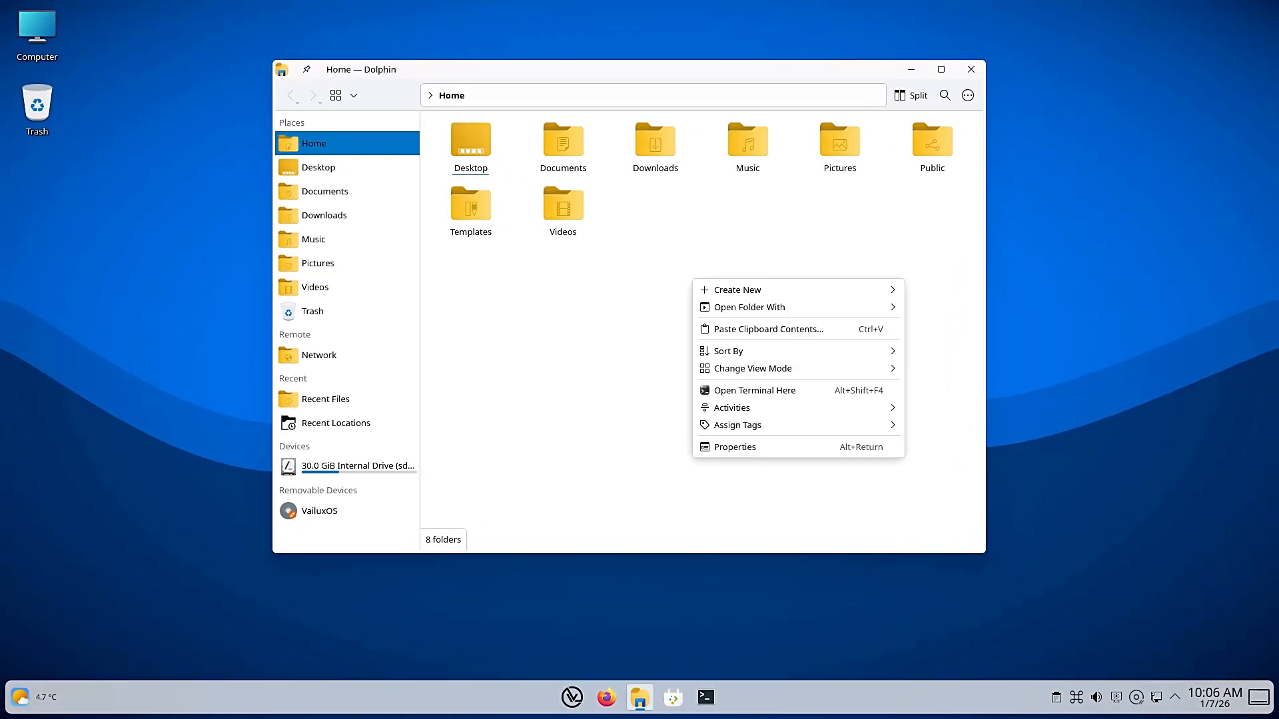
Create a new folder named Test in Dolphin's Home folder
left_click(737, 289)
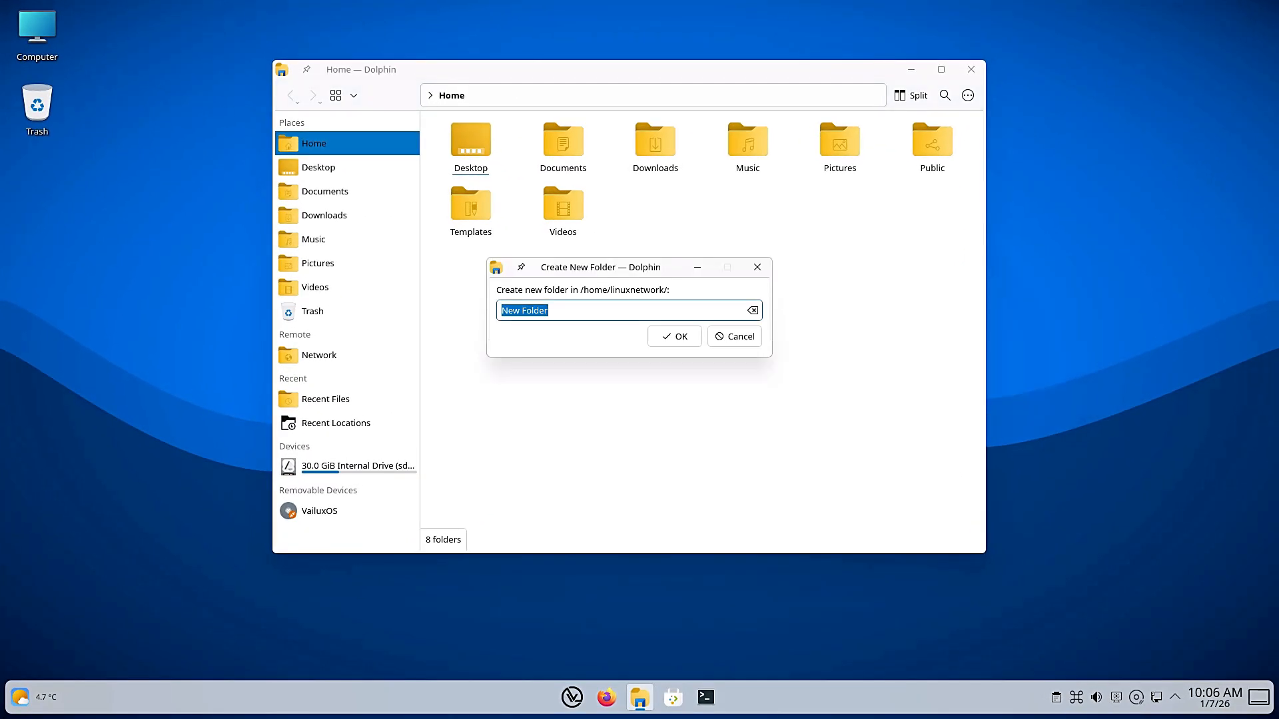
type("Test")
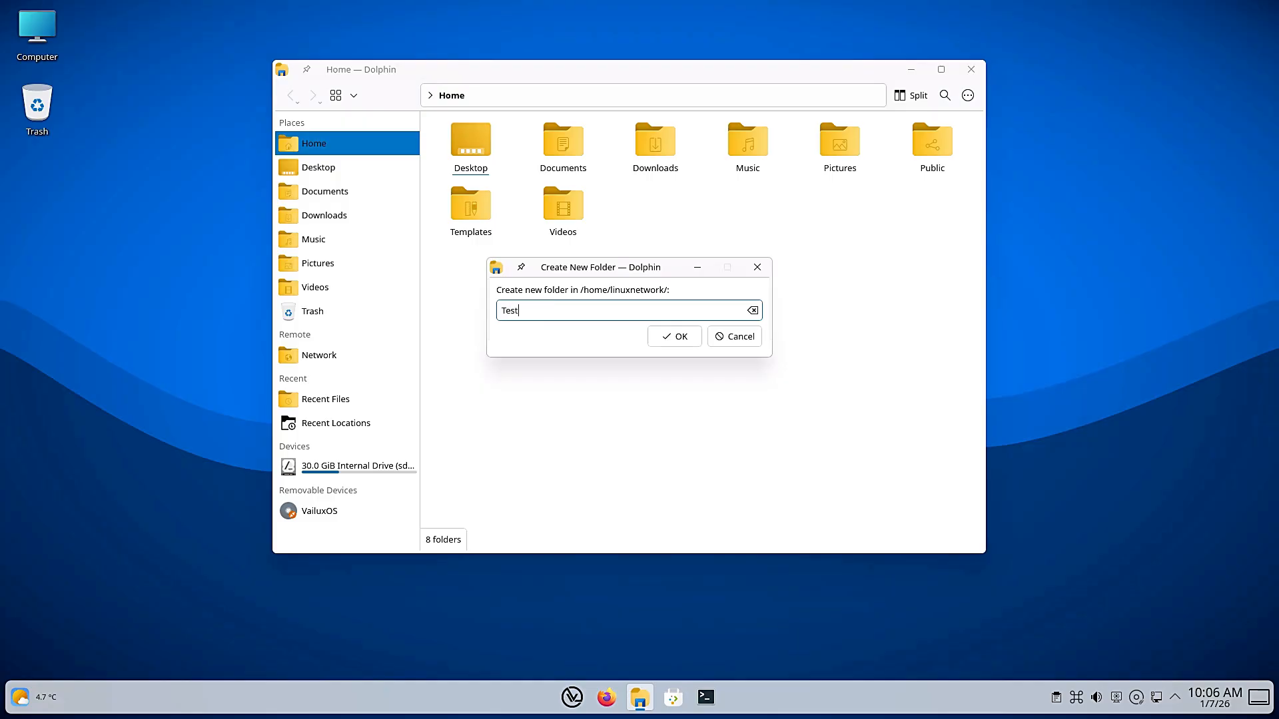
left_click(674, 336)
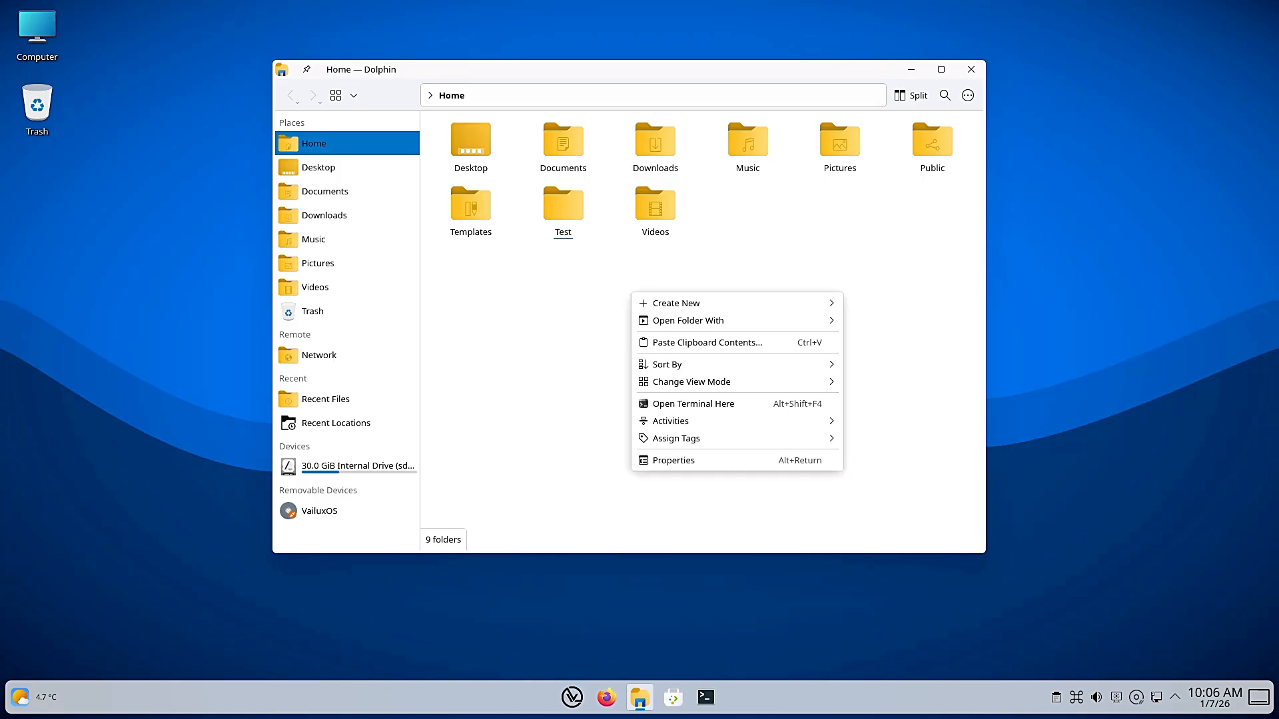
right_click(562, 204)
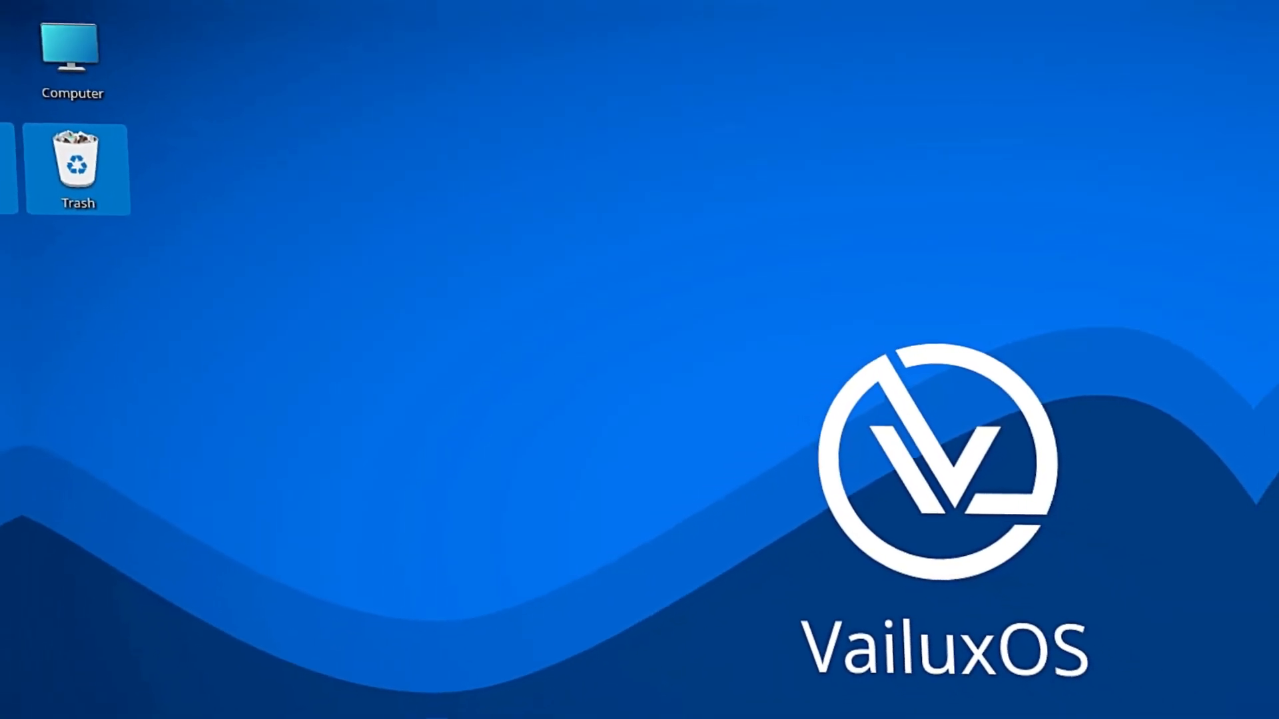
right_click(56, 153)
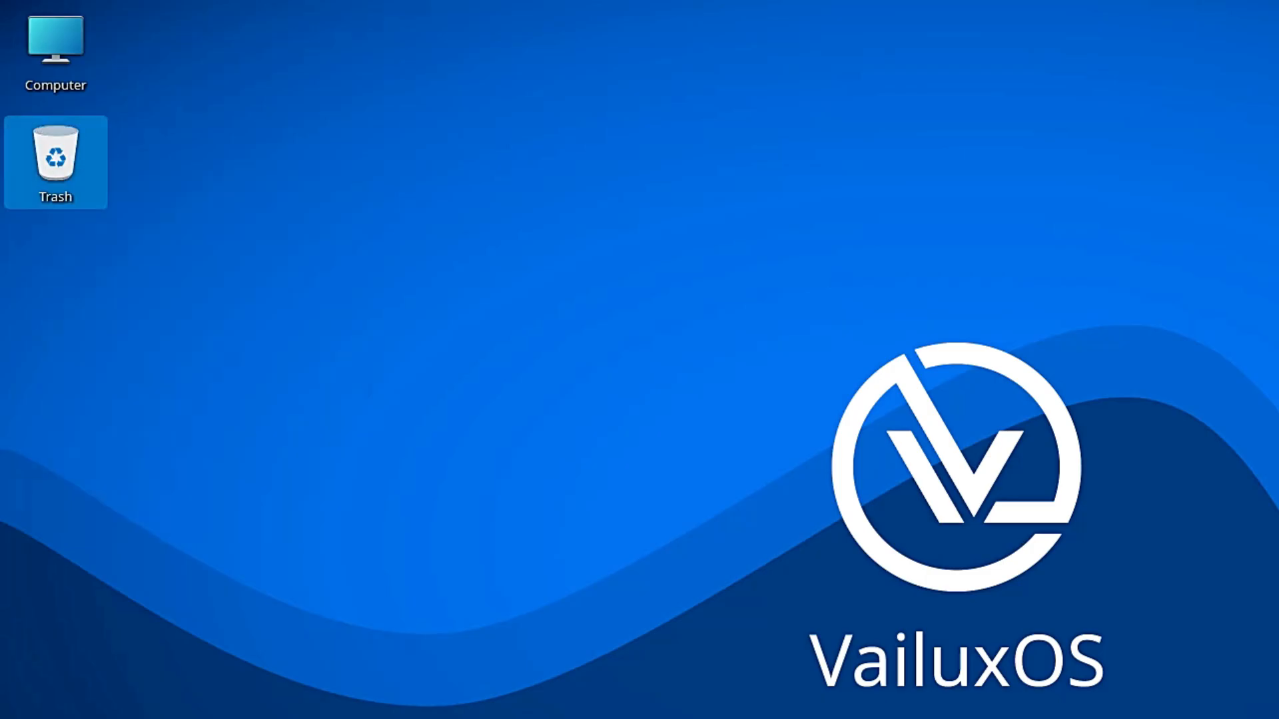
double_click(55, 162)
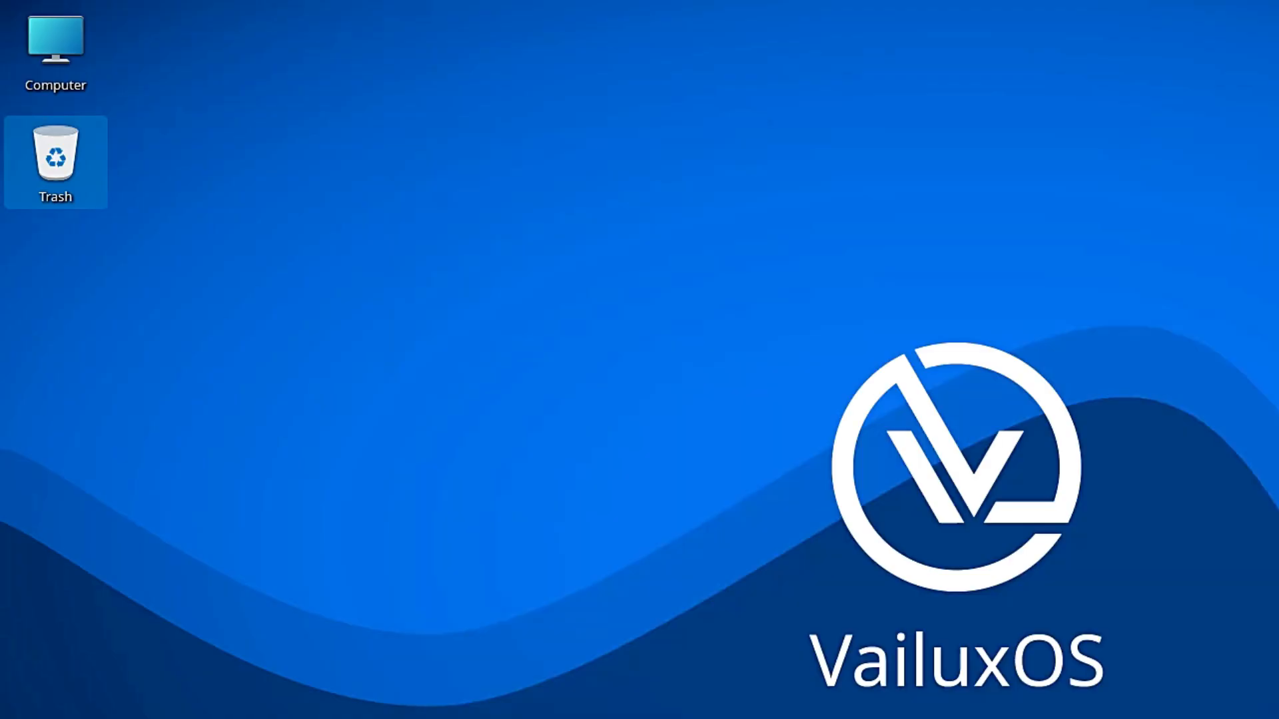
right_click(55, 154)
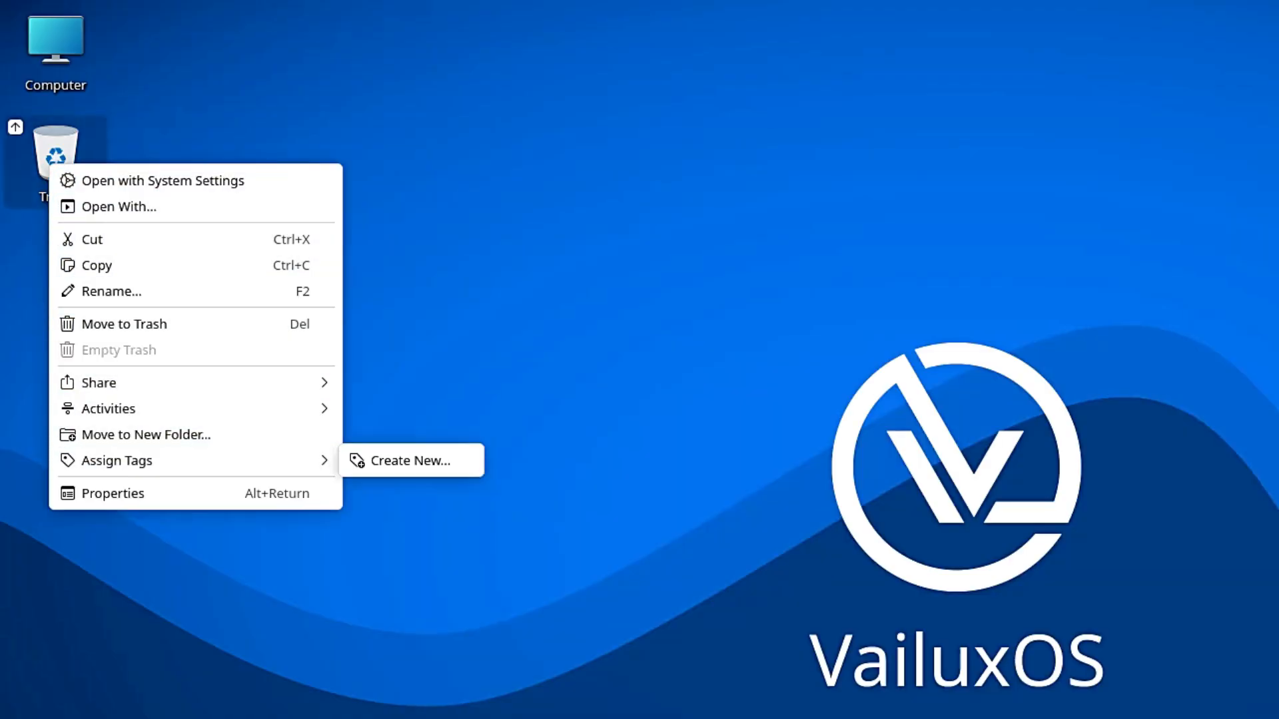
left_click(55, 161)
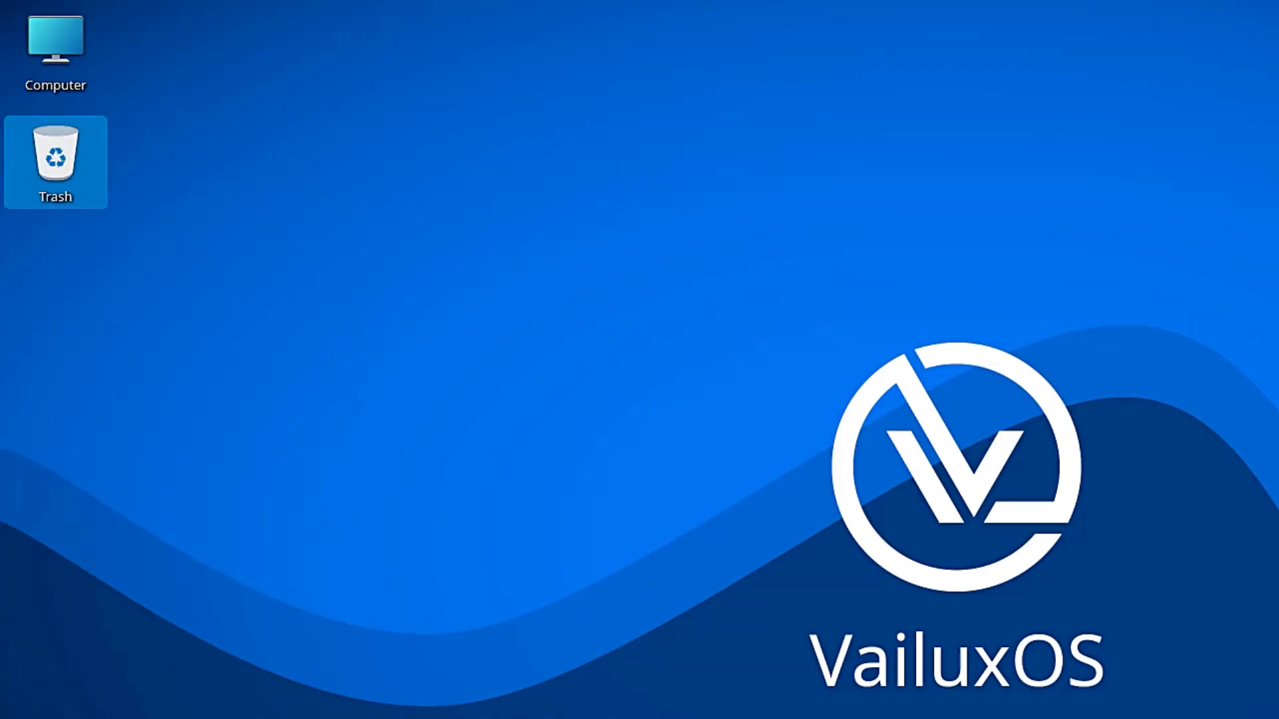
left_click(54, 161)
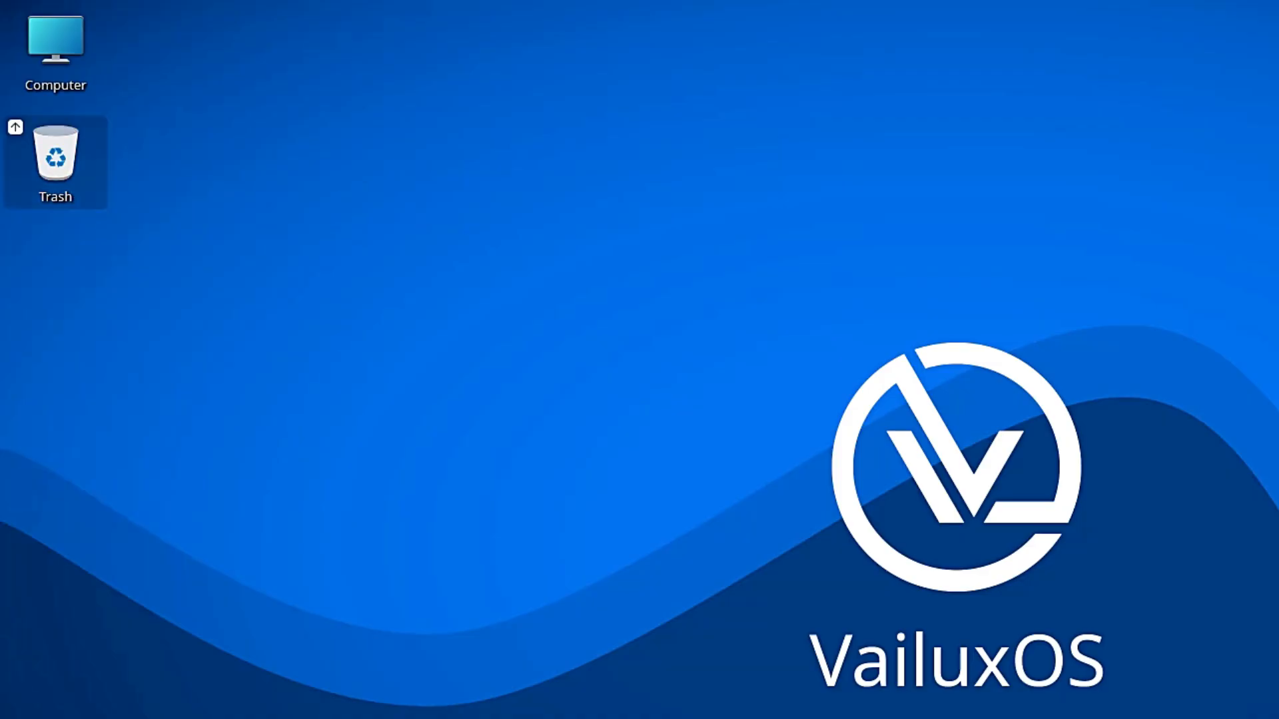
left_click(55, 161)
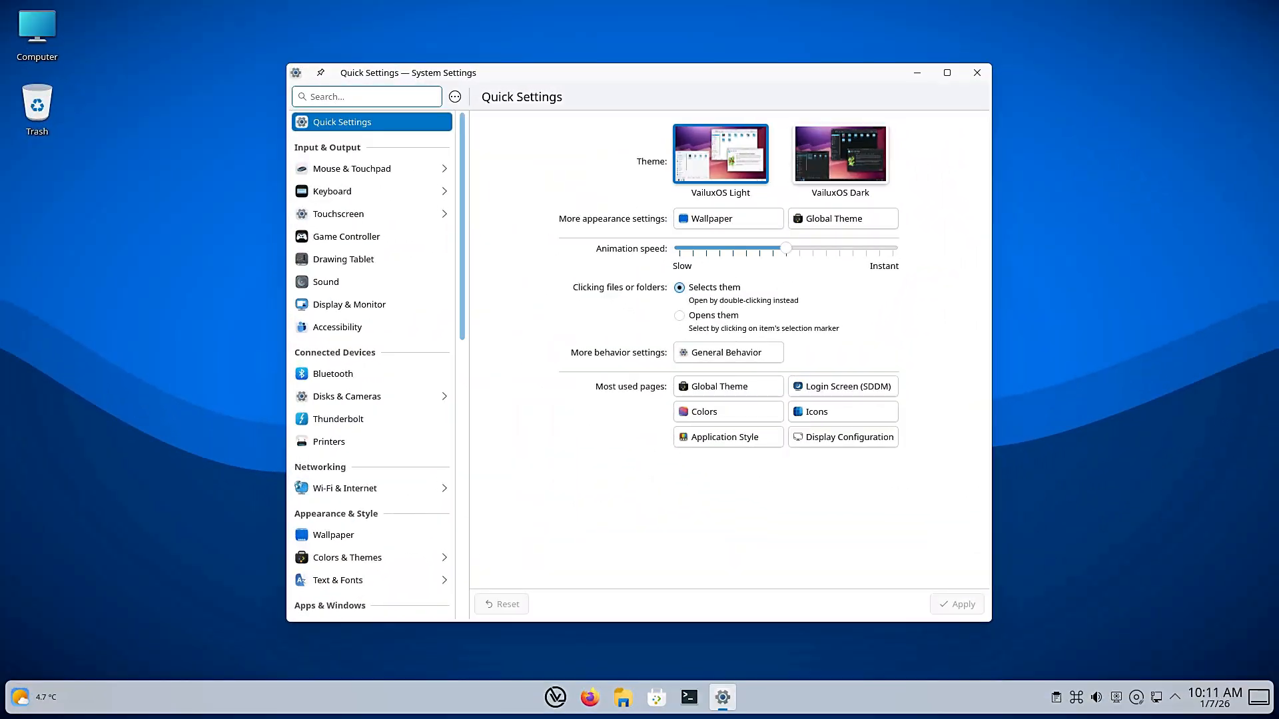
Choose the Breeze Dark colour scheme under Colors & Themes > Colors
scroll("down", 3)
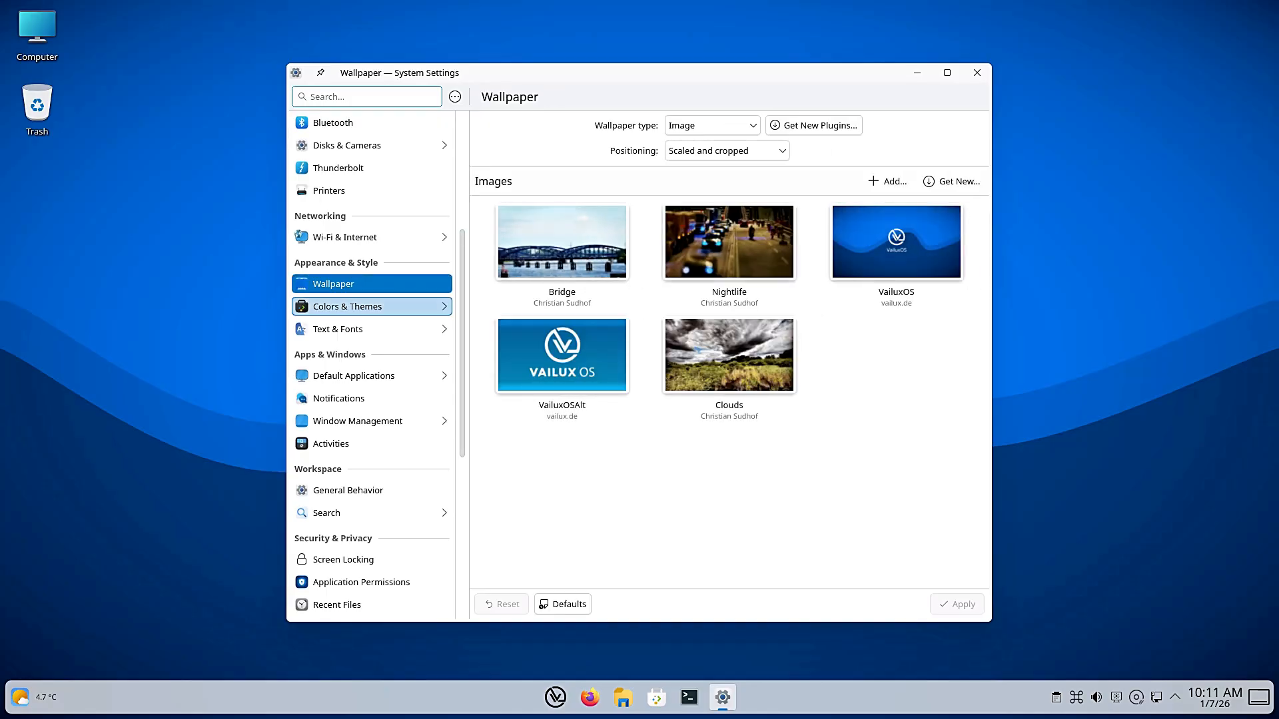
left_click(346, 307)
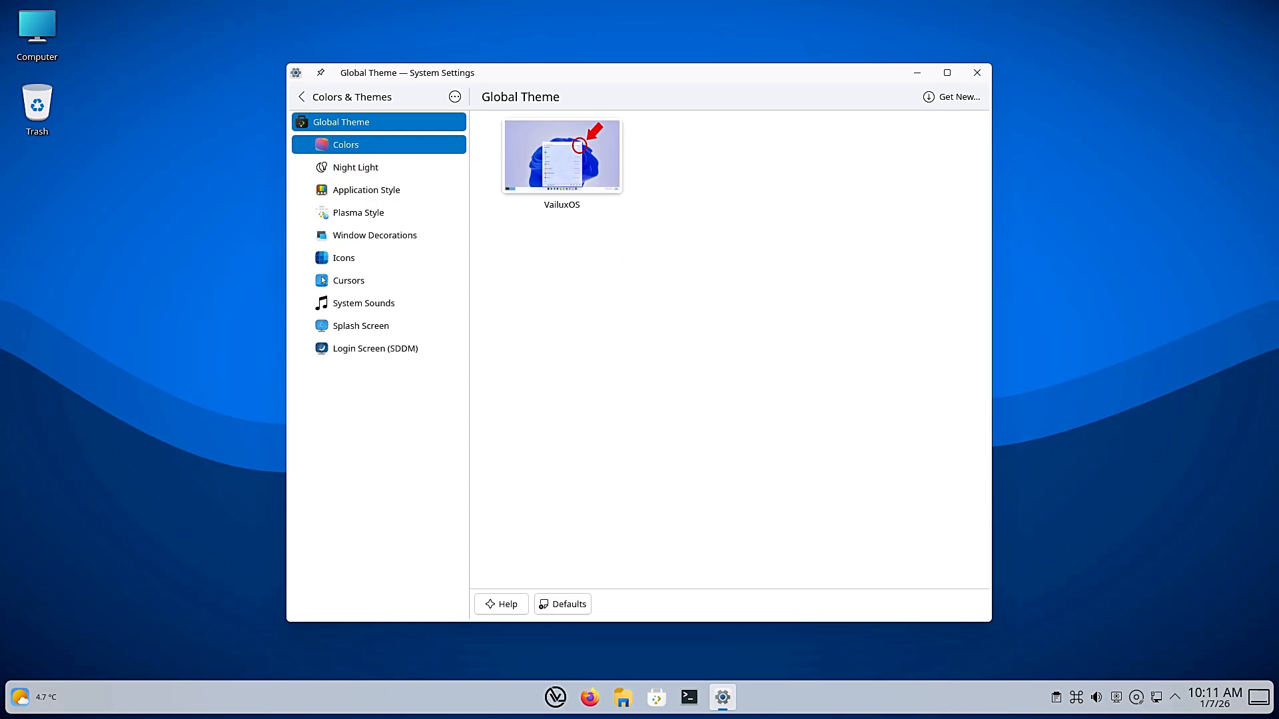
left_click(346, 144)
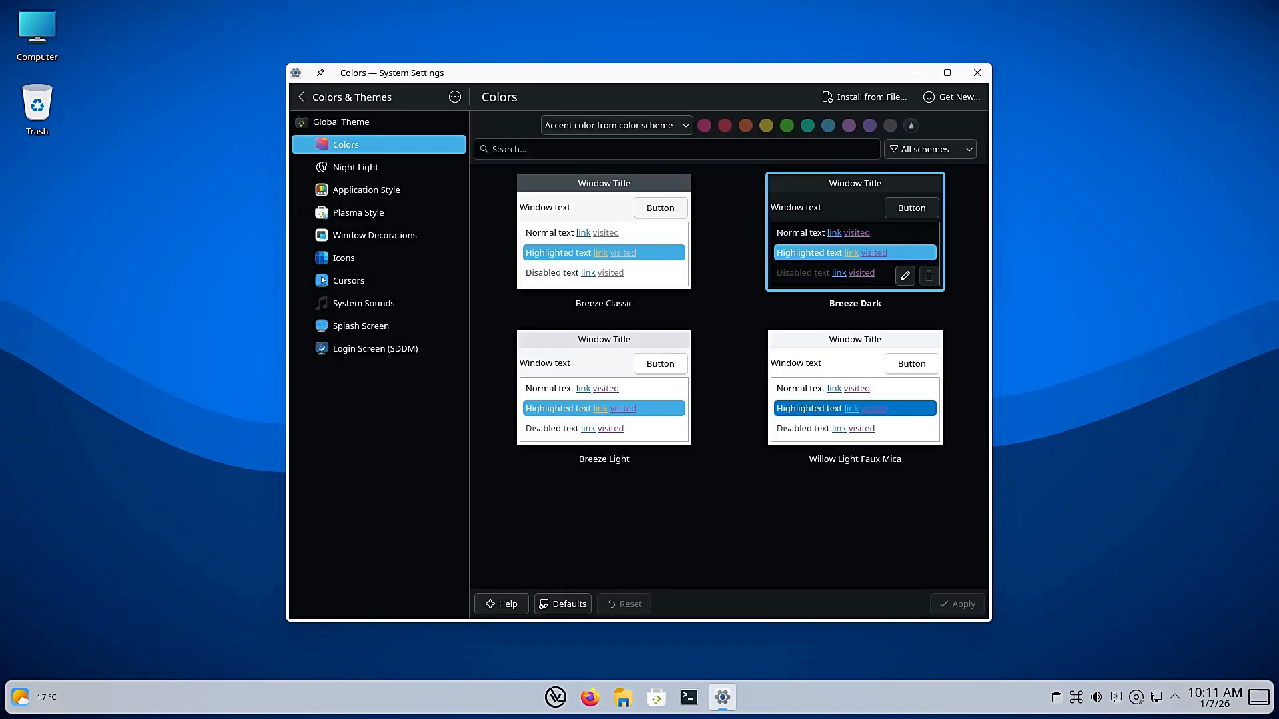
left_click(603, 228)
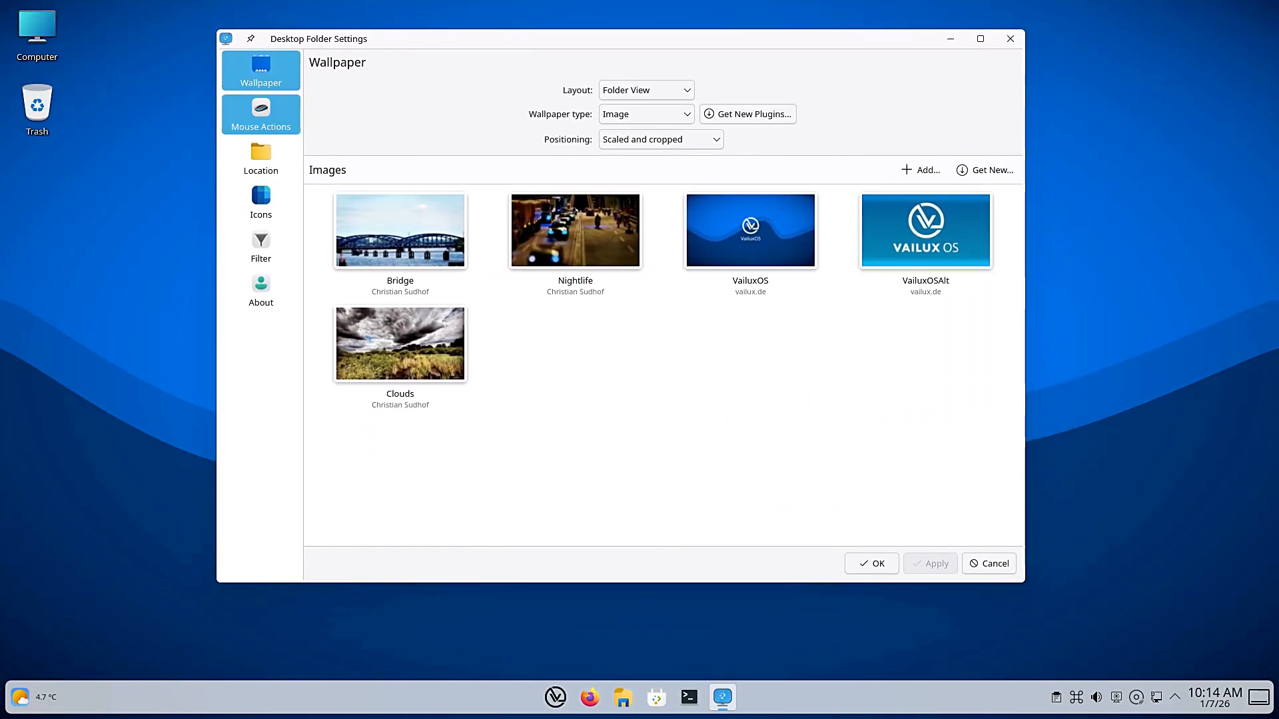
View the desktop Icons settings, then browse the online wallpaper catalogue
left_click(260, 201)
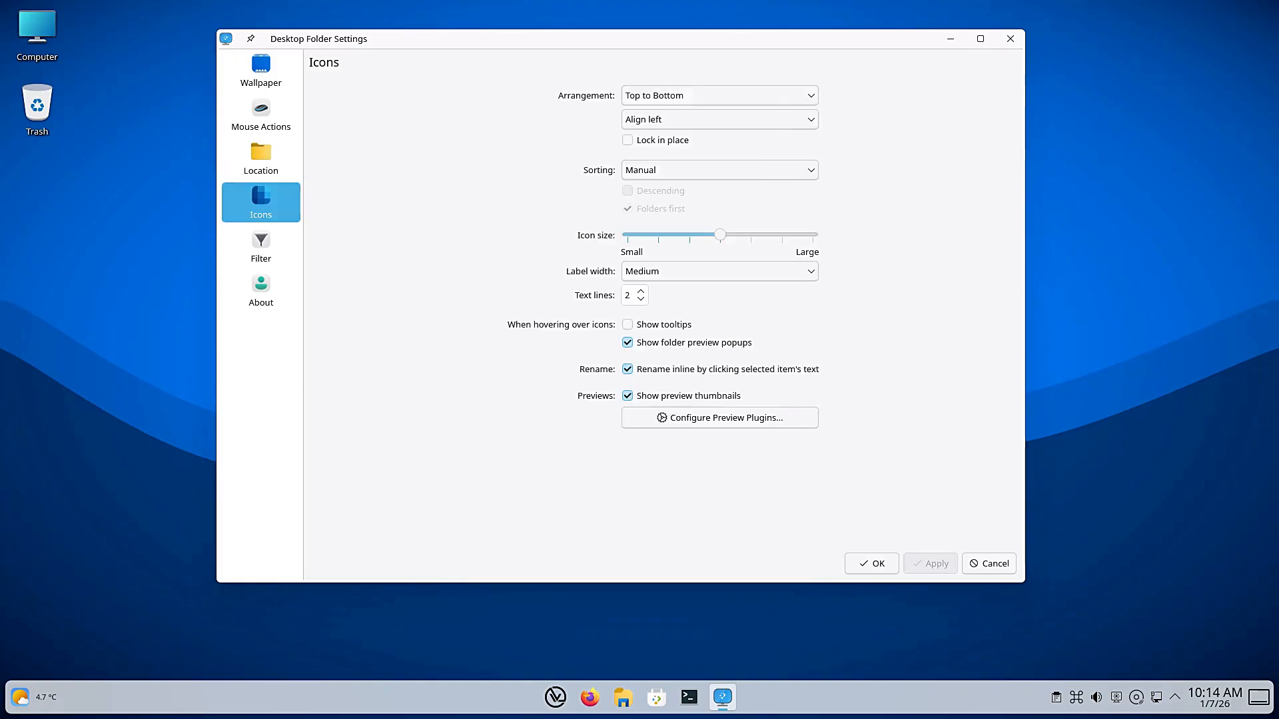
left_click(259, 71)
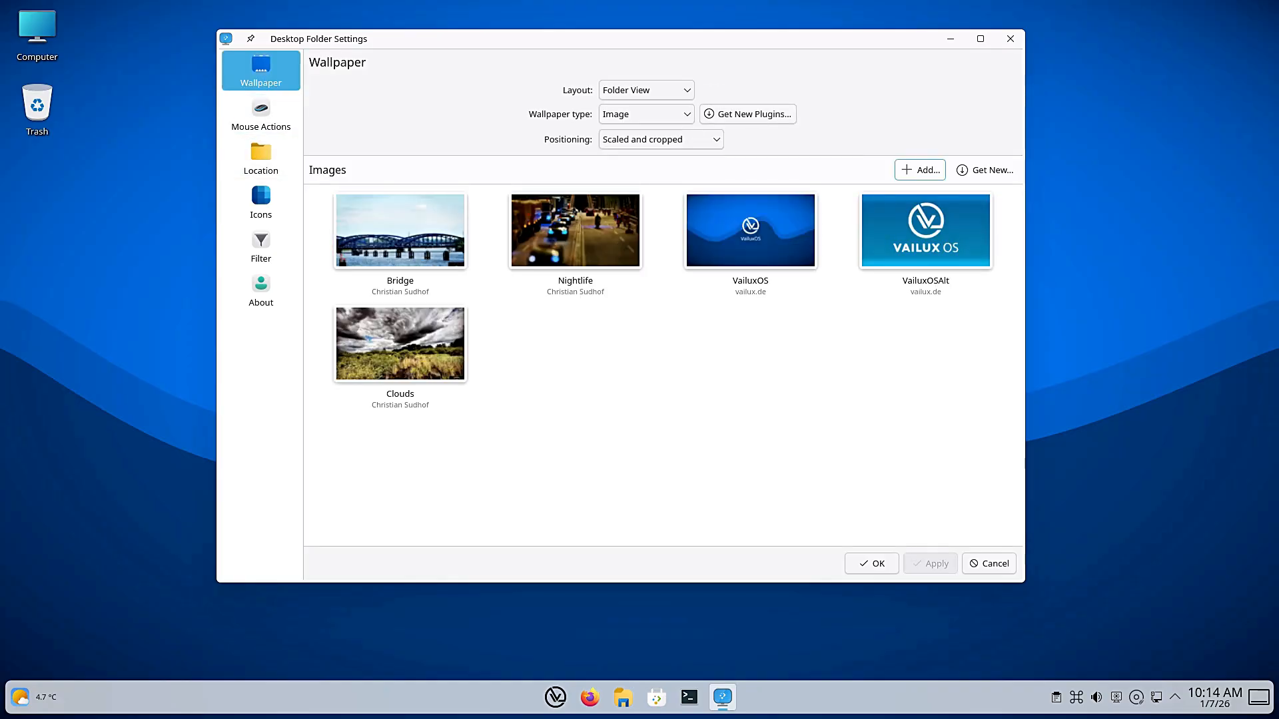
left_click(983, 169)
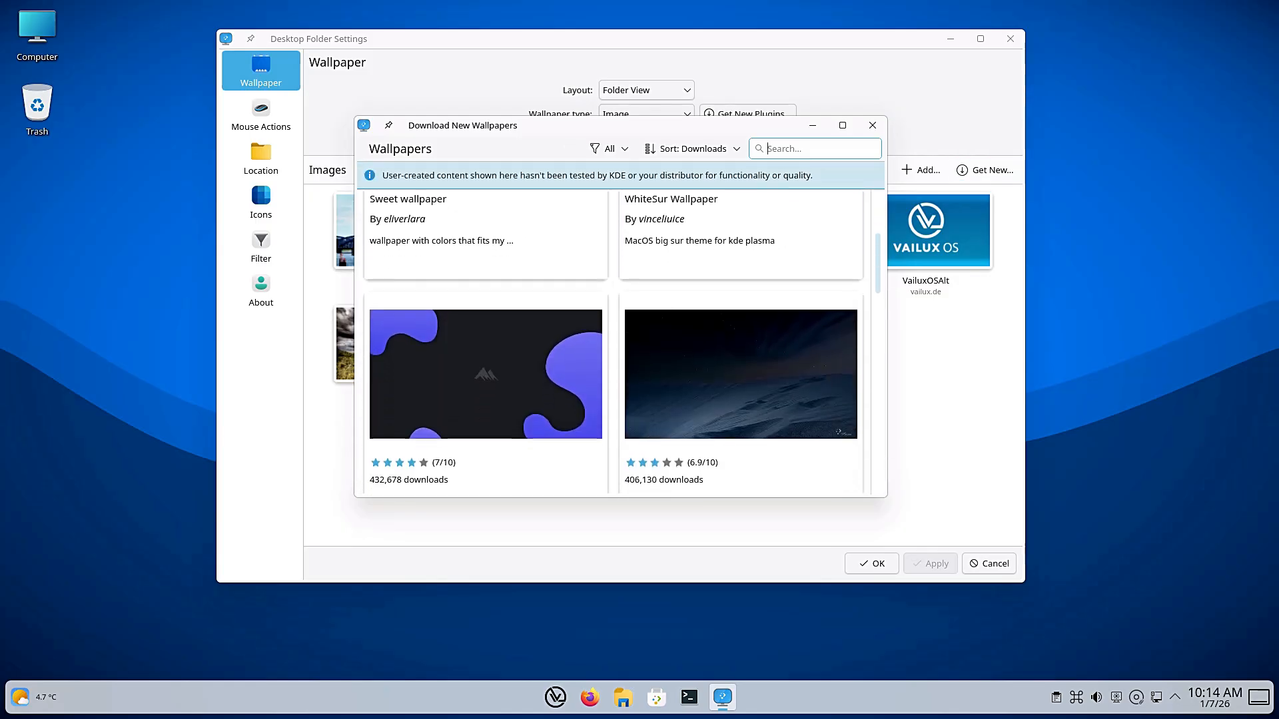
scroll("down", 3)
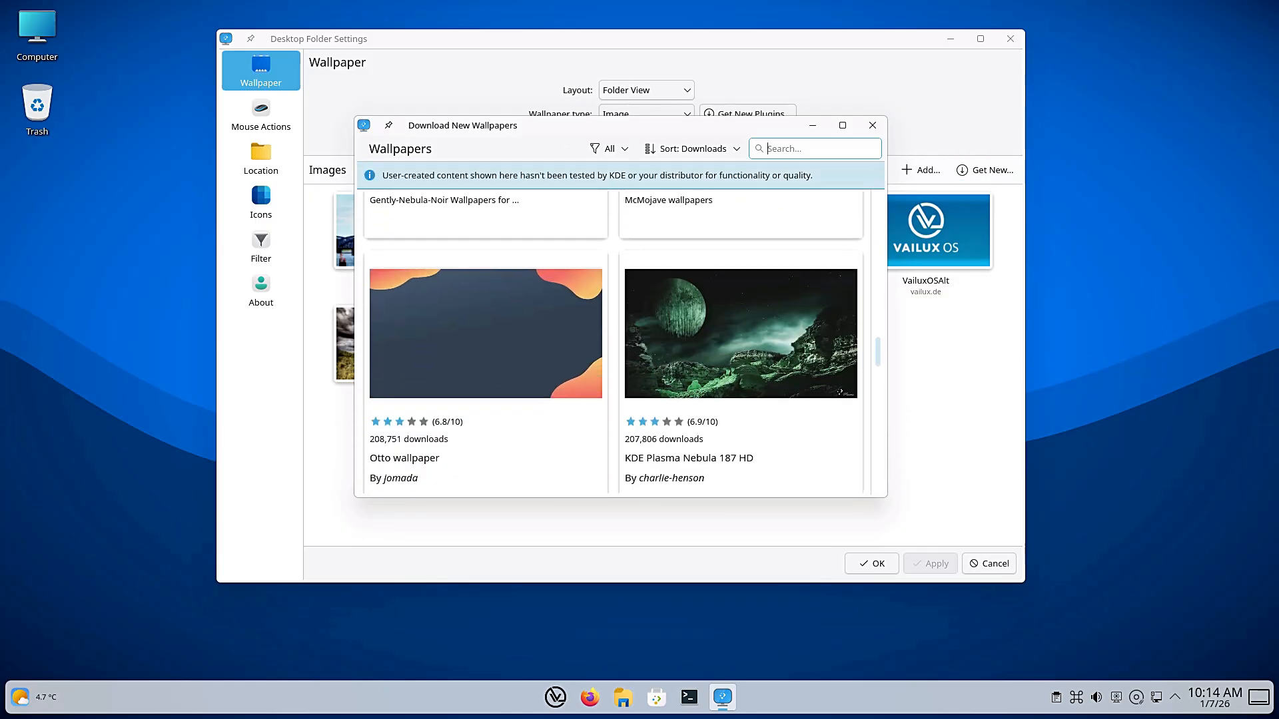
scroll("down", 3)
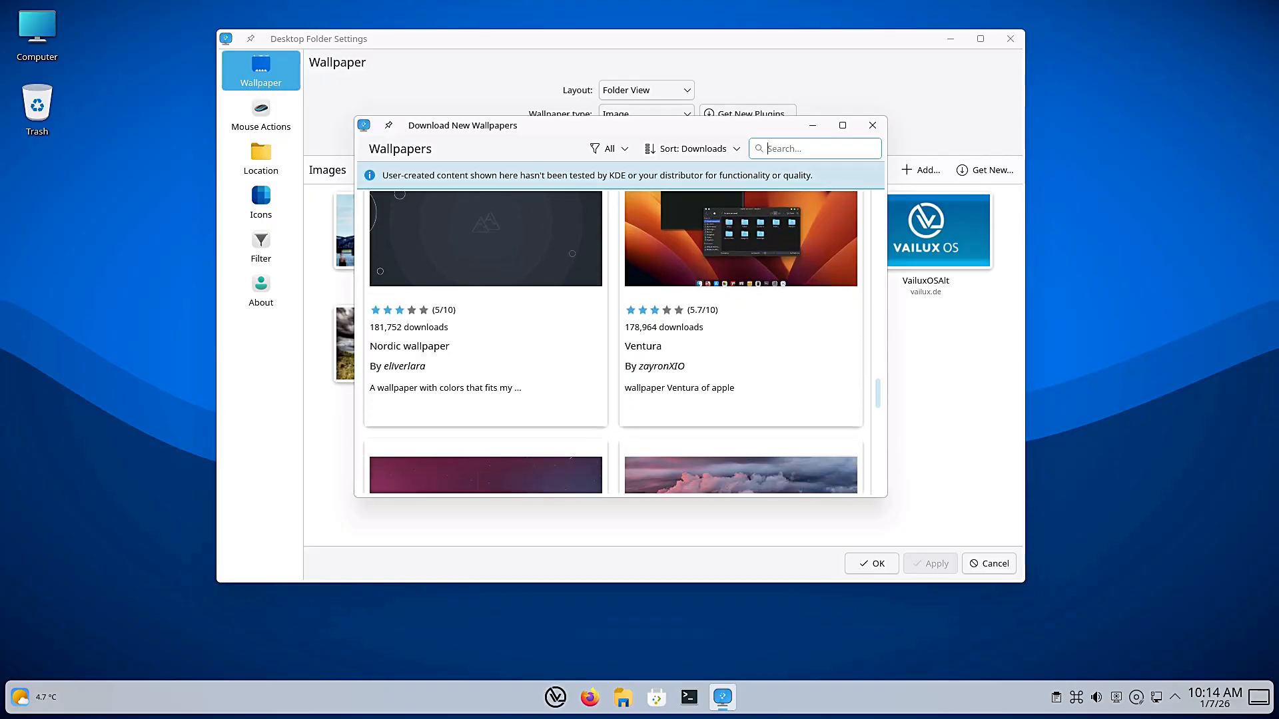
scroll("down", 3)
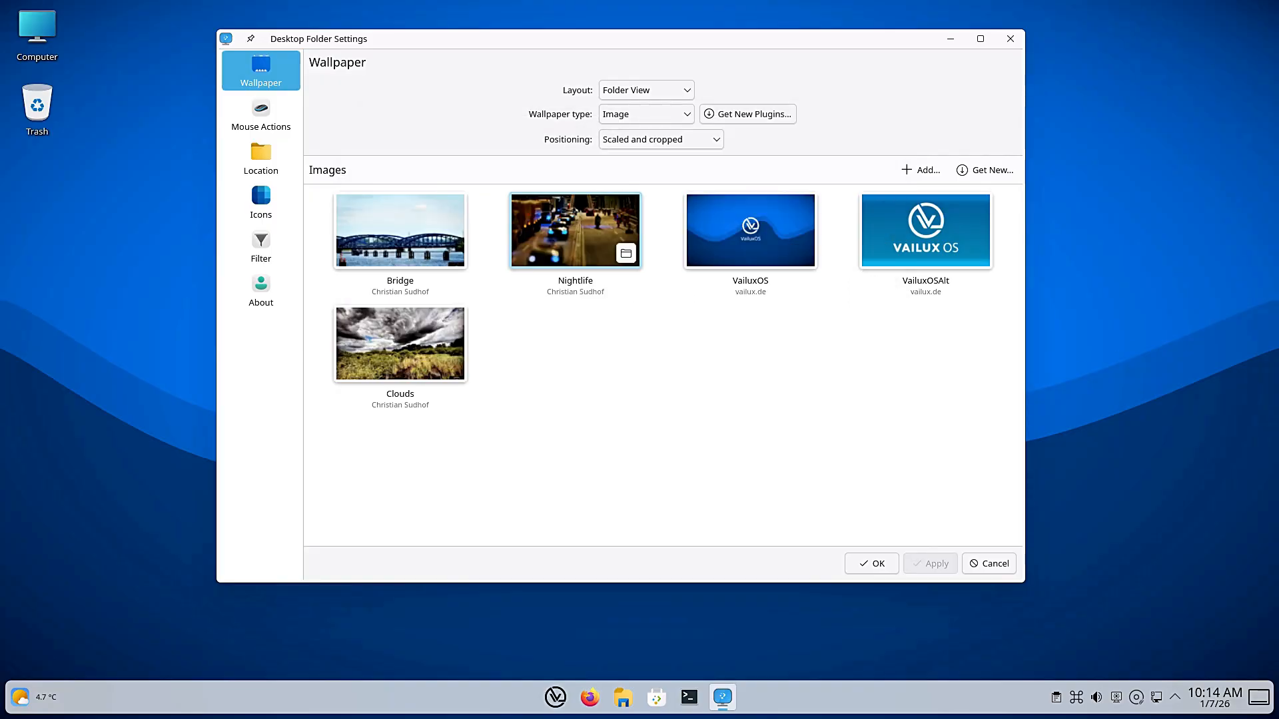
Close the wallpaper catalogue and cancel Desktop Folder Settings
left_click(924, 230)
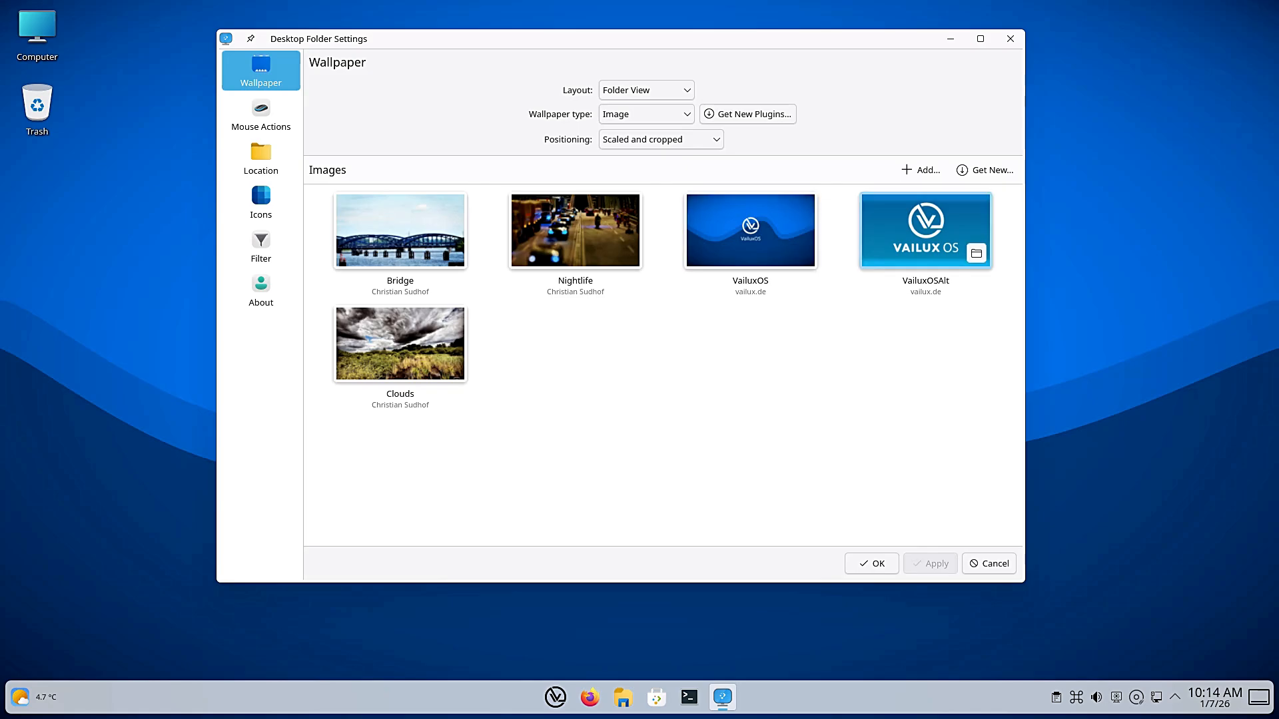
left_click(870, 562)
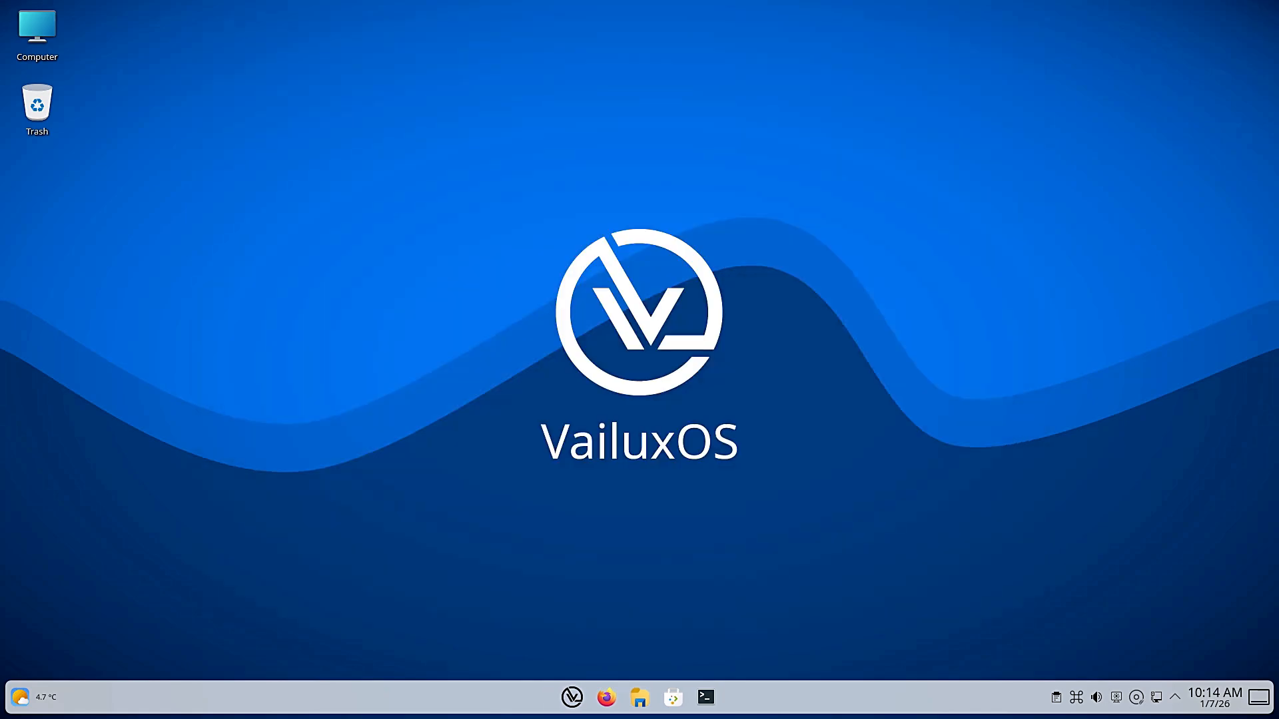
View the Global Theme page, then the list of available colour schemes
left_click(572, 697)
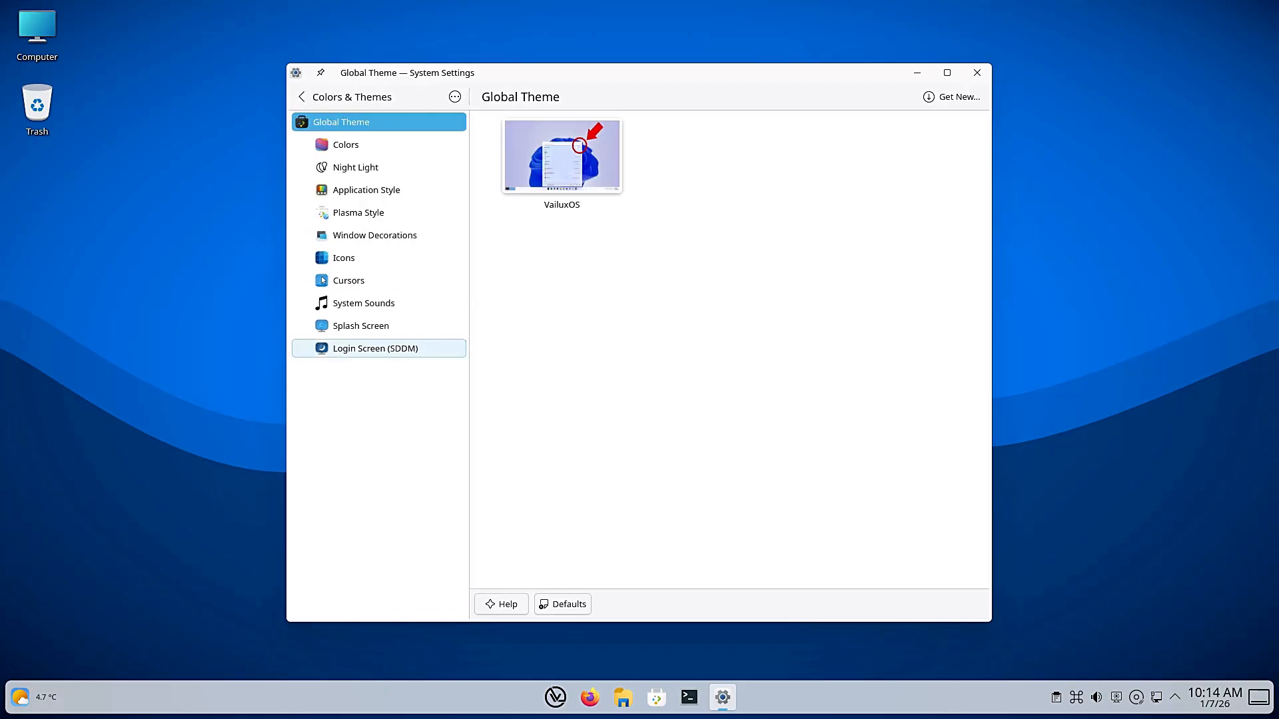
left_click(345, 144)
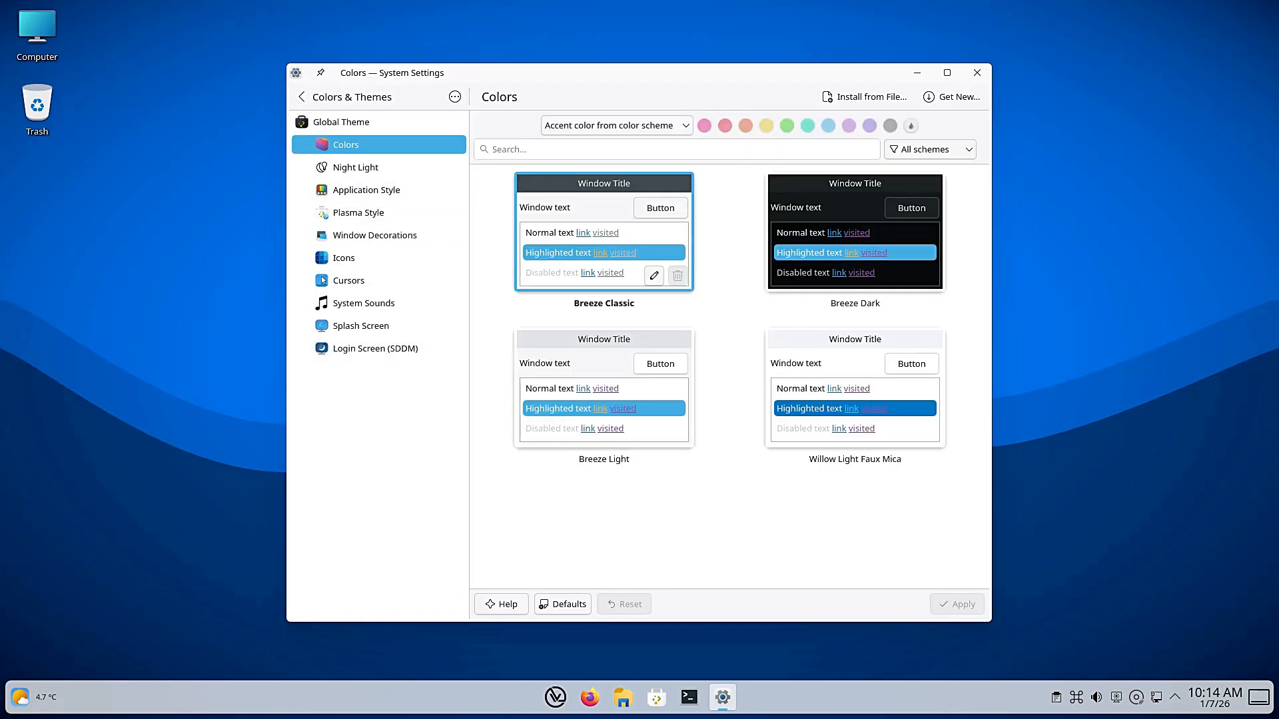
left_click(344, 257)
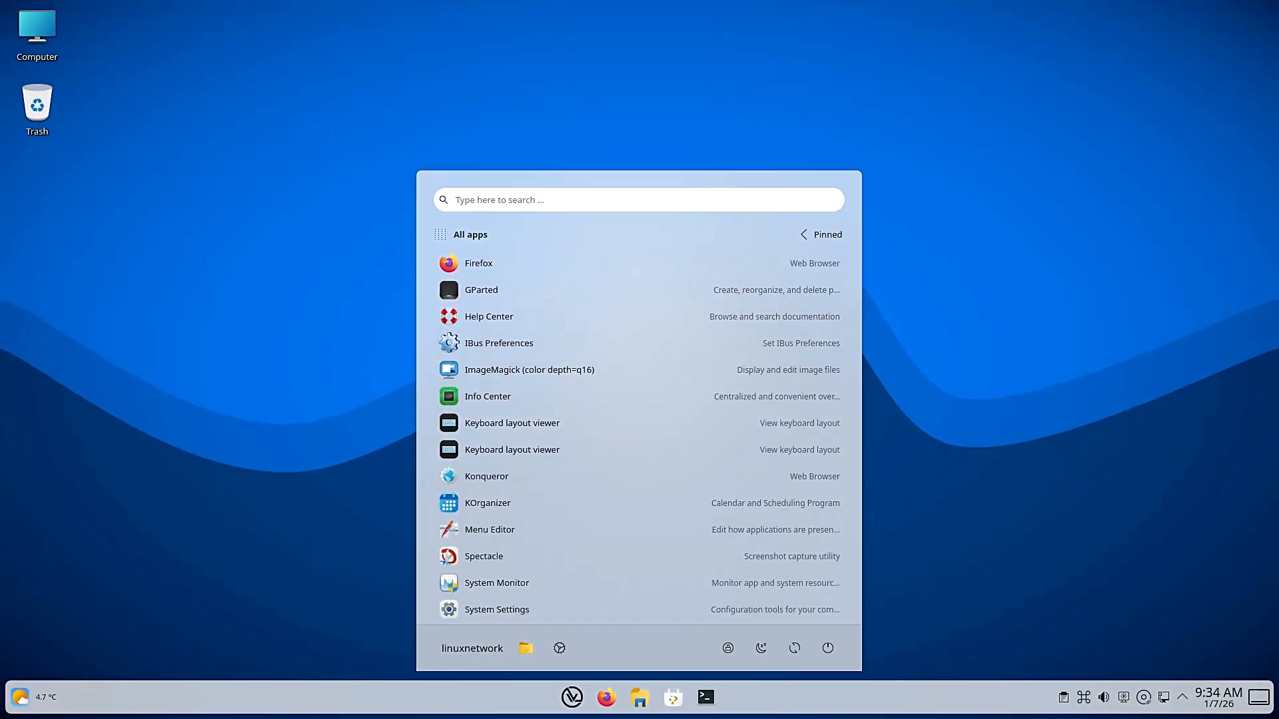
Relaunch System Settings, view About this System, then the Wallpaper page
scroll("down", 3)
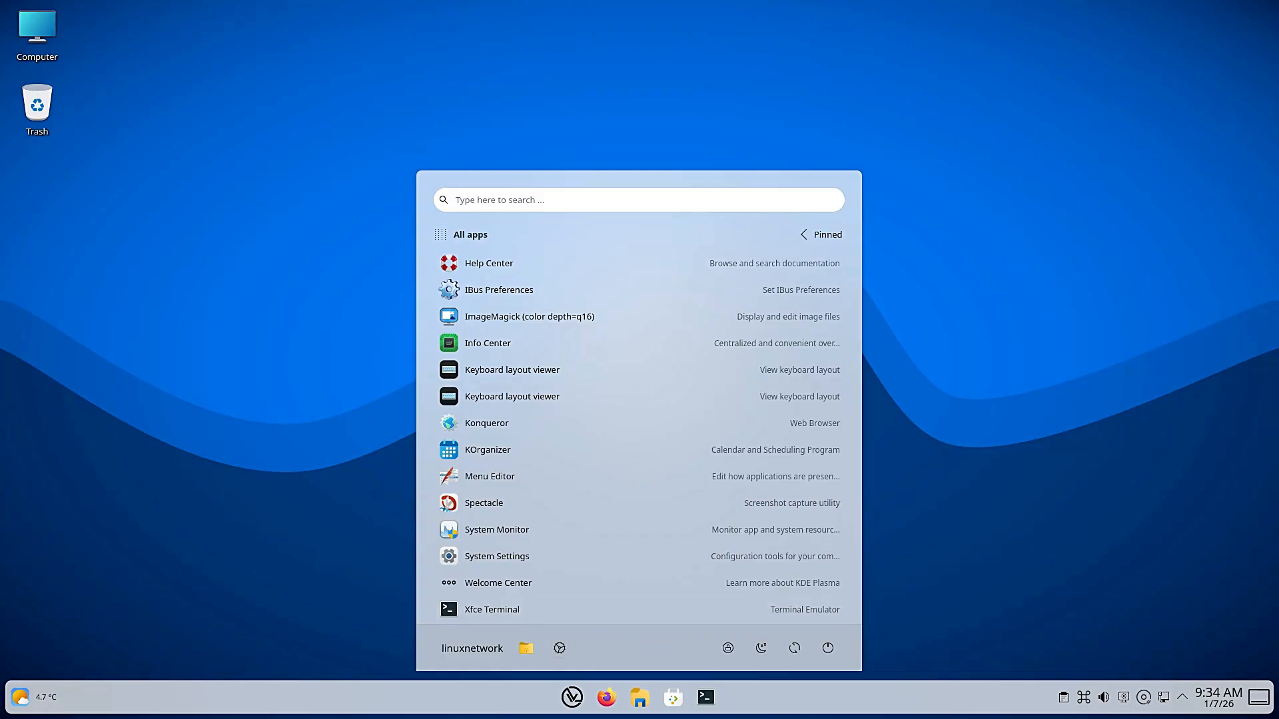
left_click(496, 555)
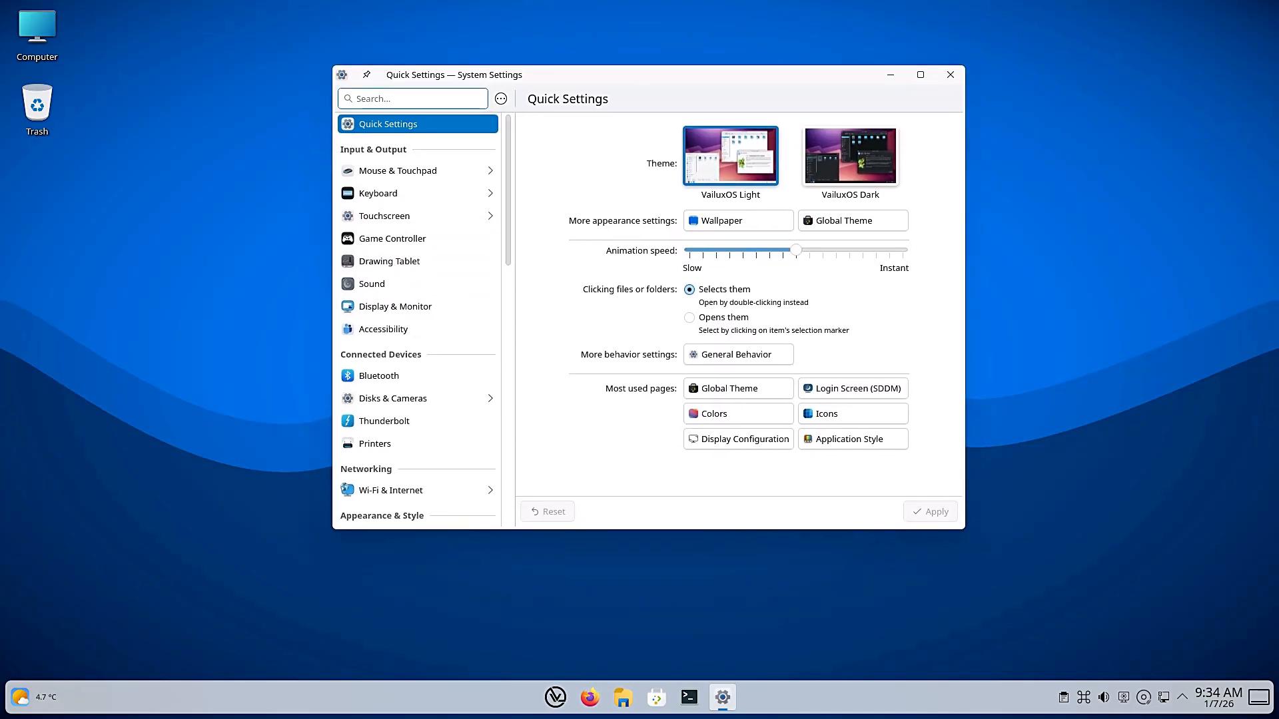
scroll("down", 3)
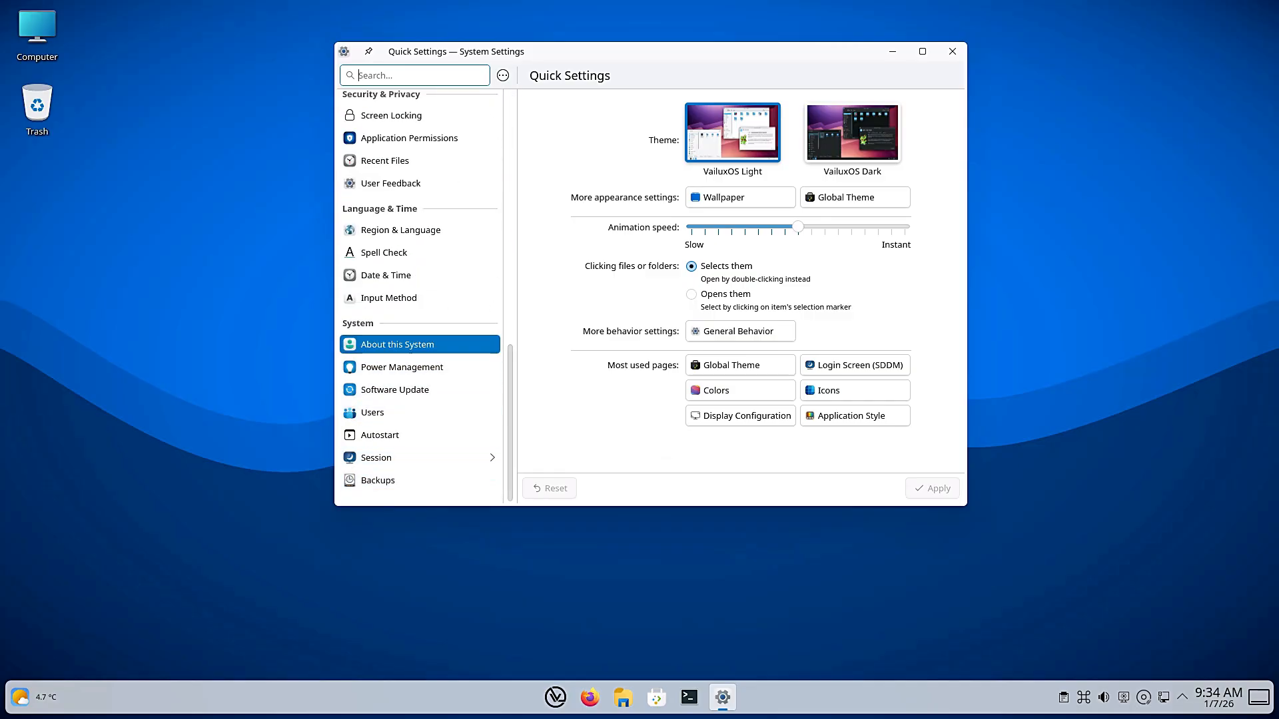
left_click(398, 344)
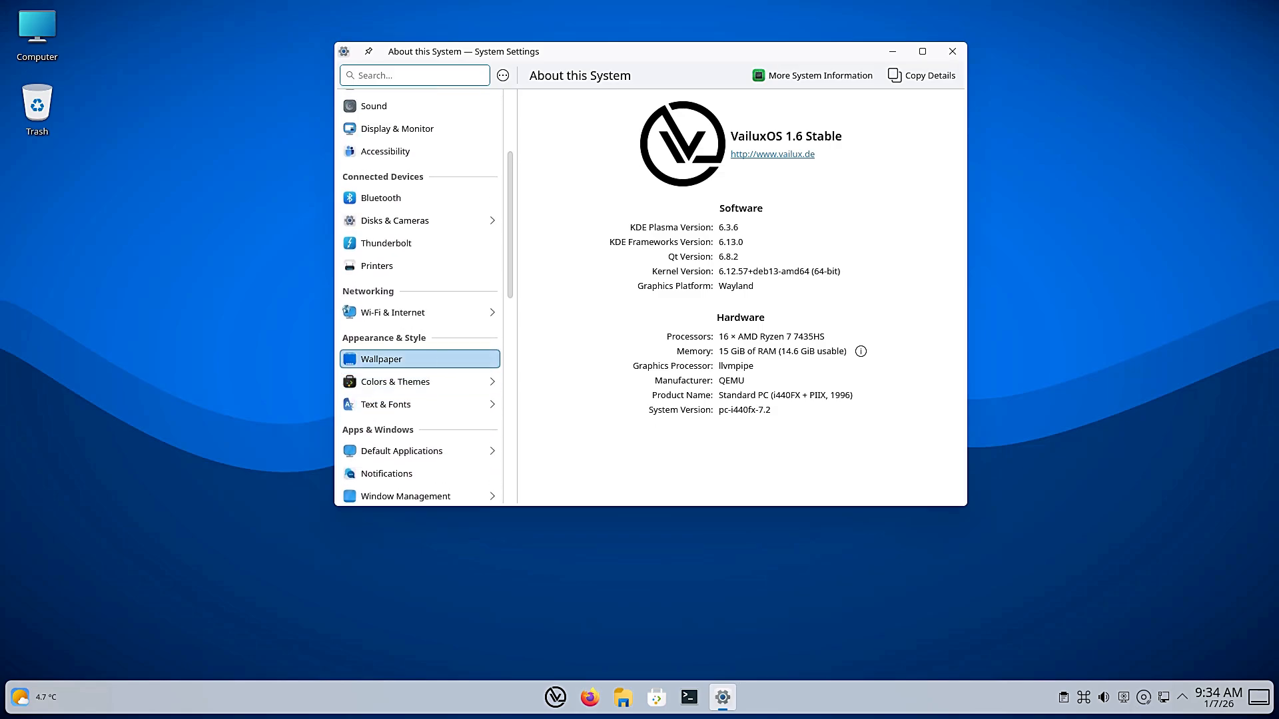
left_click(380, 359)
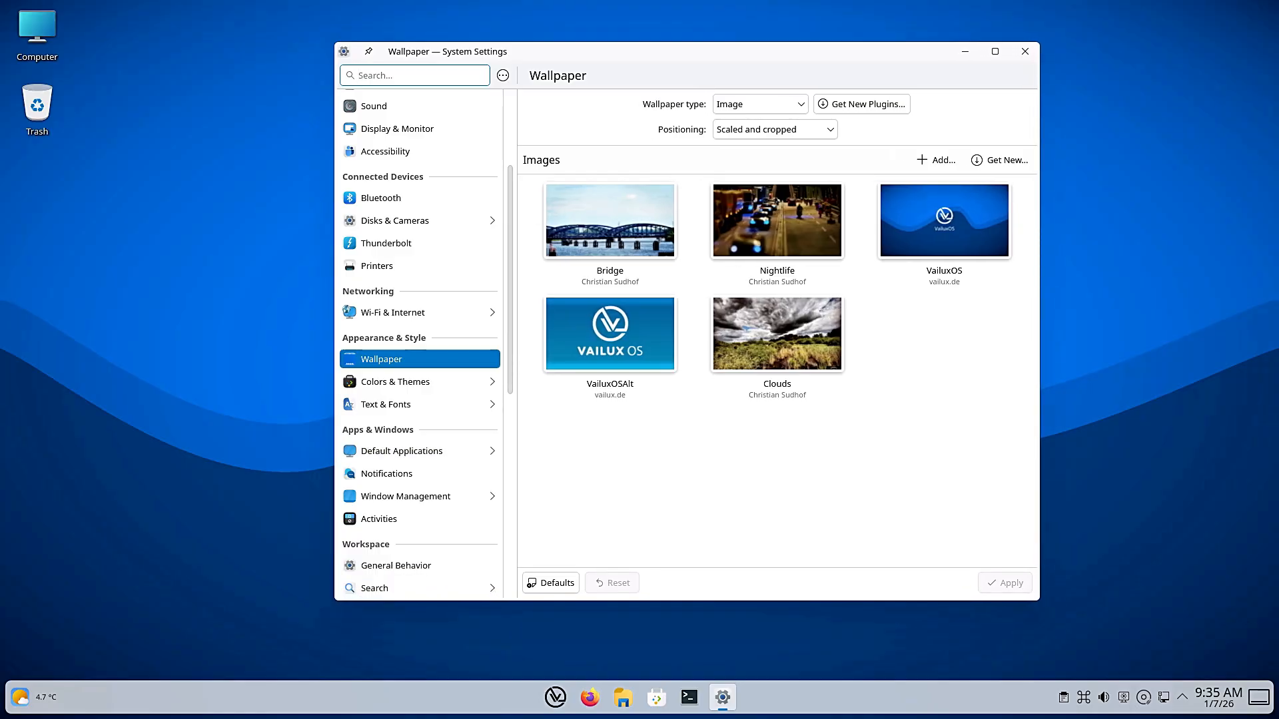
Browse Plasma Style, Icons, System Sounds and Login Screen (SDDM), then return to the category list
left_click(394, 381)
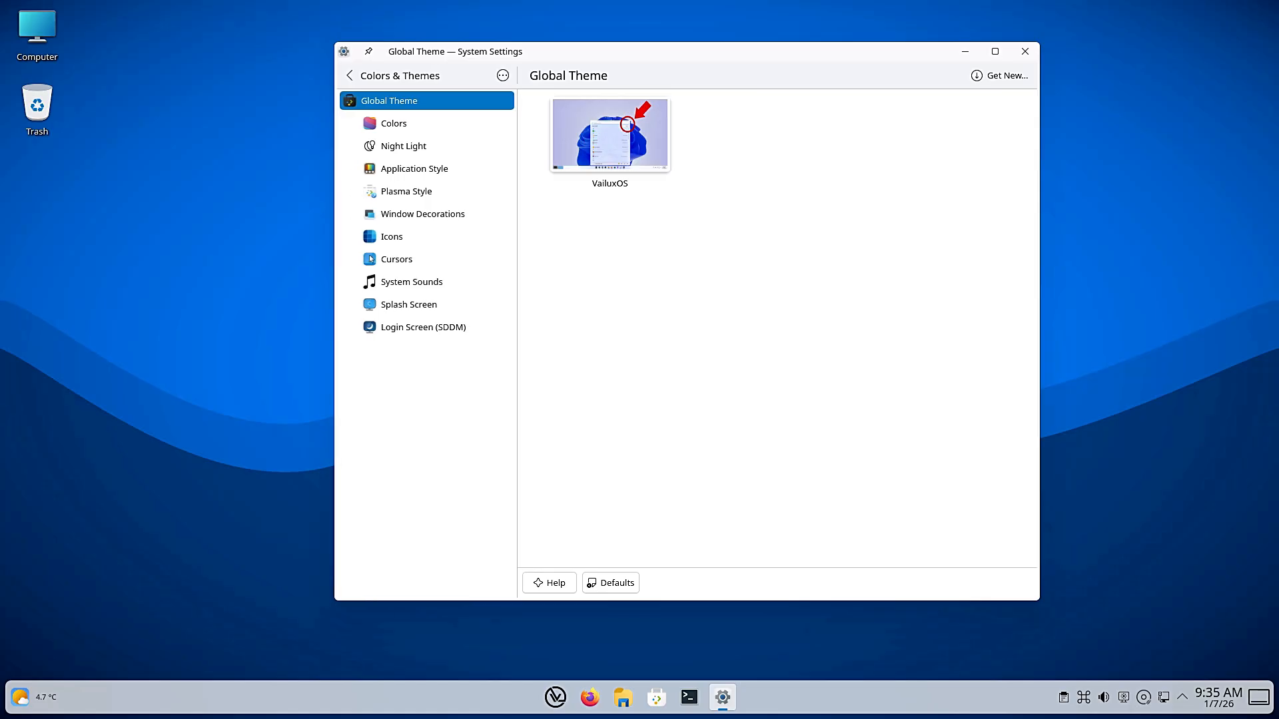
left_click(393, 122)
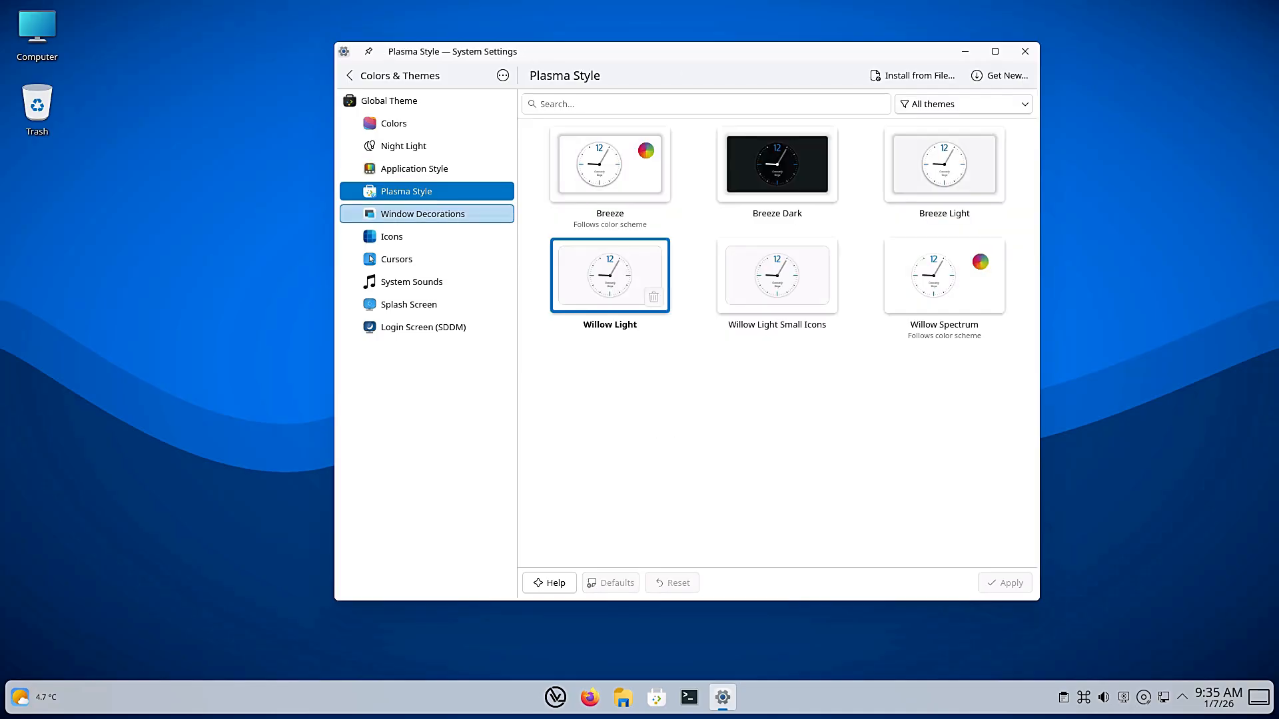
left_click(391, 238)
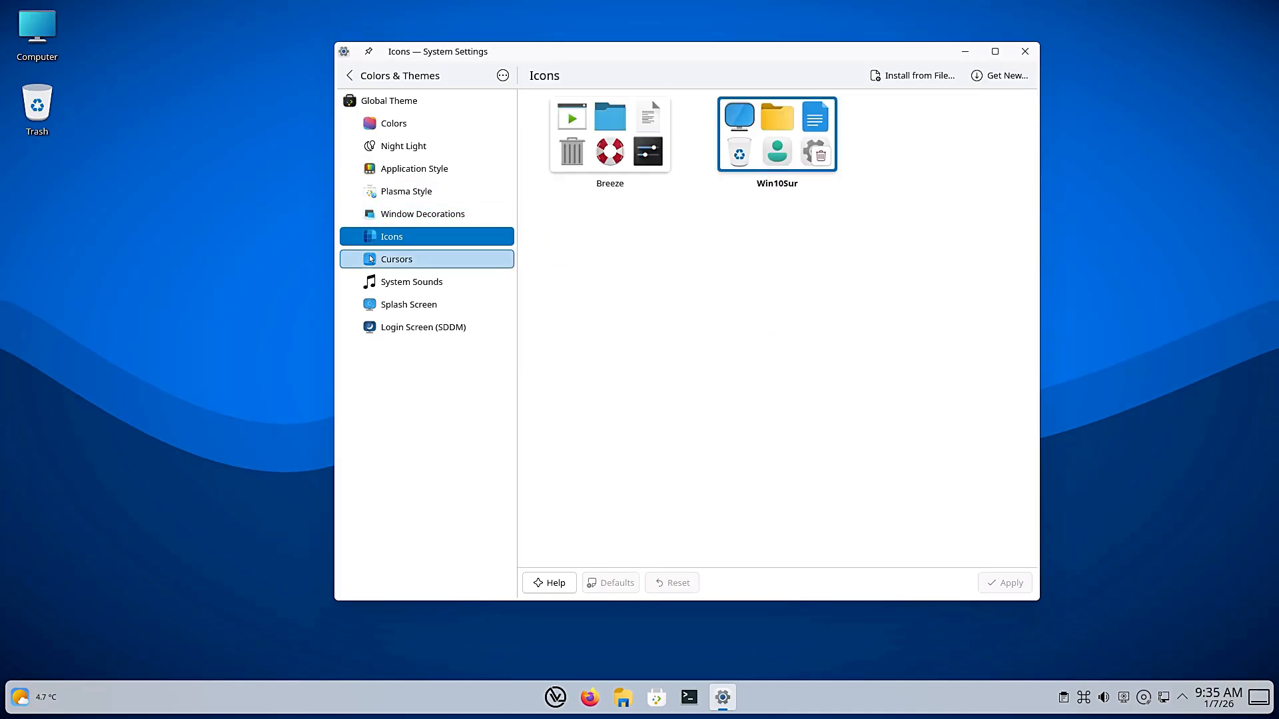
left_click(412, 281)
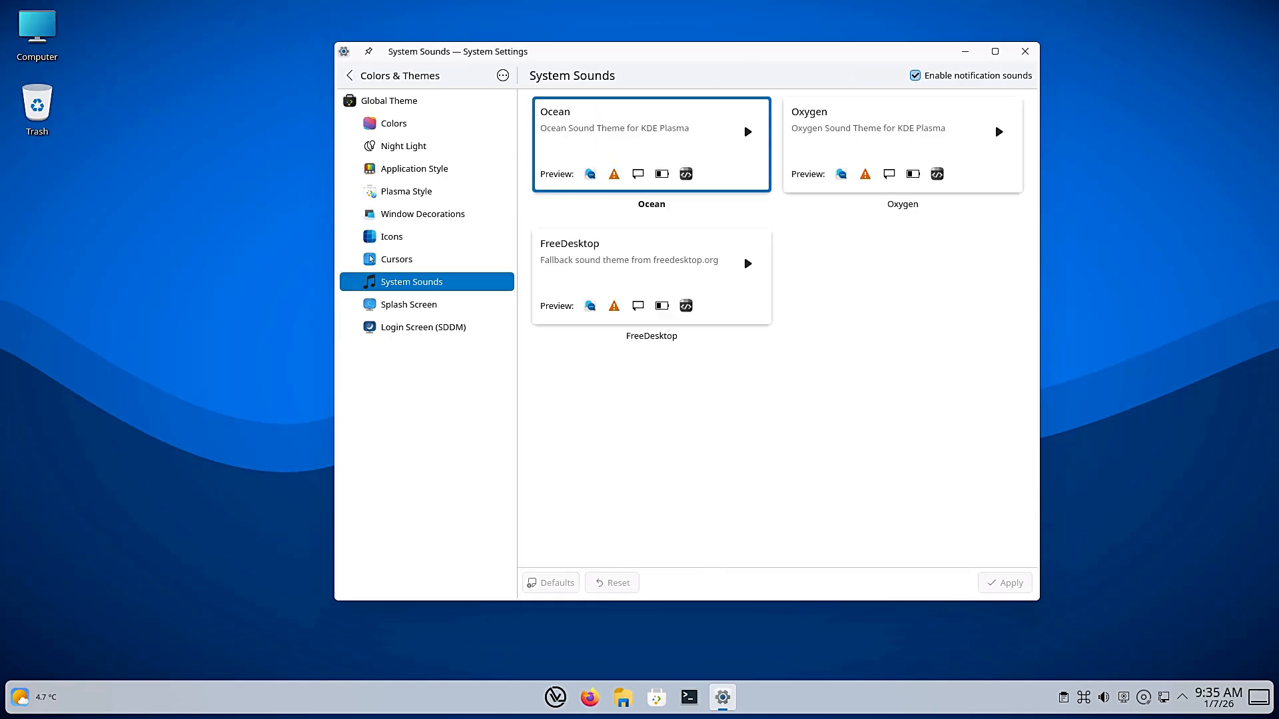
left_click(422, 327)
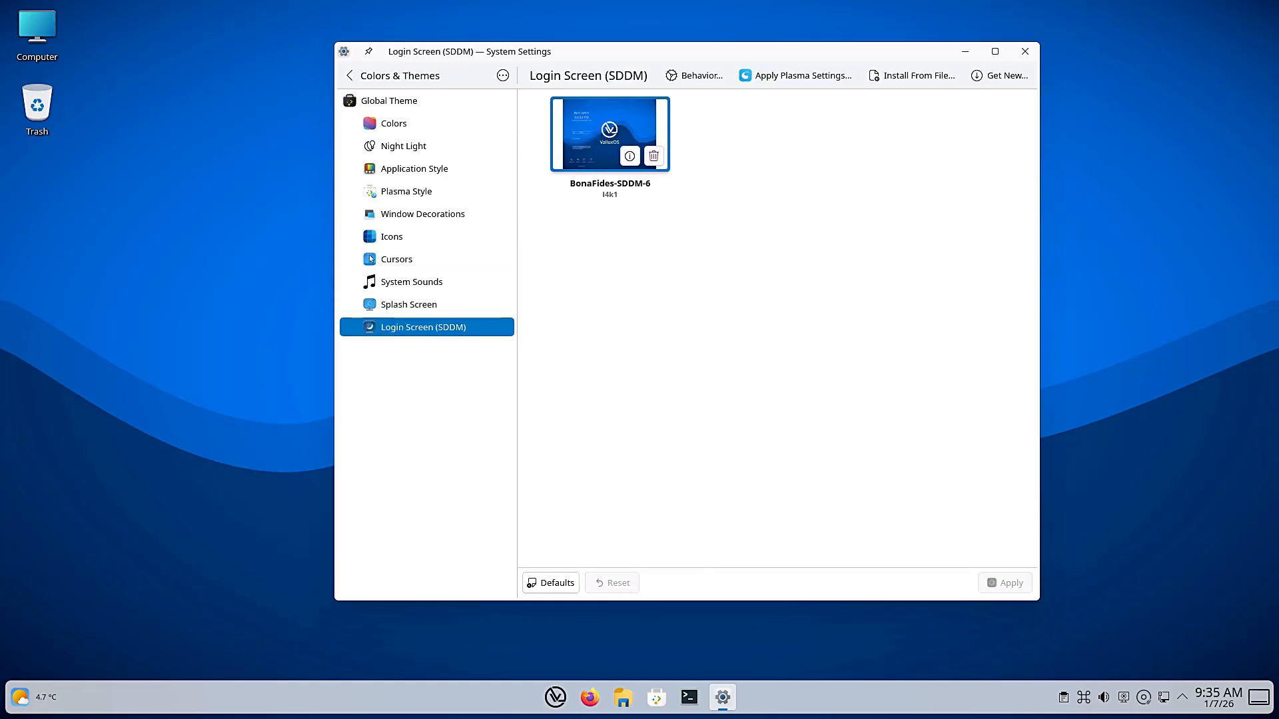
left_click(349, 75)
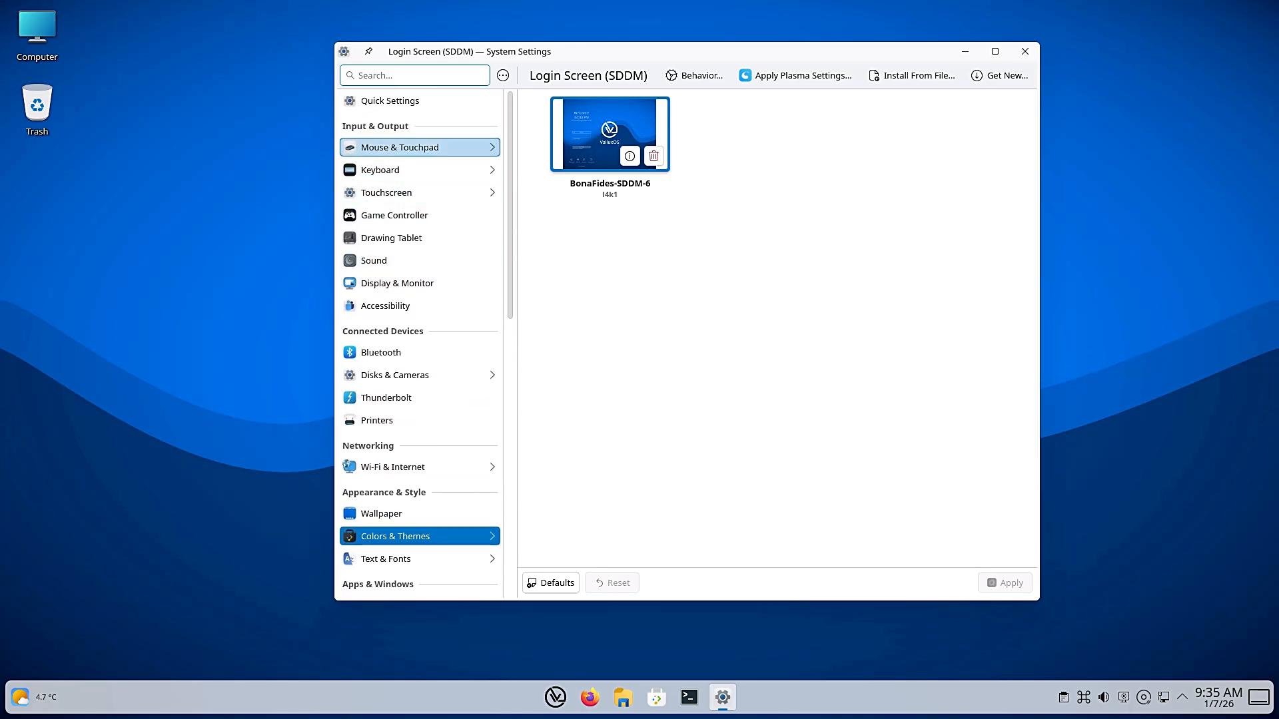
Review the Mouse & Touchpad, Touchpad and Screen Edges pages in System Settings
left_click(400, 147)
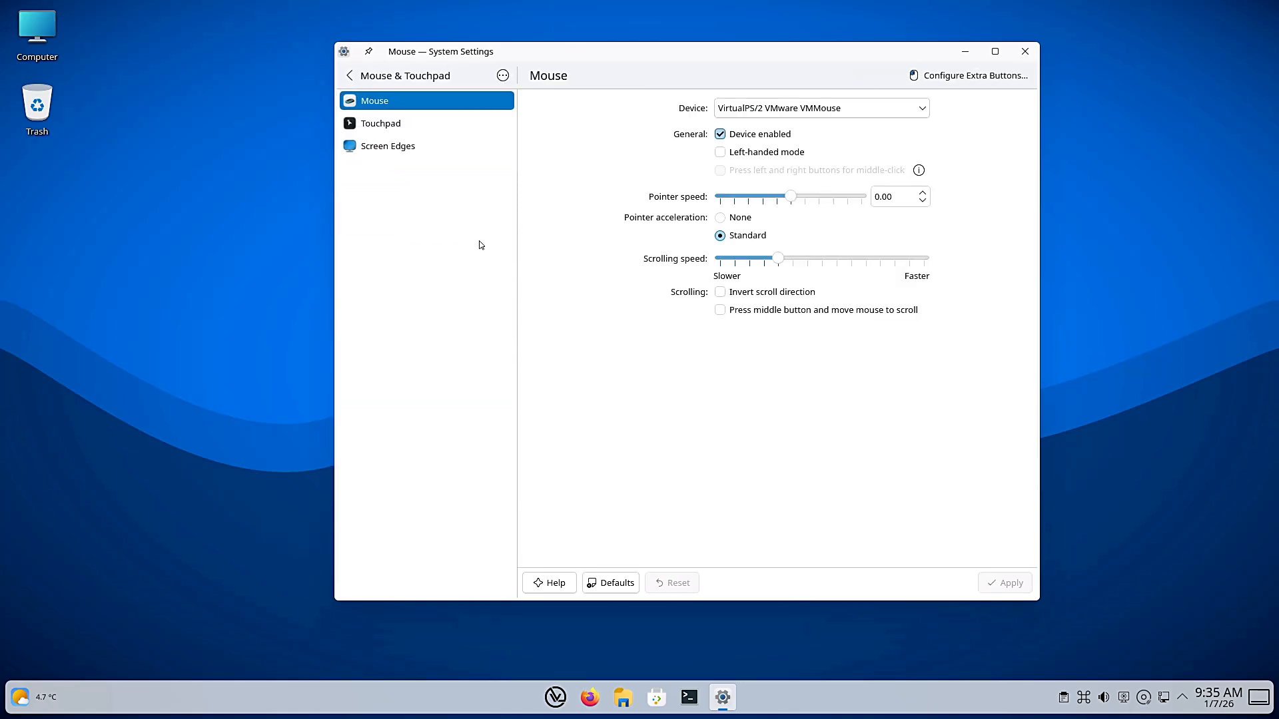
left_click(379, 122)
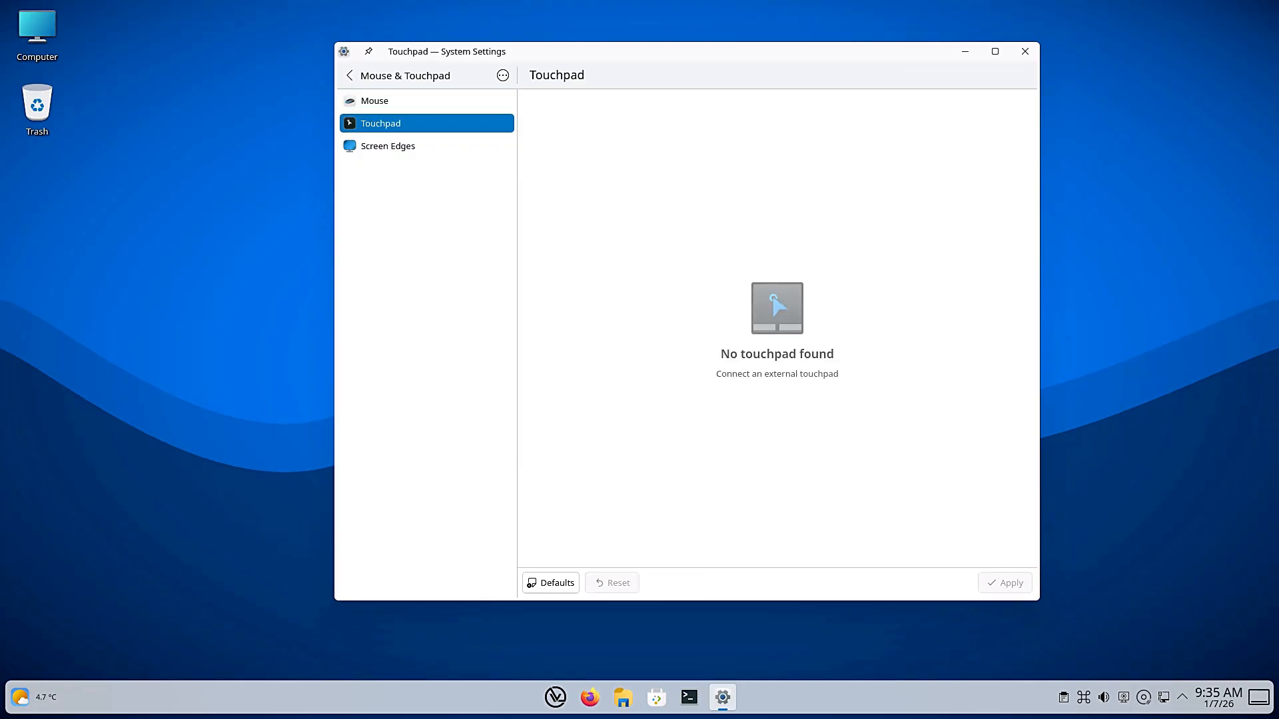
left_click(387, 145)
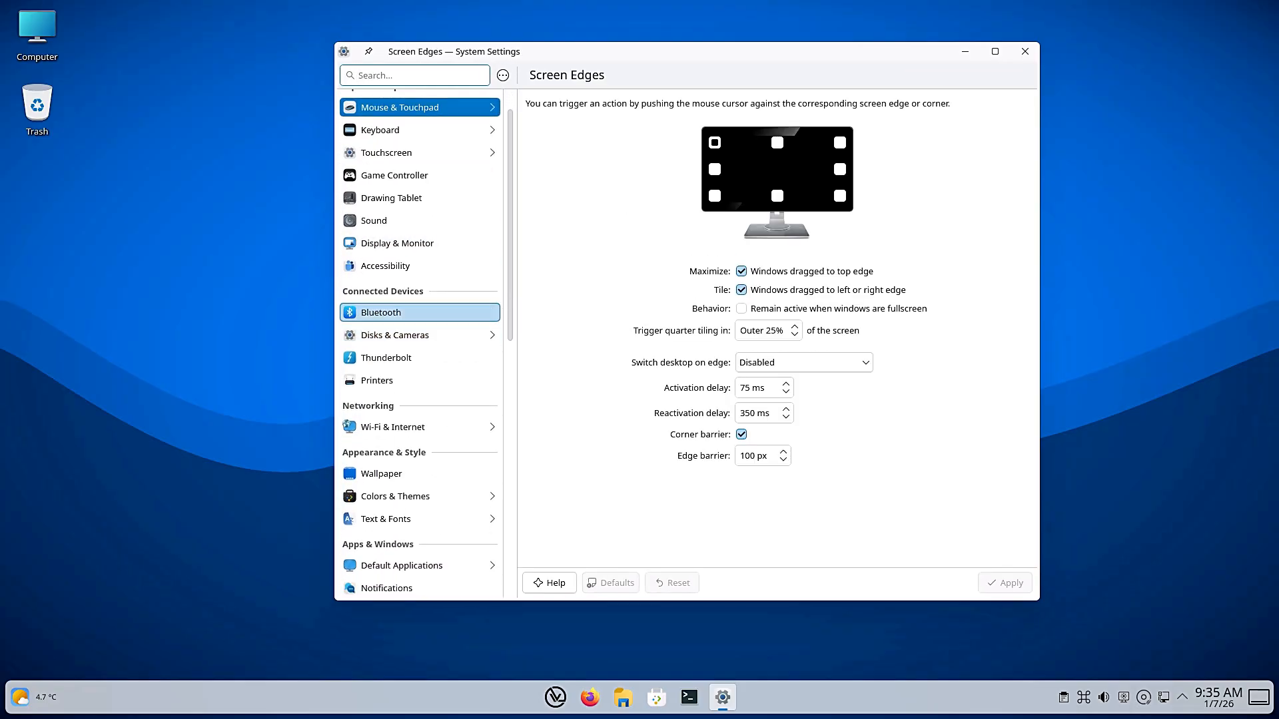
View the Disks & Cameras Device Actions and Device Auto-Mount options
left_click(398, 334)
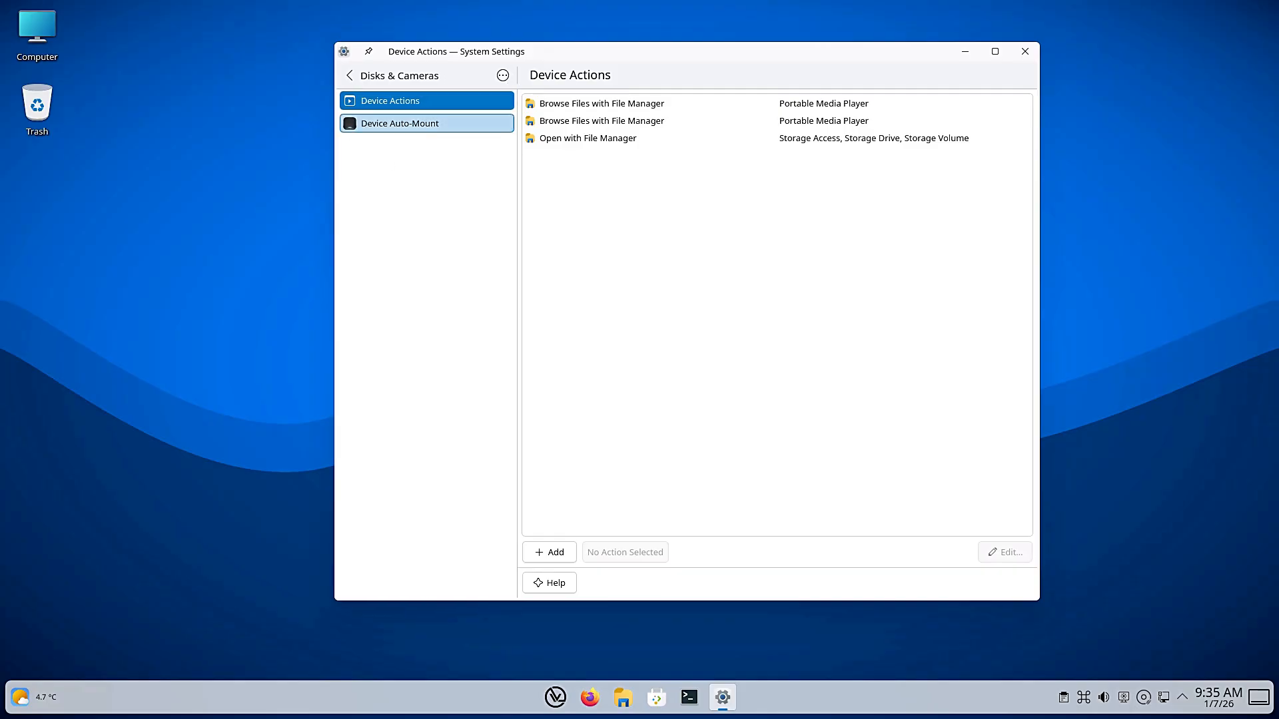
left_click(399, 123)
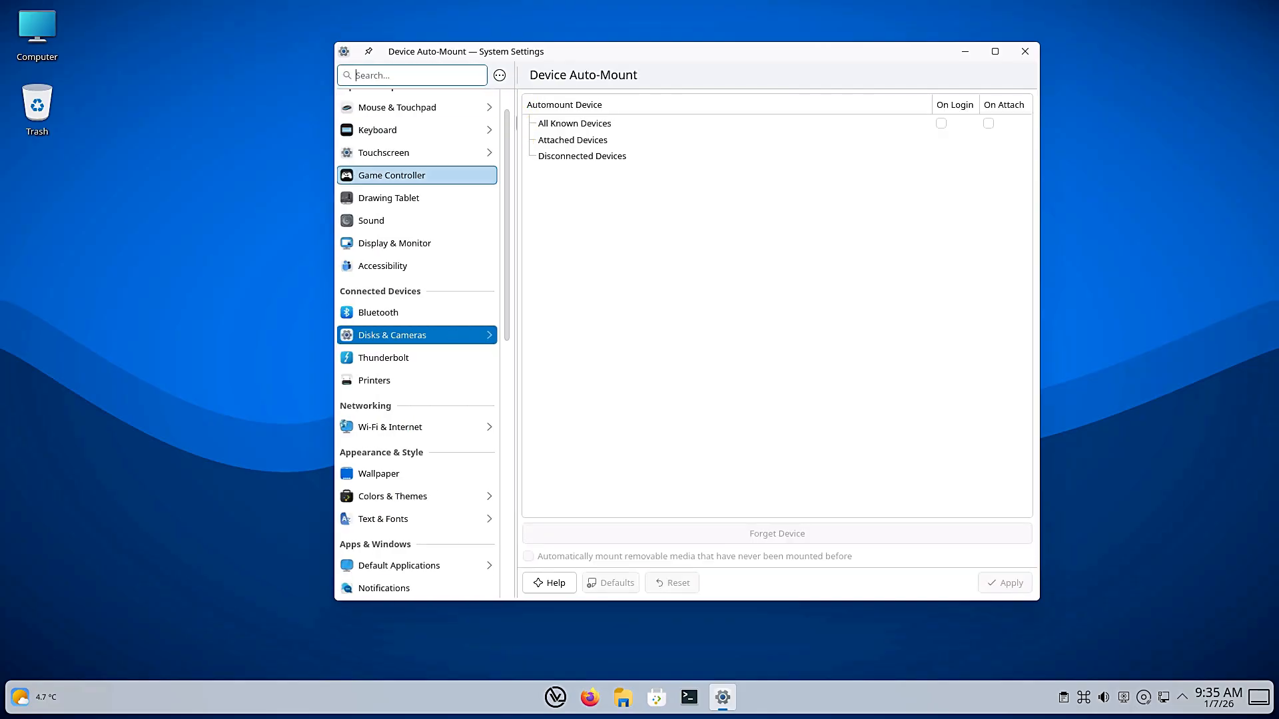
scroll("down", 3)
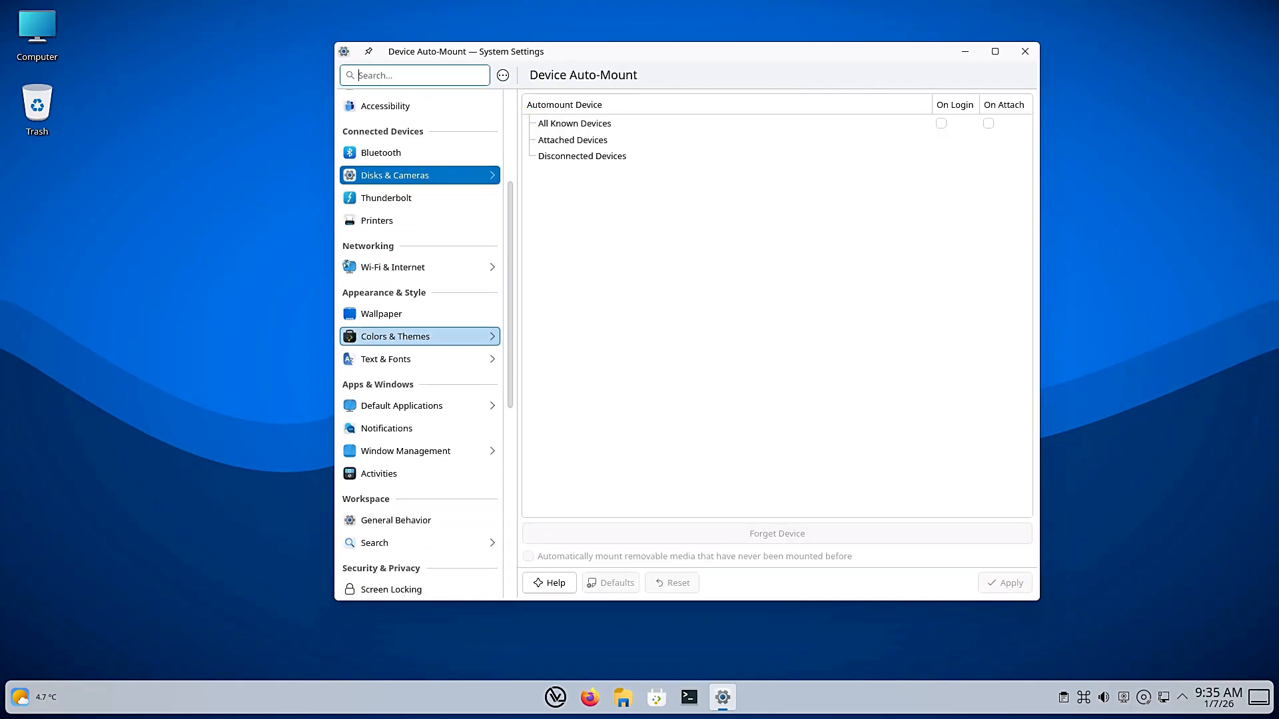